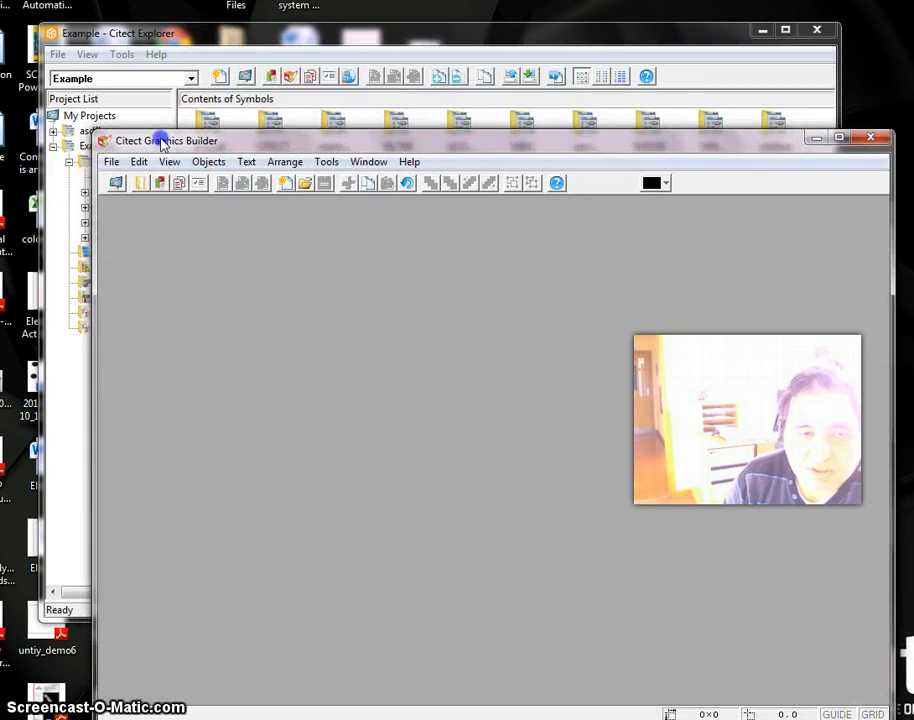
# Step: Bring the Citect Project Editor window for the Example project to the front
pyautogui.click(118, 32)
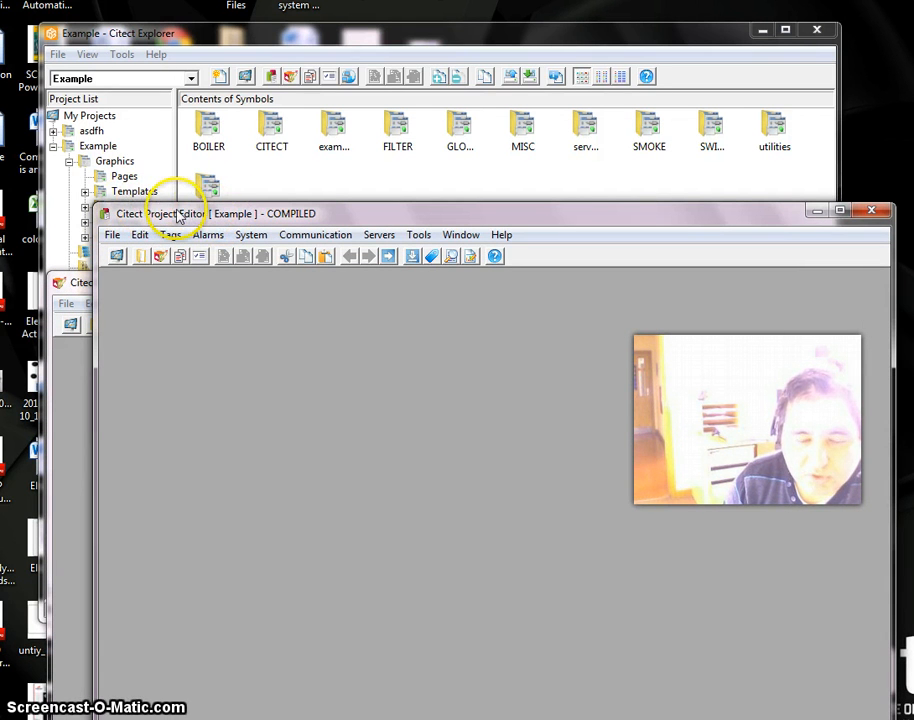
pyautogui.moveTo(364, 196)
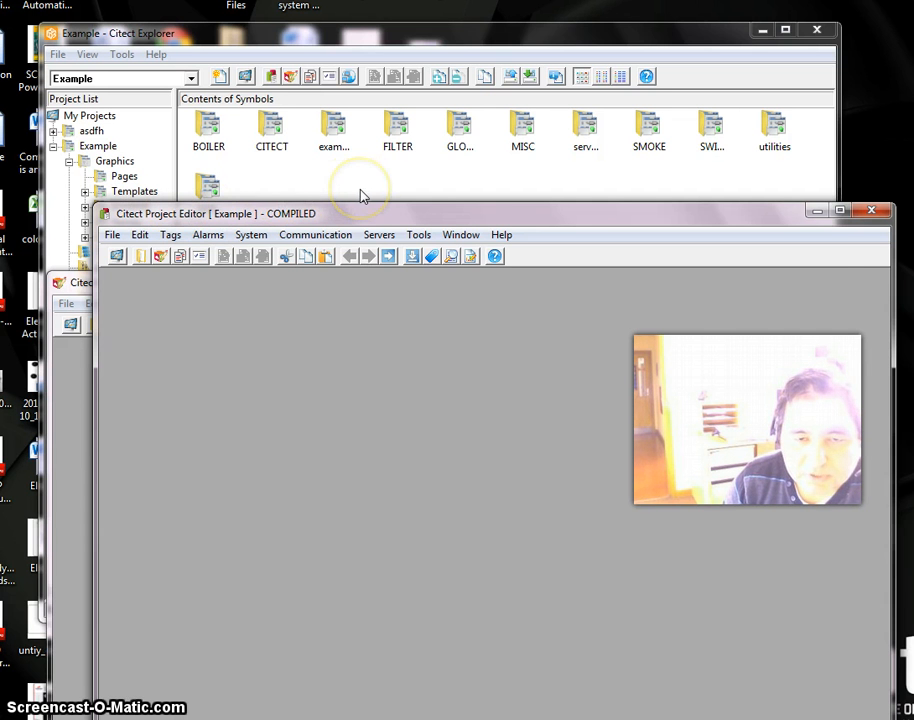
pyautogui.moveTo(364, 188)
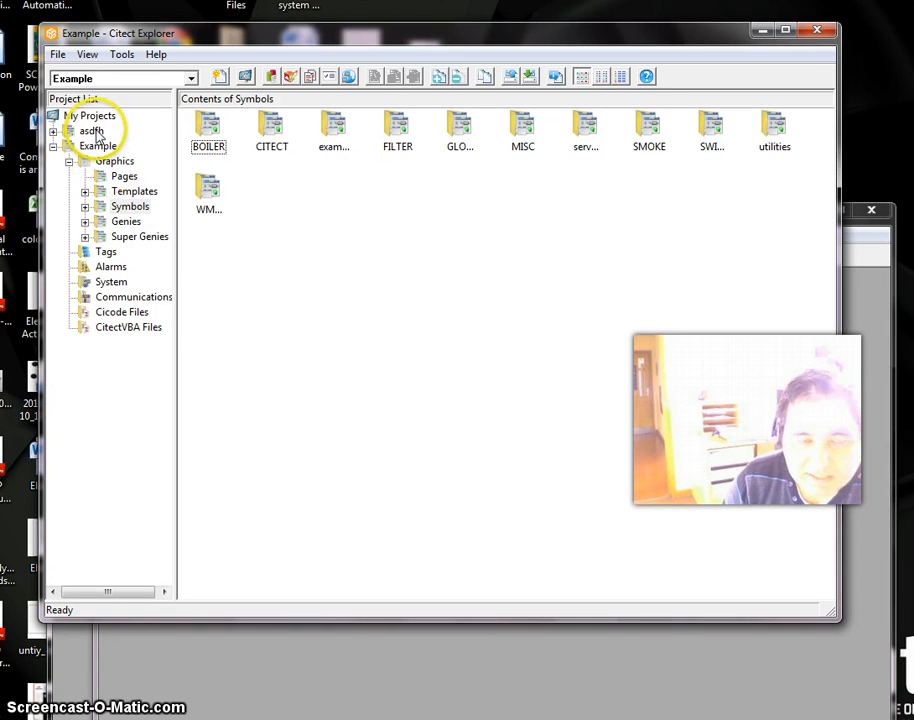
# Step: Browse the Example project's Genies, Cicode files, graphics pages and templates
pyautogui.click(124, 220)
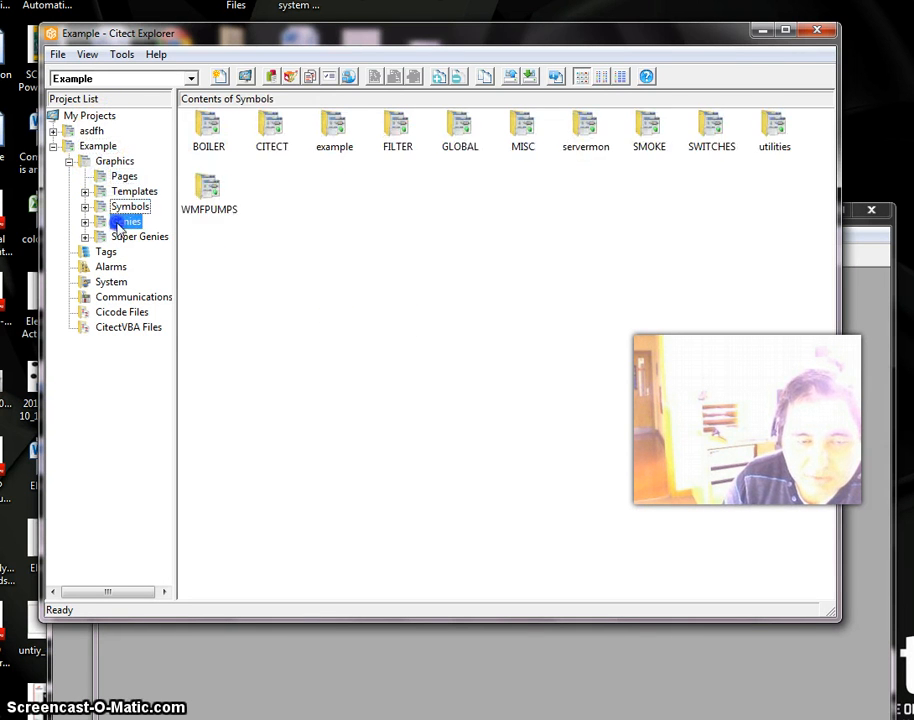
pyautogui.click(120, 312)
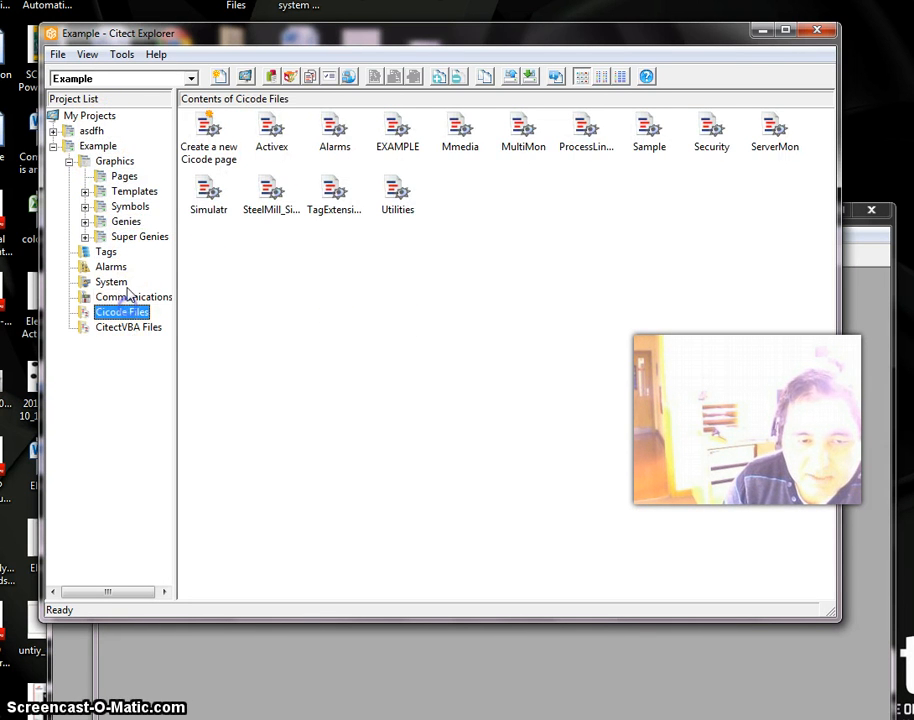
pyautogui.click(124, 176)
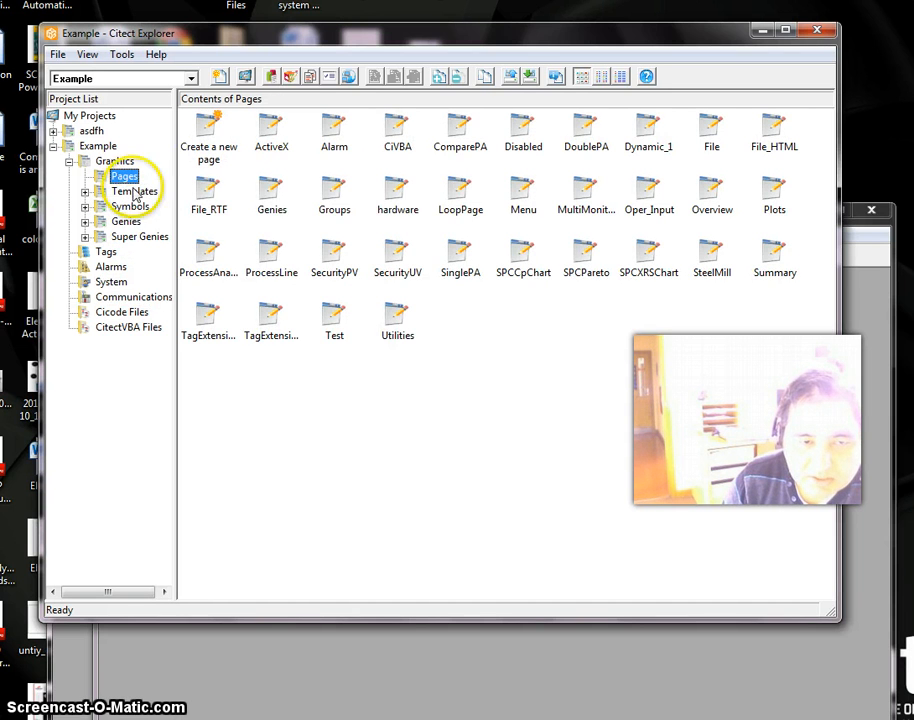
pyautogui.click(120, 312)
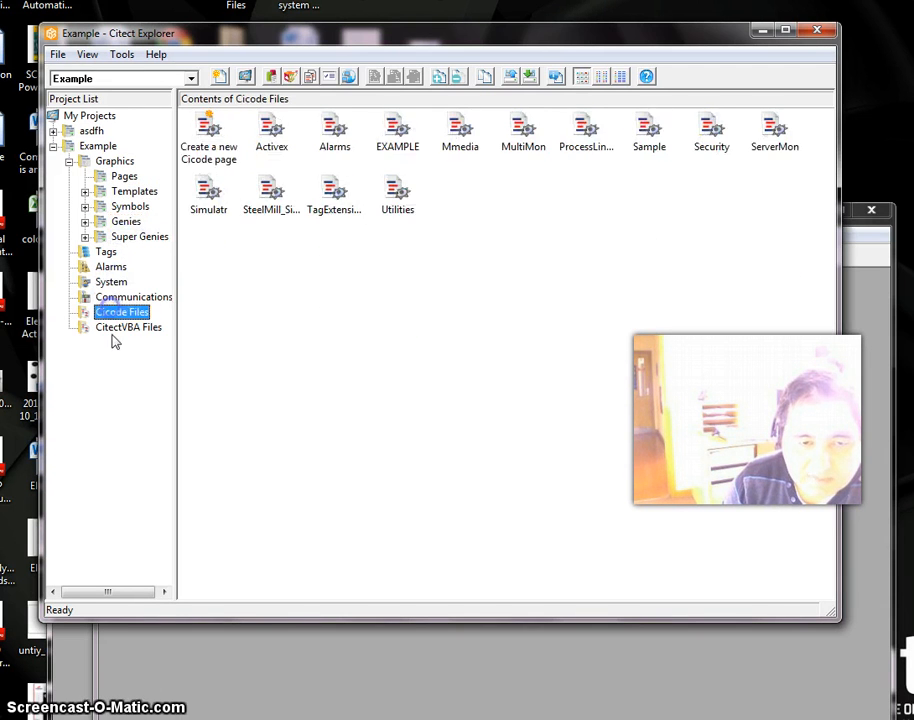
pyautogui.click(134, 192)
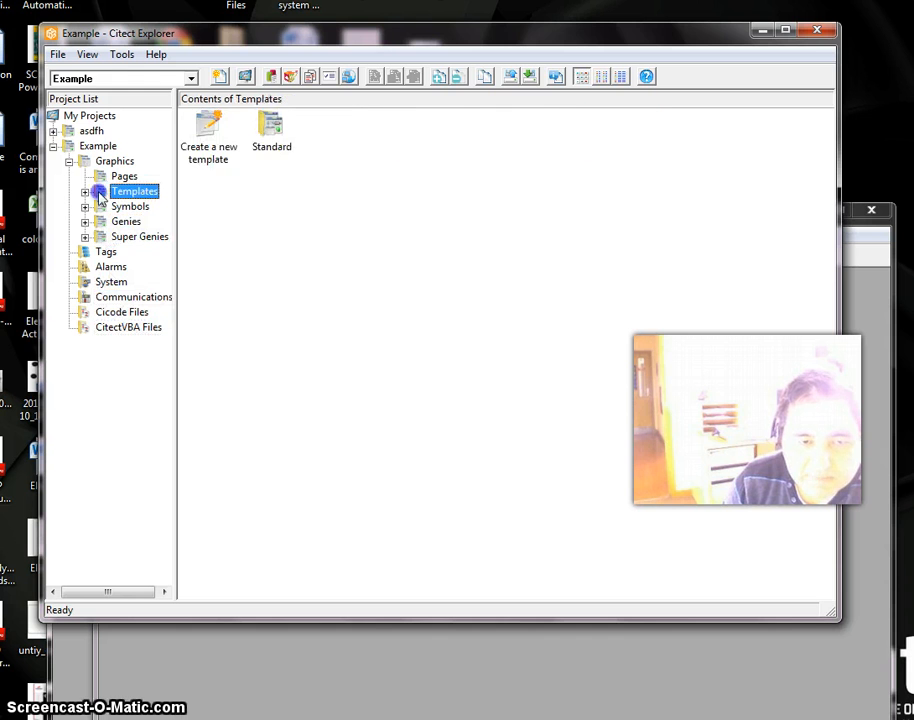
# Step: View the pages and symbol libraries, then show My Projects (example, asdfh)
pyautogui.click(98, 144)
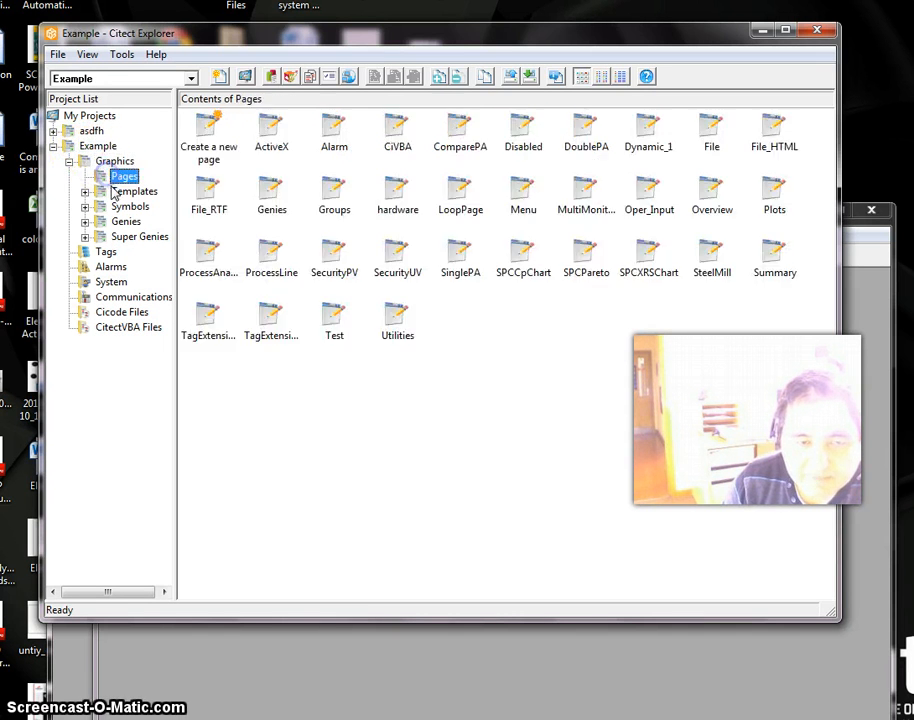
pyautogui.click(130, 206)
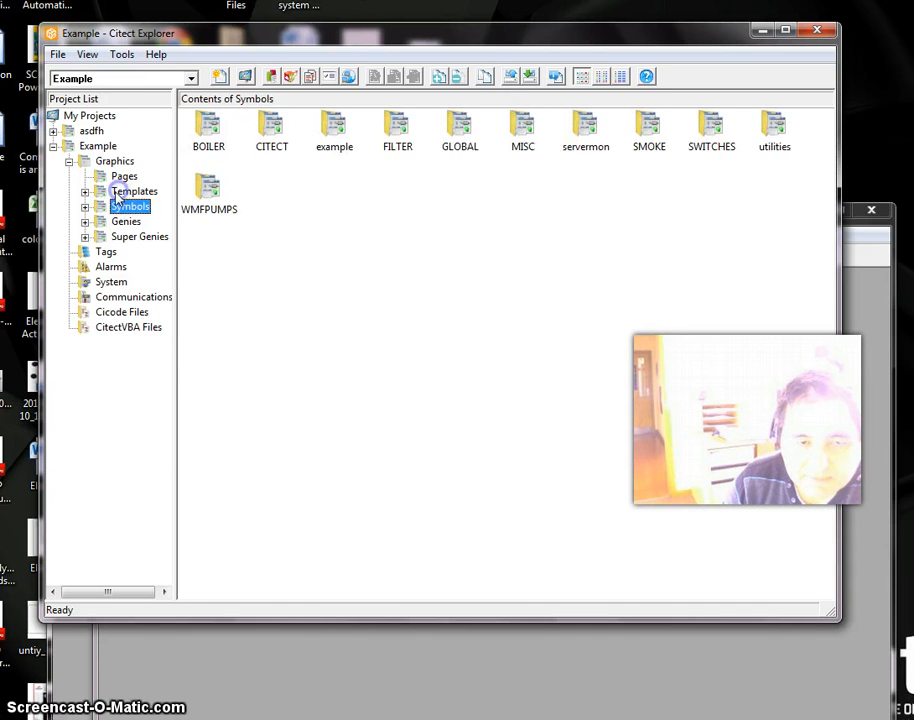
pyautogui.click(124, 176)
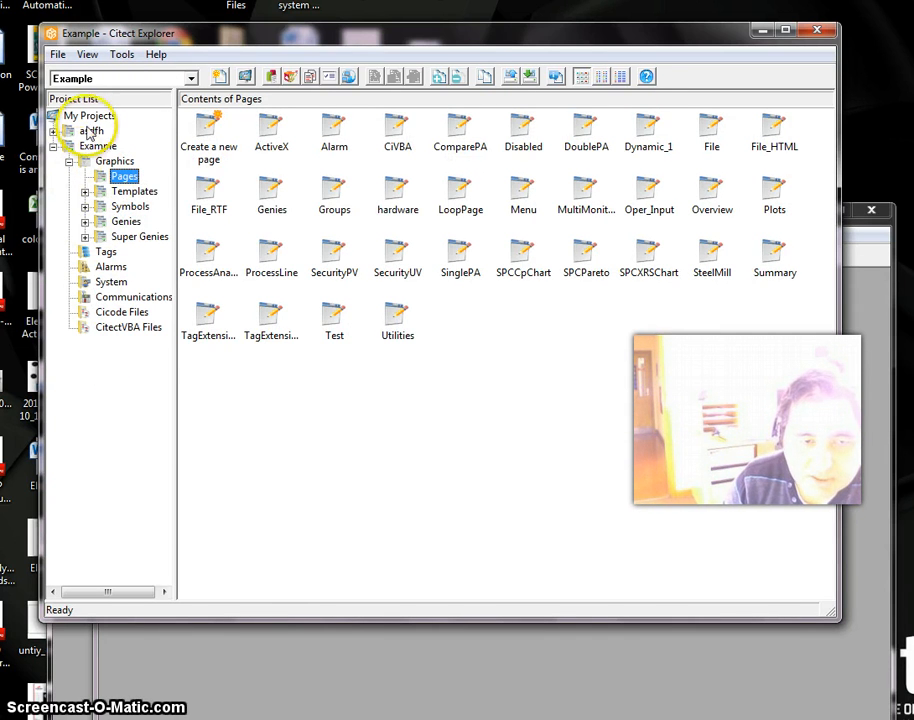
pyautogui.click(88, 114)
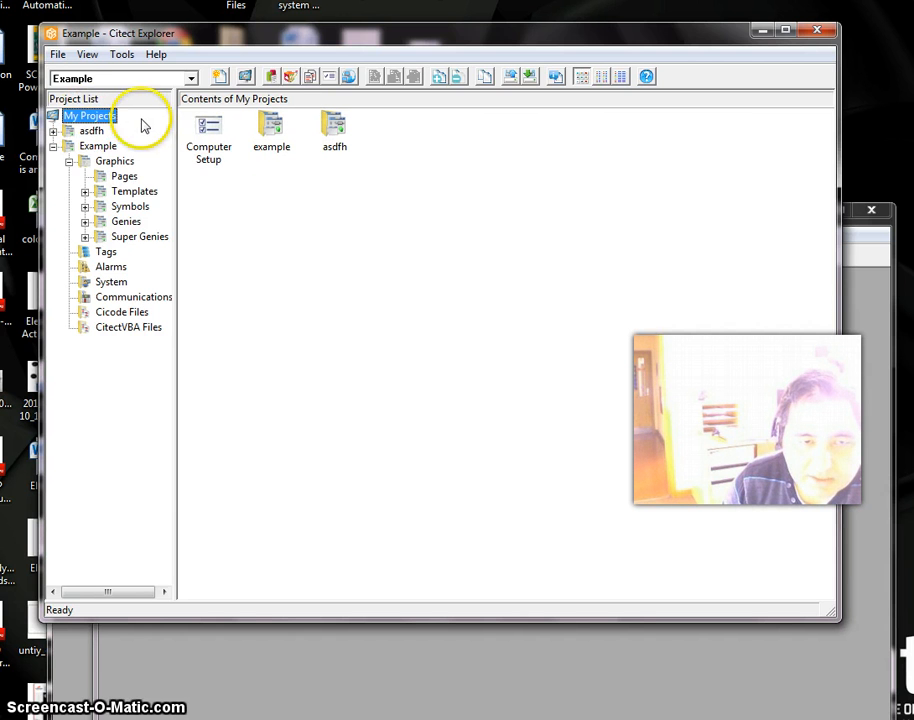
# Step: Create a new project named Project1 with default template settings
pyautogui.click(56, 54)
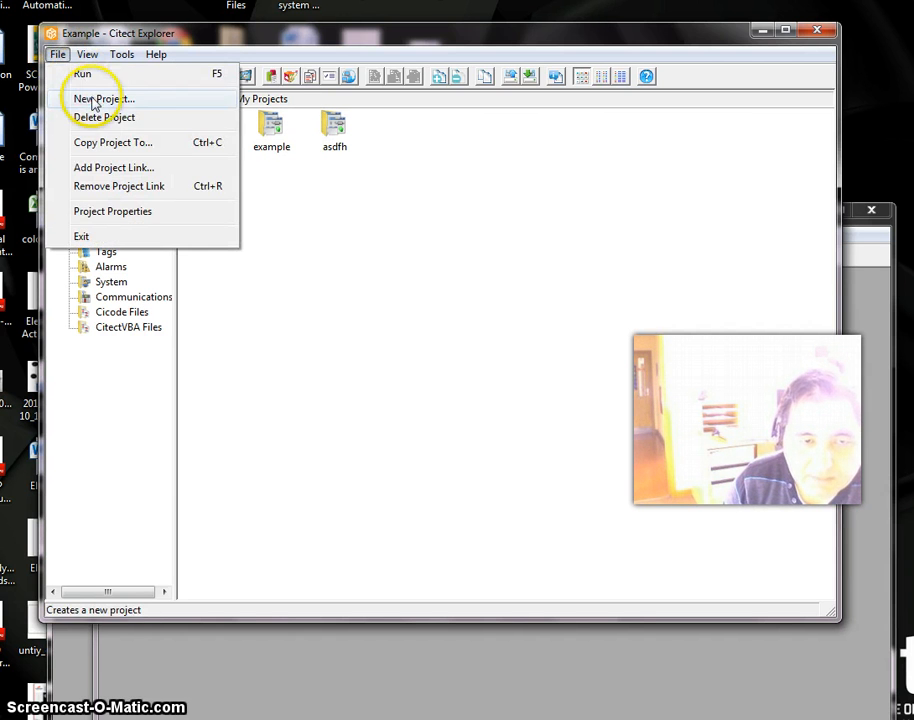
pyautogui.click(96, 98)
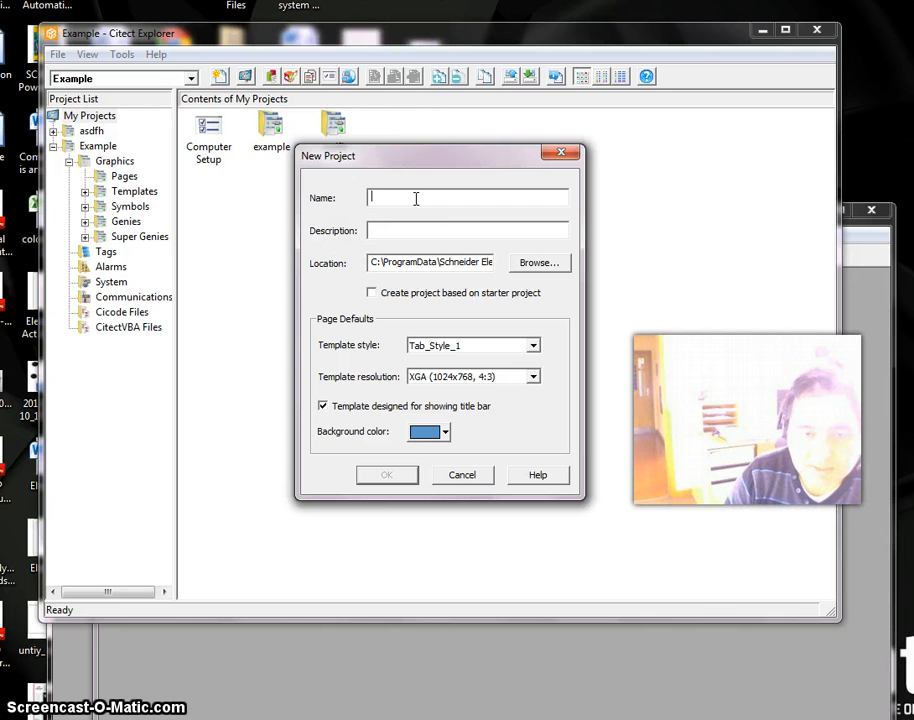
pyautogui.write('Project1')
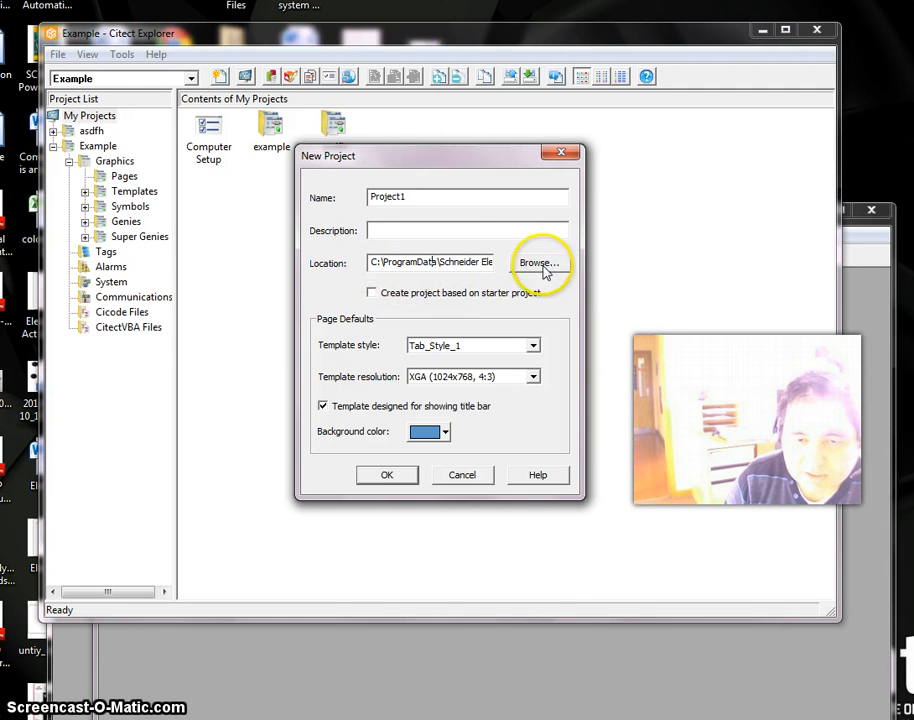
pyautogui.click(540, 264)
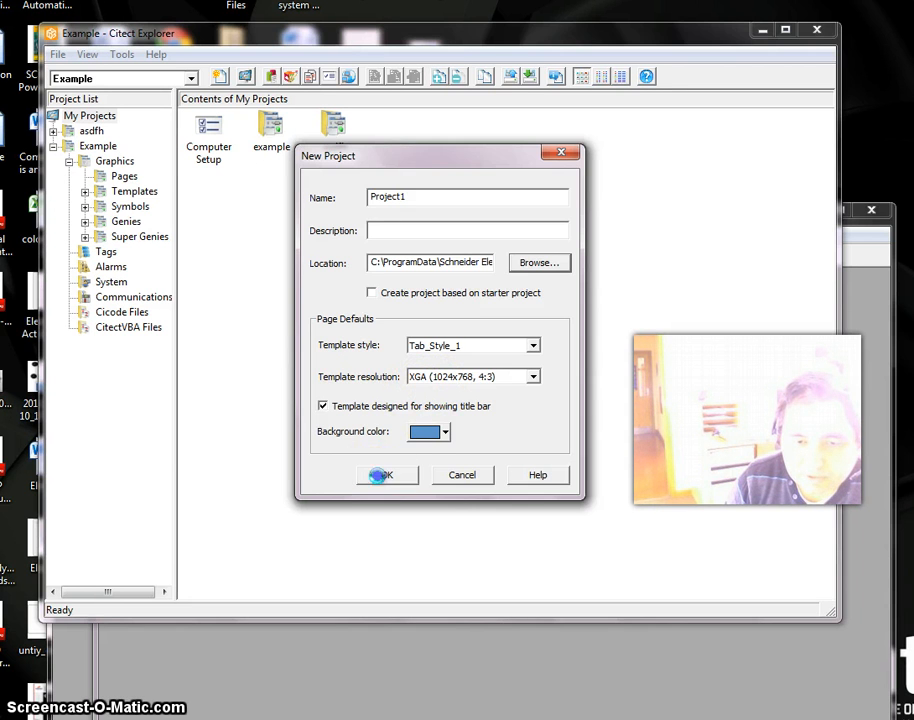
pyautogui.click(380, 474)
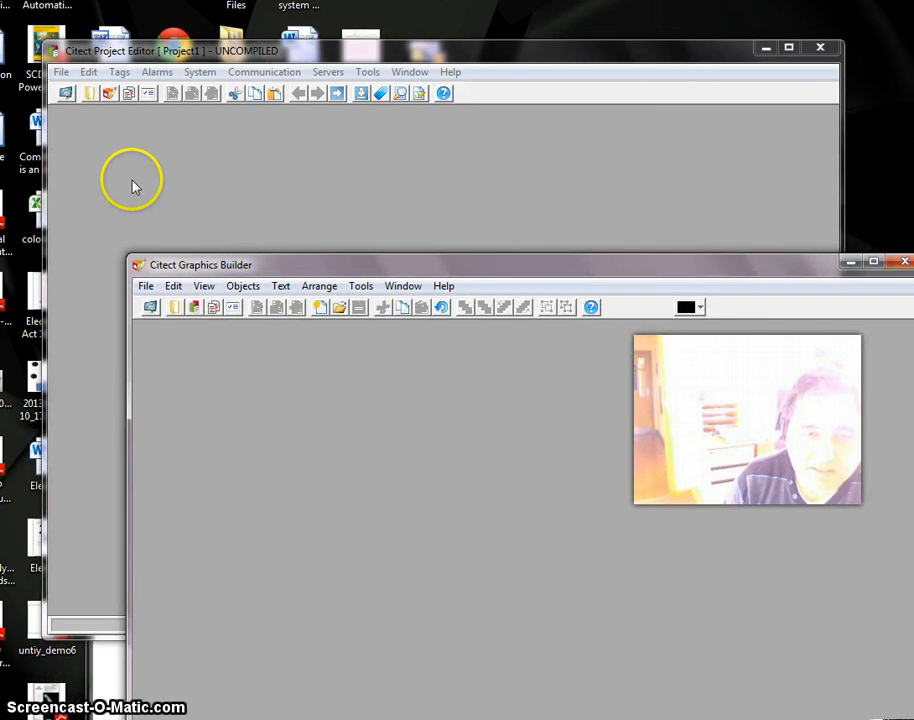
# Step: Look through the File, Edit and Tags menus, then list the System configuration forms
pyautogui.click(62, 72)
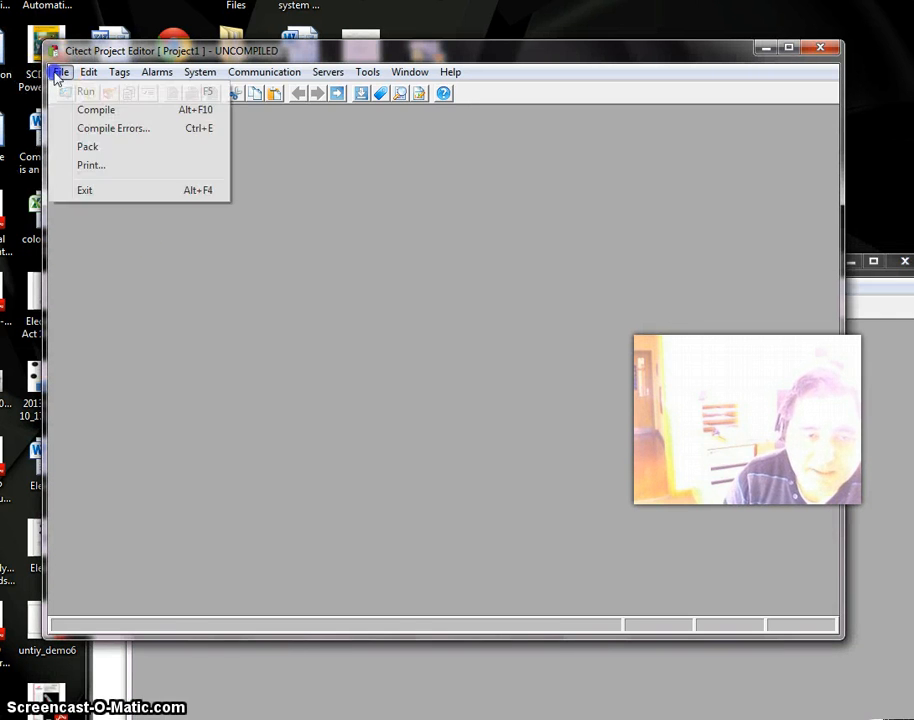
pyautogui.click(88, 72)
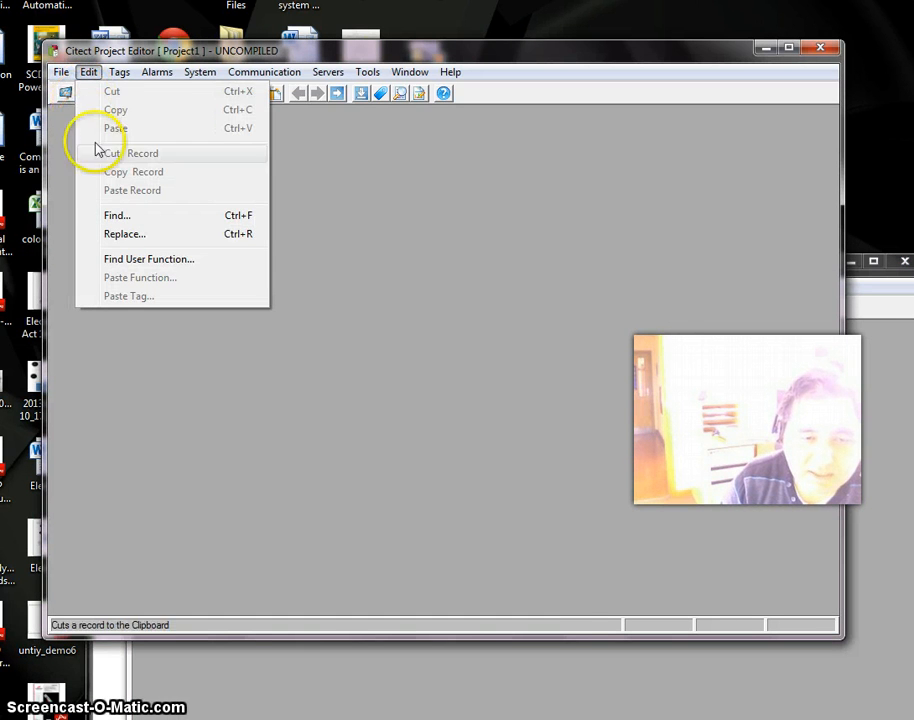
pyautogui.click(120, 72)
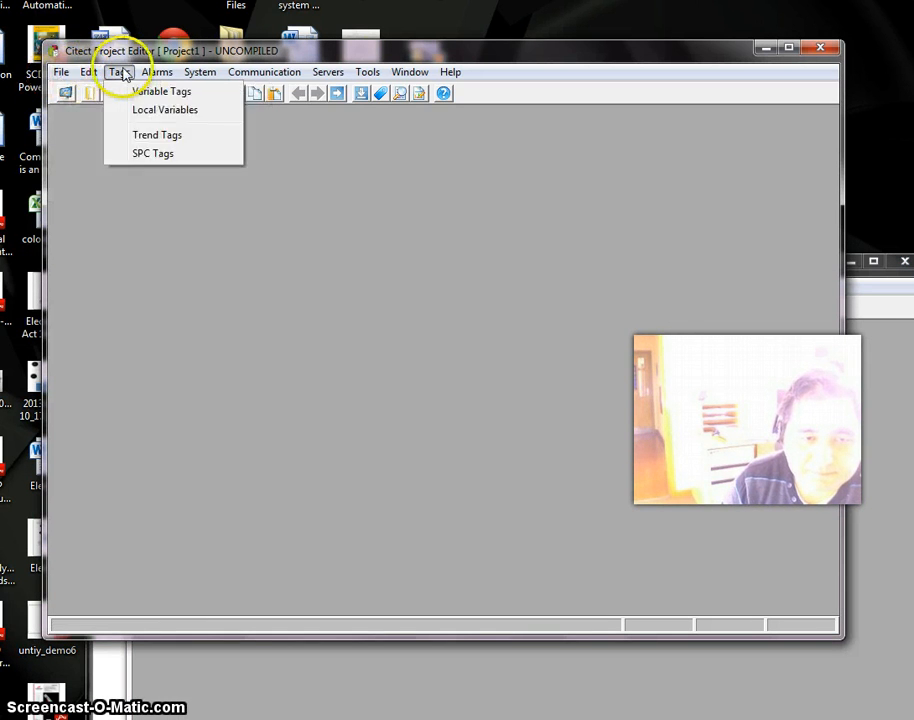
pyautogui.click(200, 72)
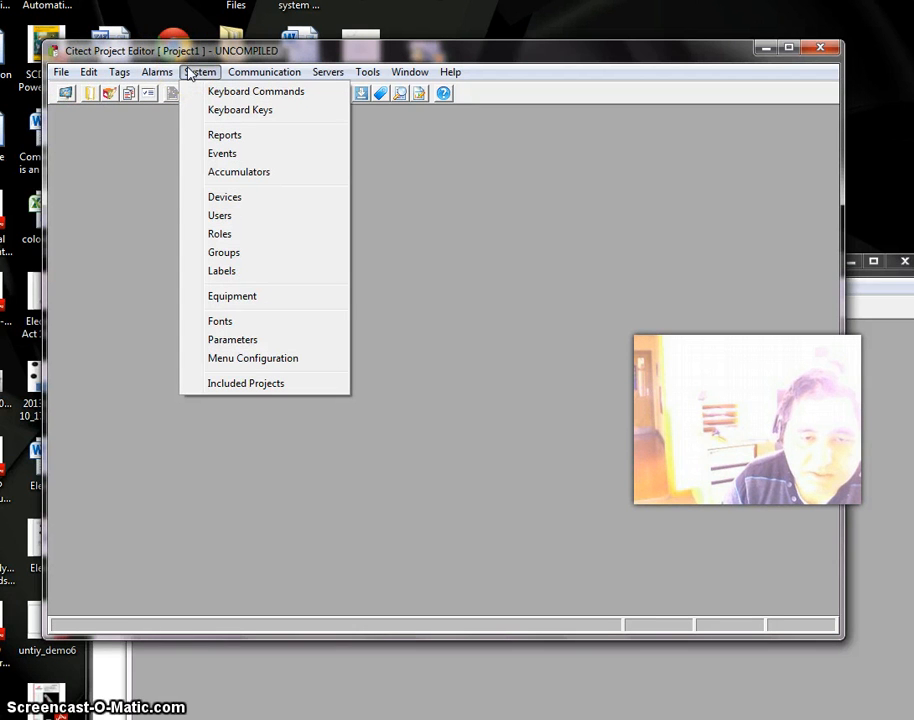
pyautogui.moveTo(224, 232)
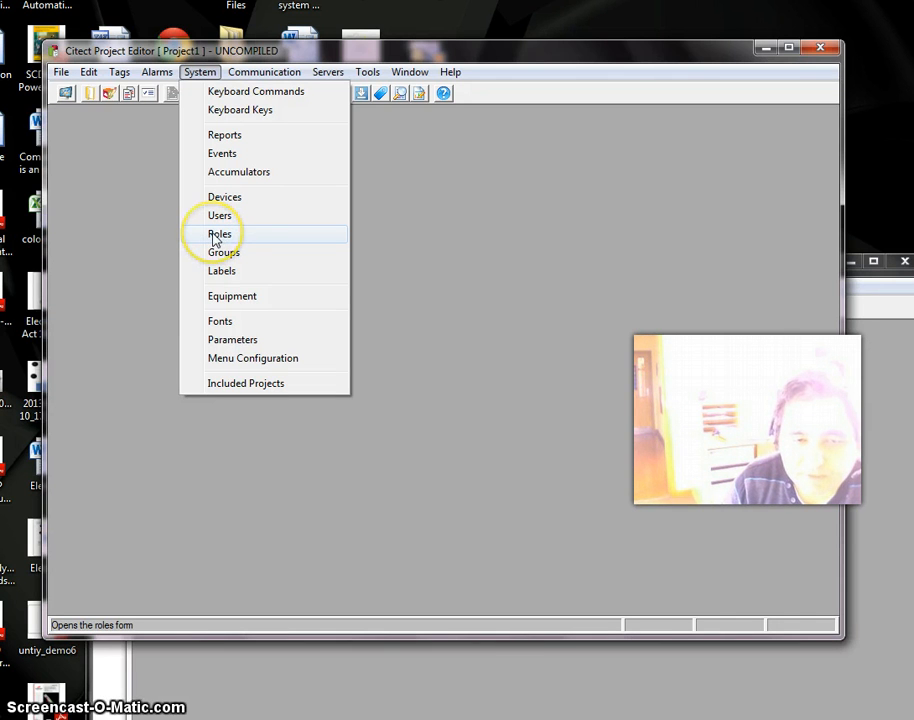
# Step: Add an Engineer role with global privileges 1,2,3 in the Roles form
pyautogui.click(220, 232)
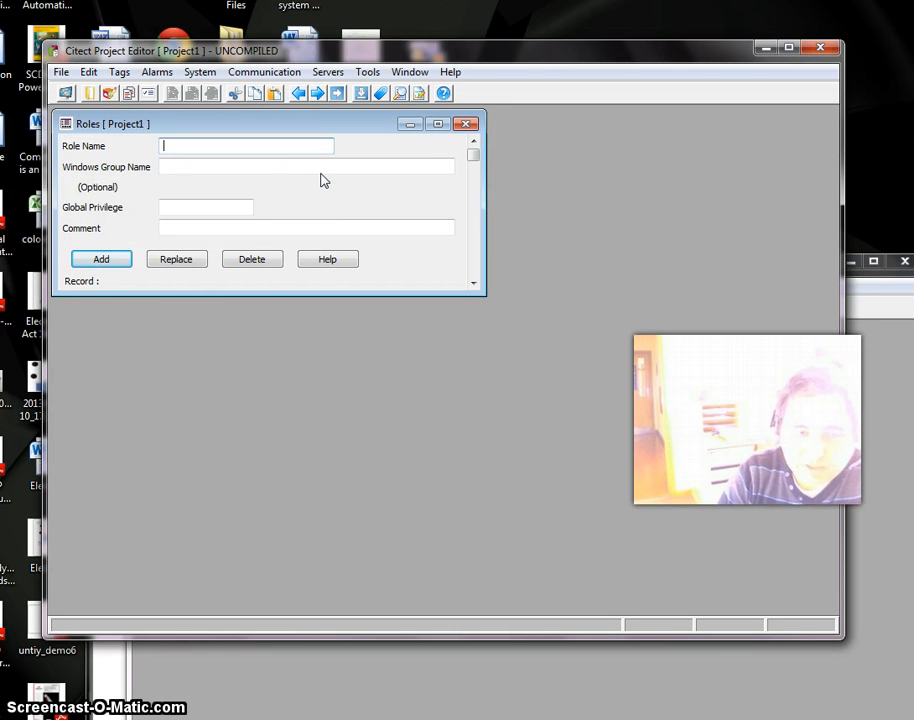
pyautogui.write('Engin')
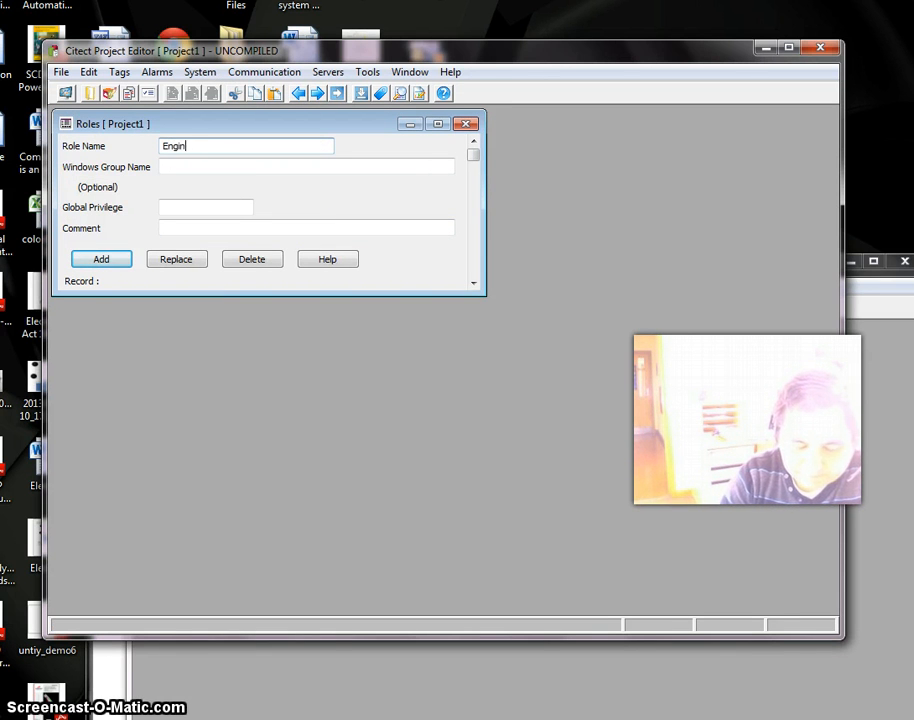
pyautogui.write('eer')
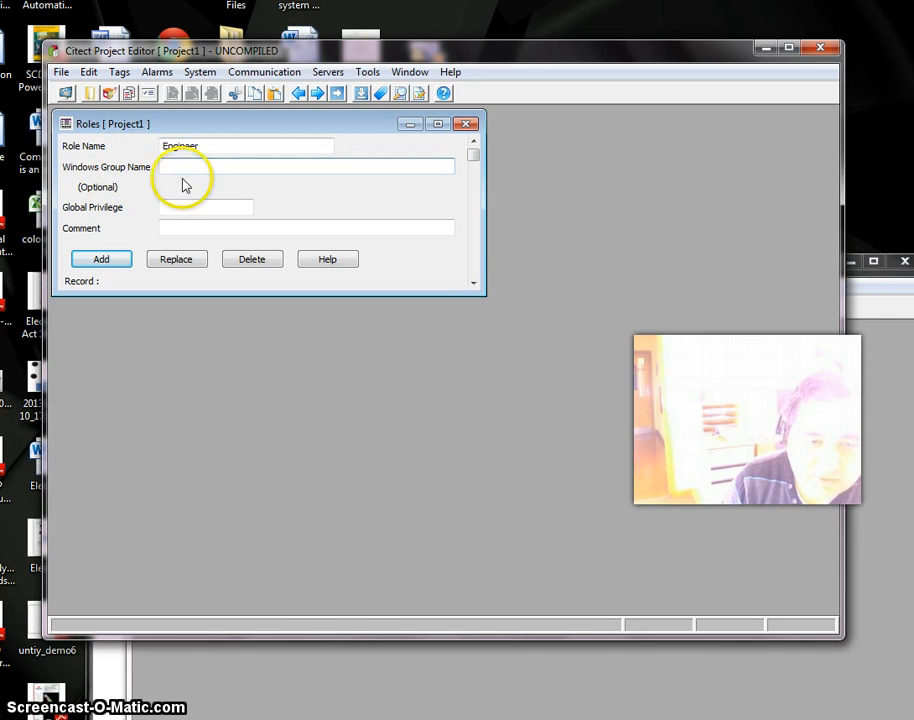
pyautogui.click(204, 206)
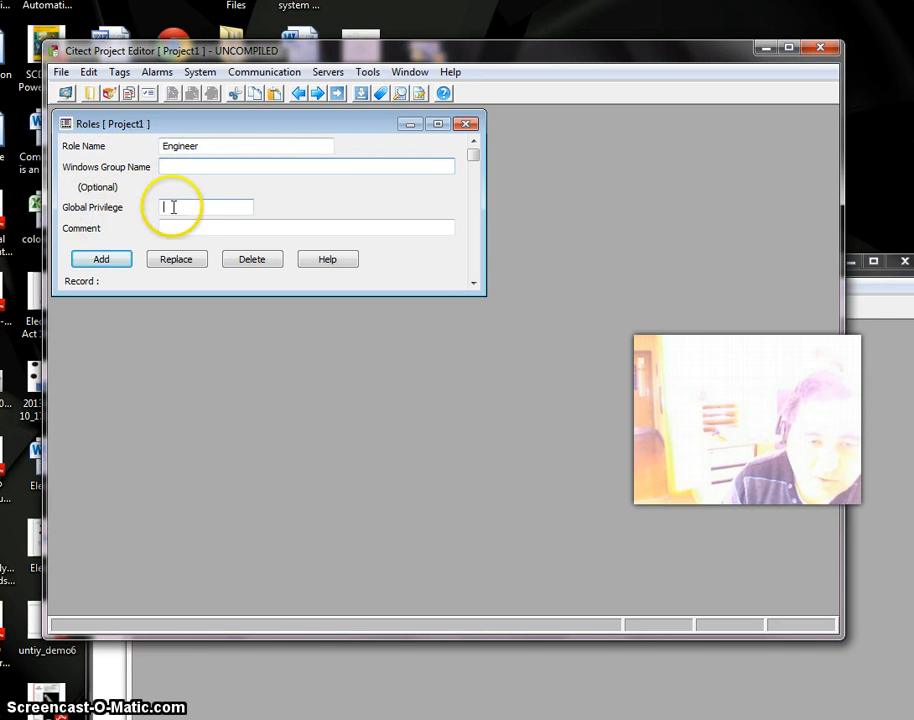
pyautogui.moveTo(220, 208)
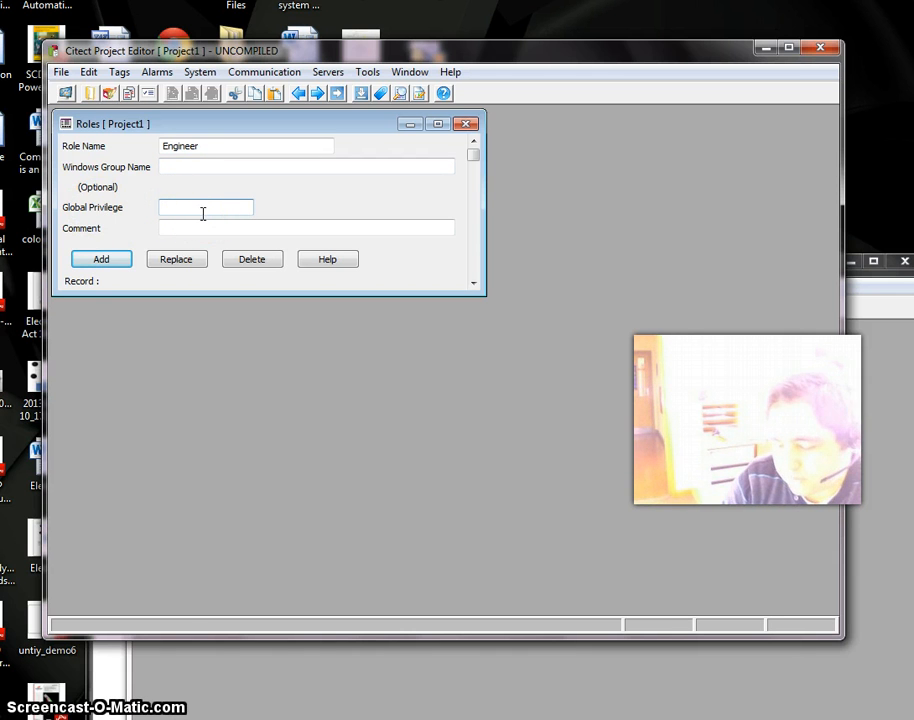
pyautogui.write('1')
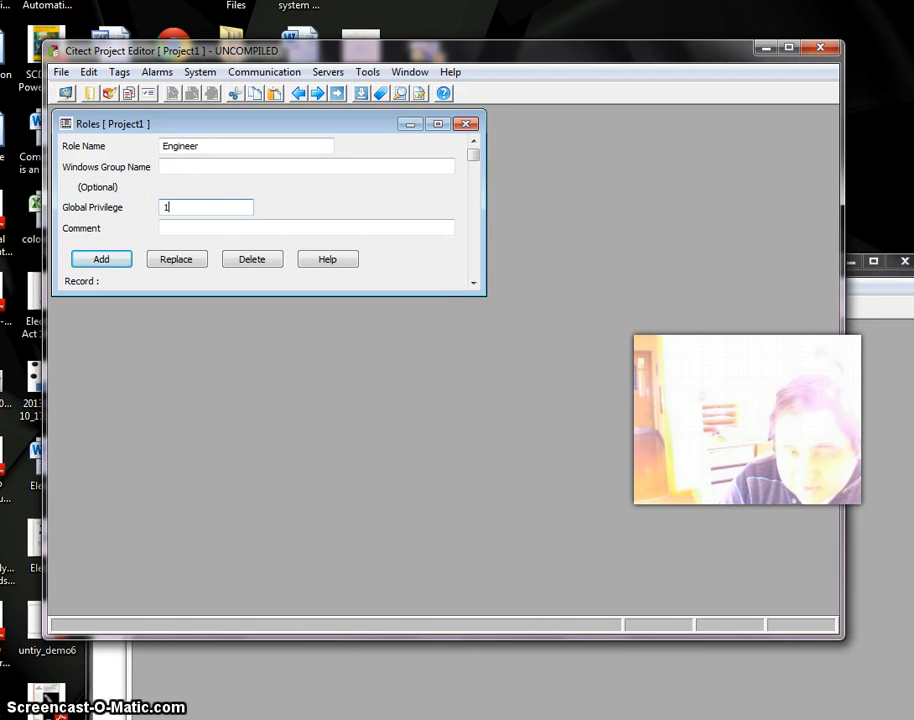
pyautogui.write(',2,3')
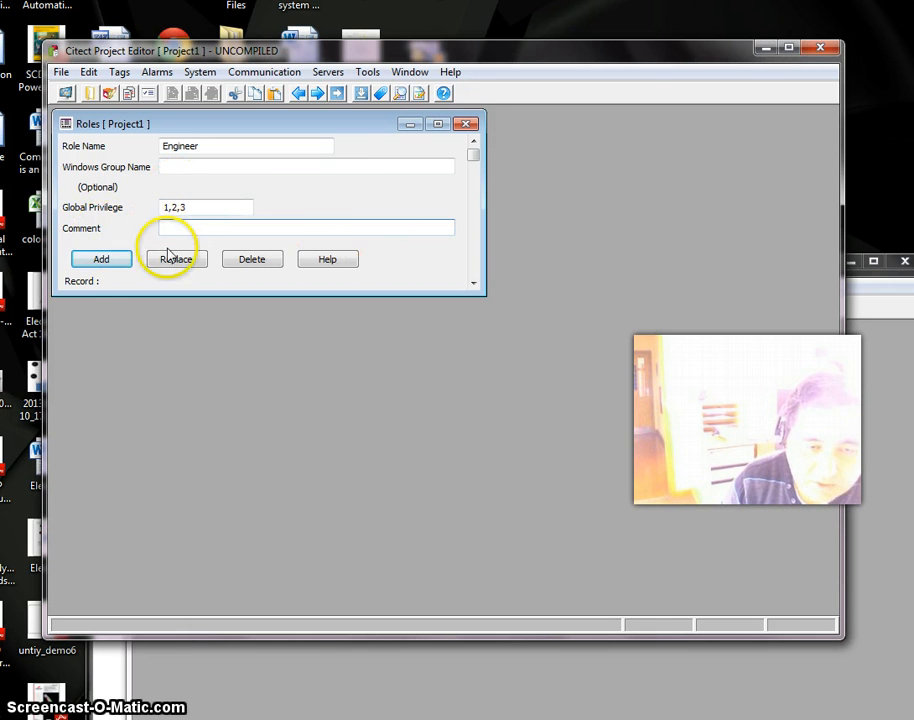
pyautogui.click(100, 260)
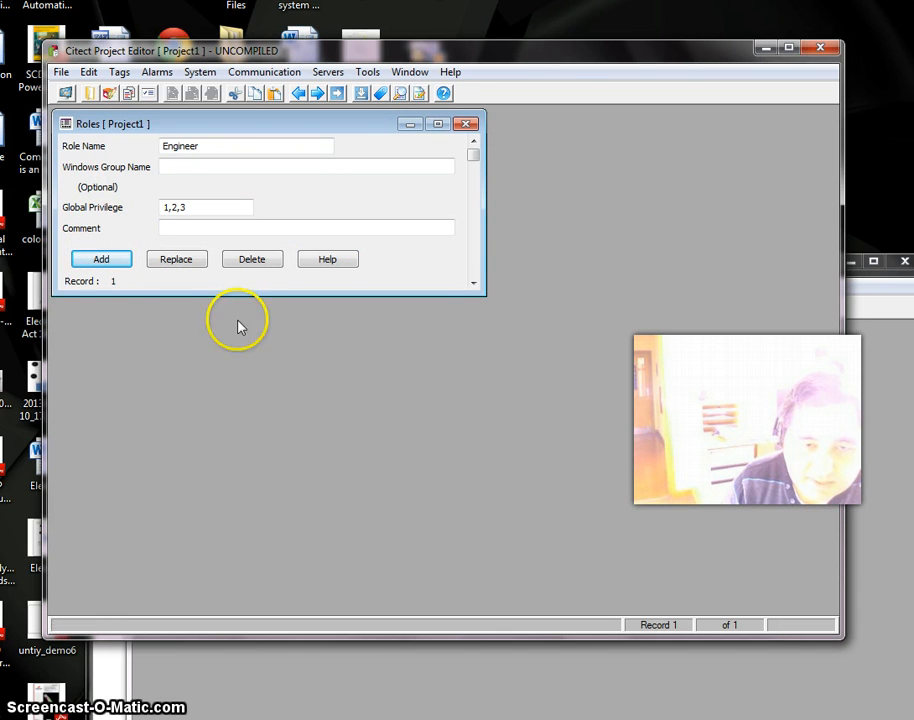
# Step: Add an Operator role with privilege 1, then leave the Roles form
pyautogui.click(196, 146)
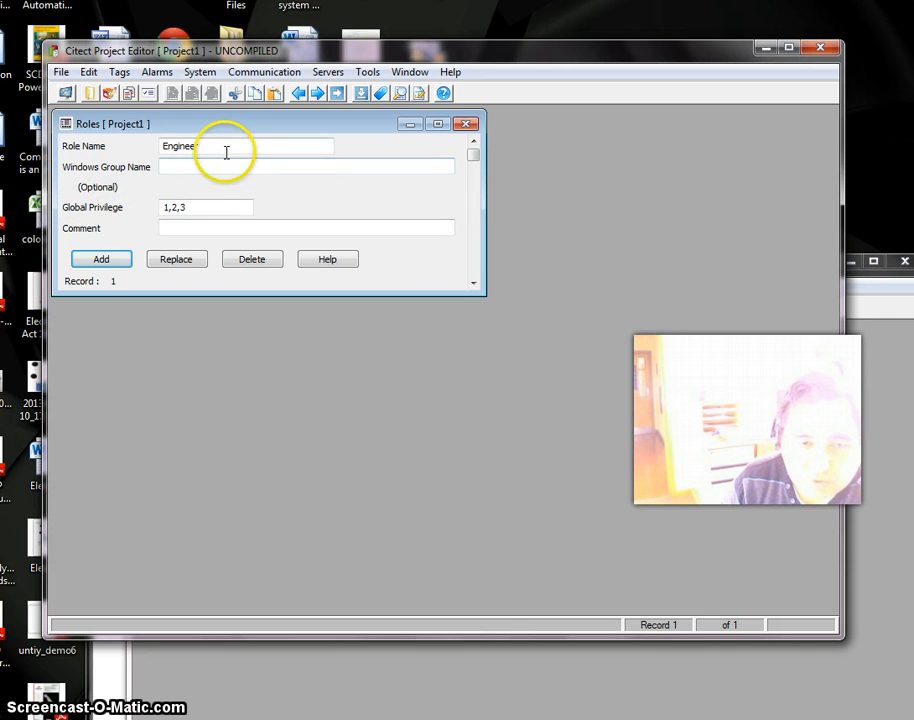
pyautogui.click(304, 228)
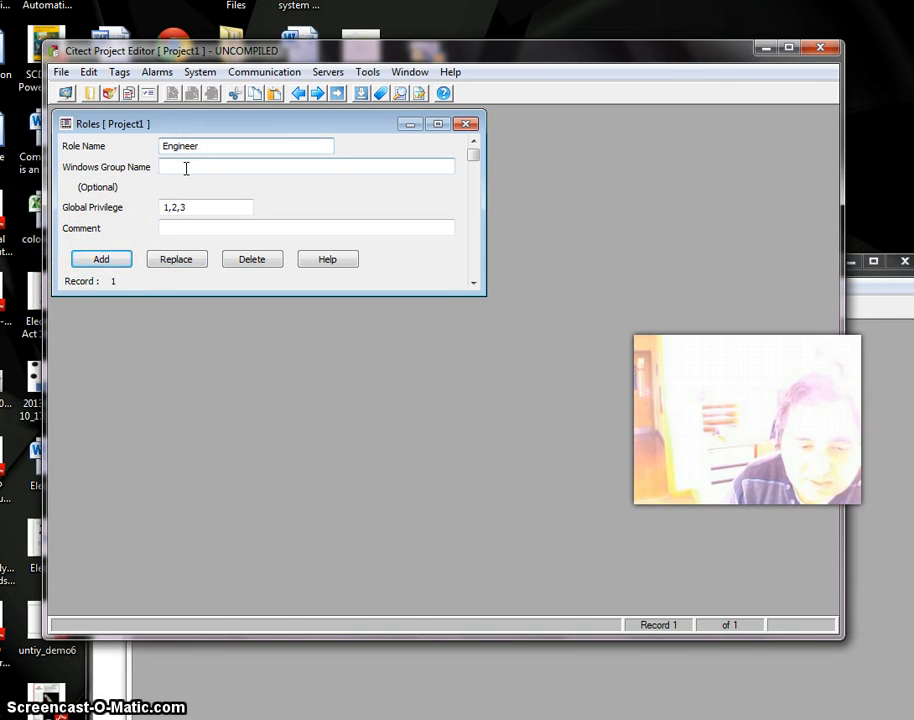
pyautogui.click(216, 146)
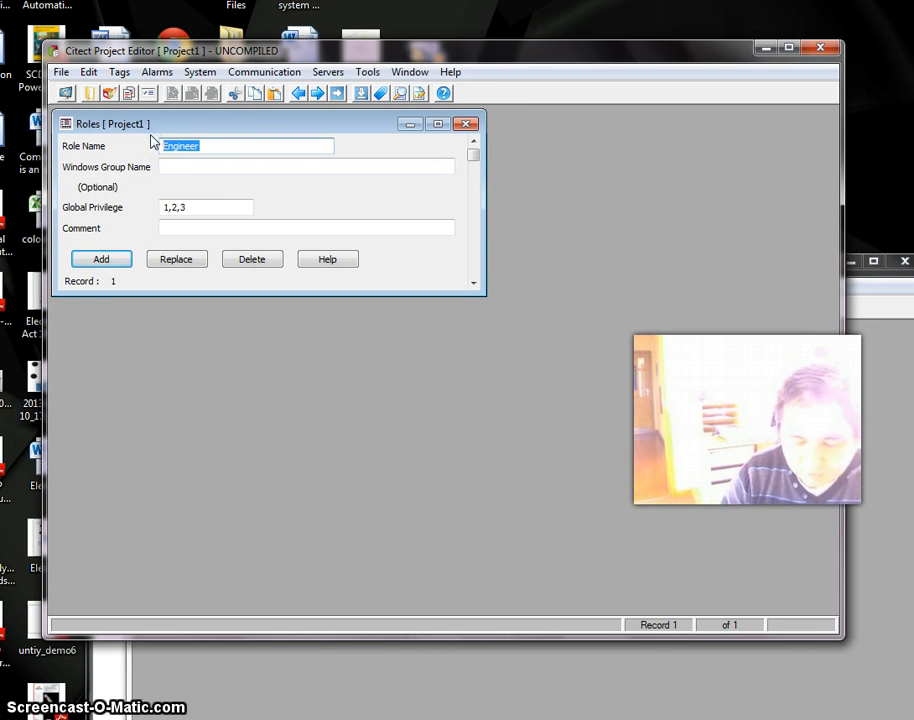
pyautogui.write('Operator')
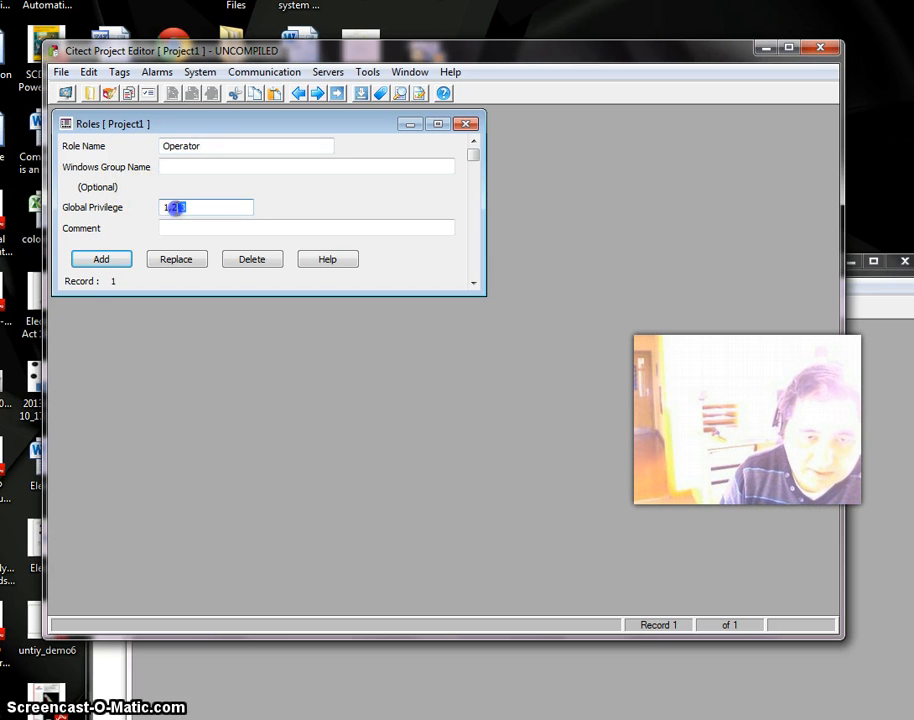
pyautogui.click(224, 228)
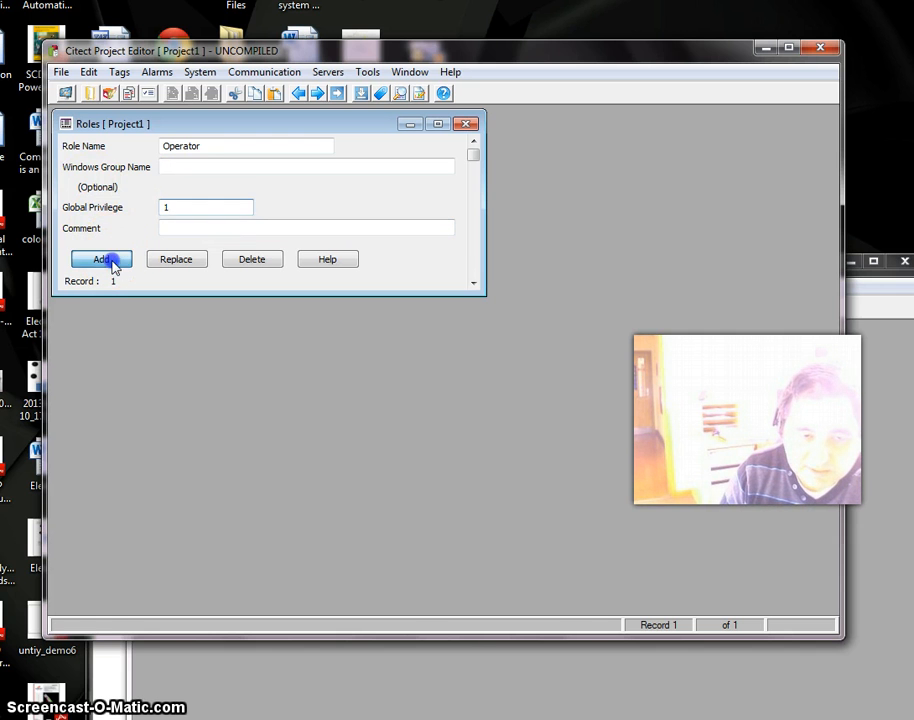
pyautogui.click(100, 260)
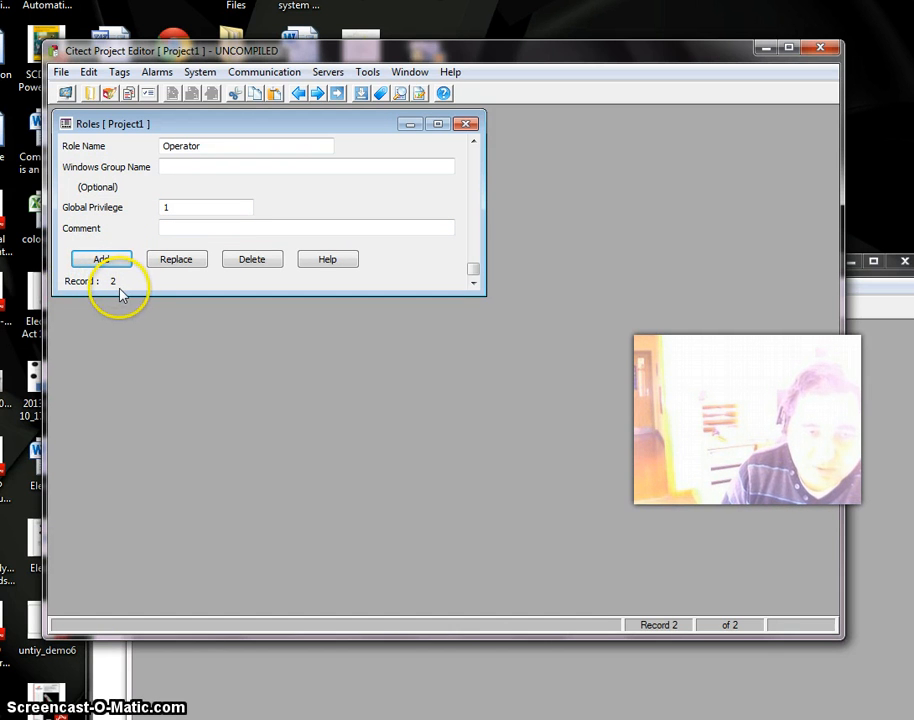
pyautogui.click(62, 72)
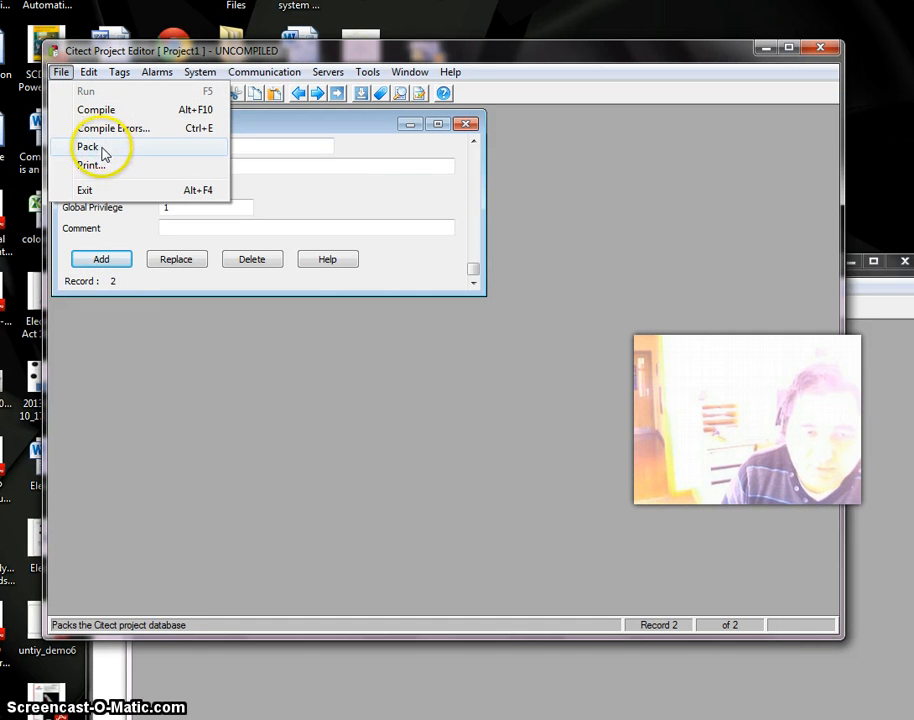
pyautogui.moveTo(84, 150)
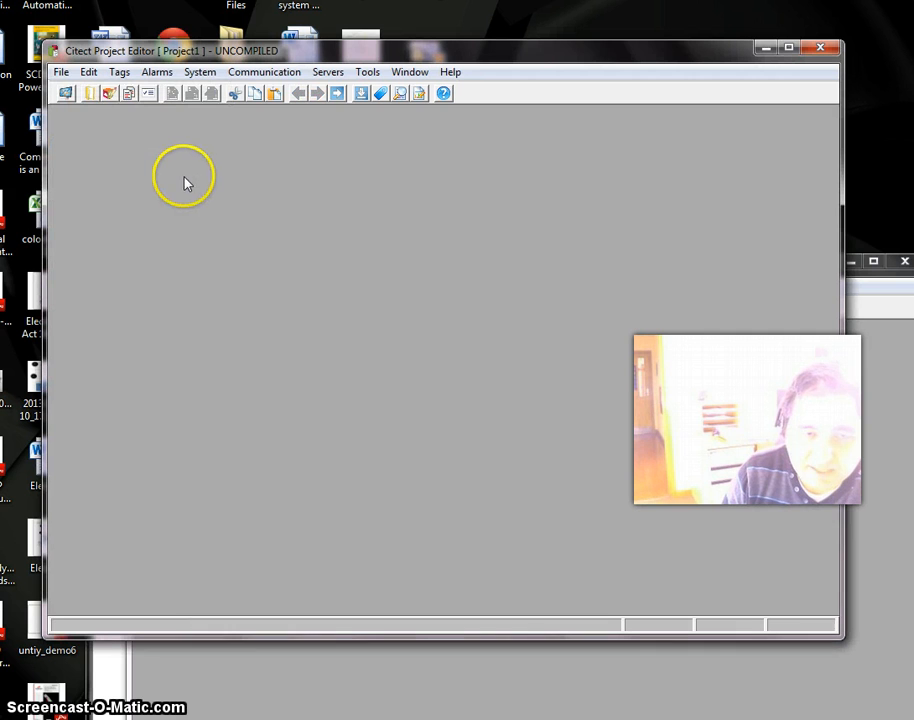
# Step: In the Users form enter user Ali, full name Alireza, with password and confirmation
pyautogui.click(200, 72)
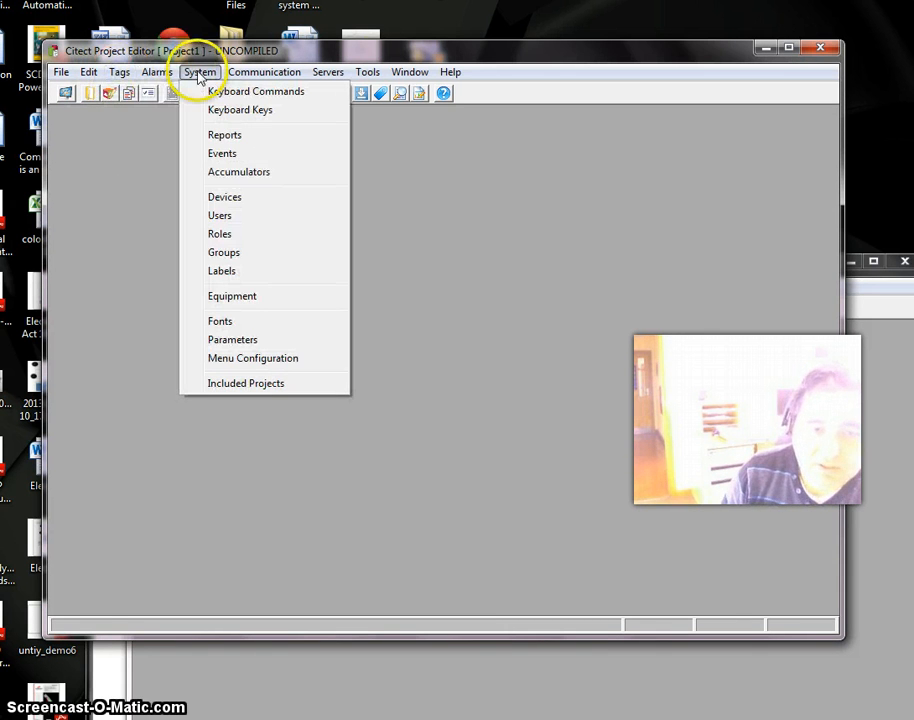
pyautogui.click(220, 216)
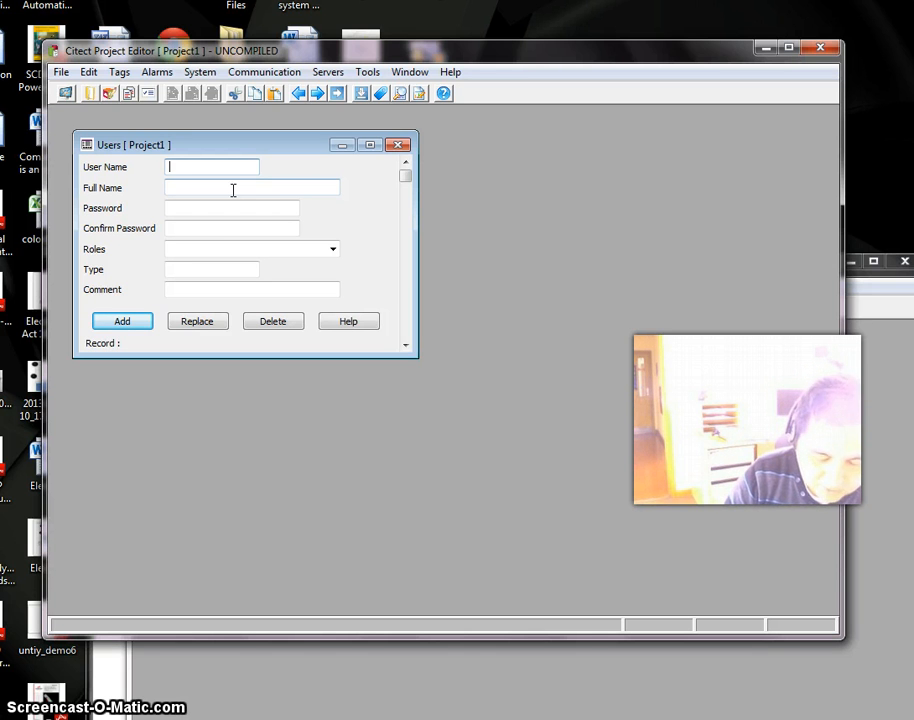
pyautogui.write('Ali')
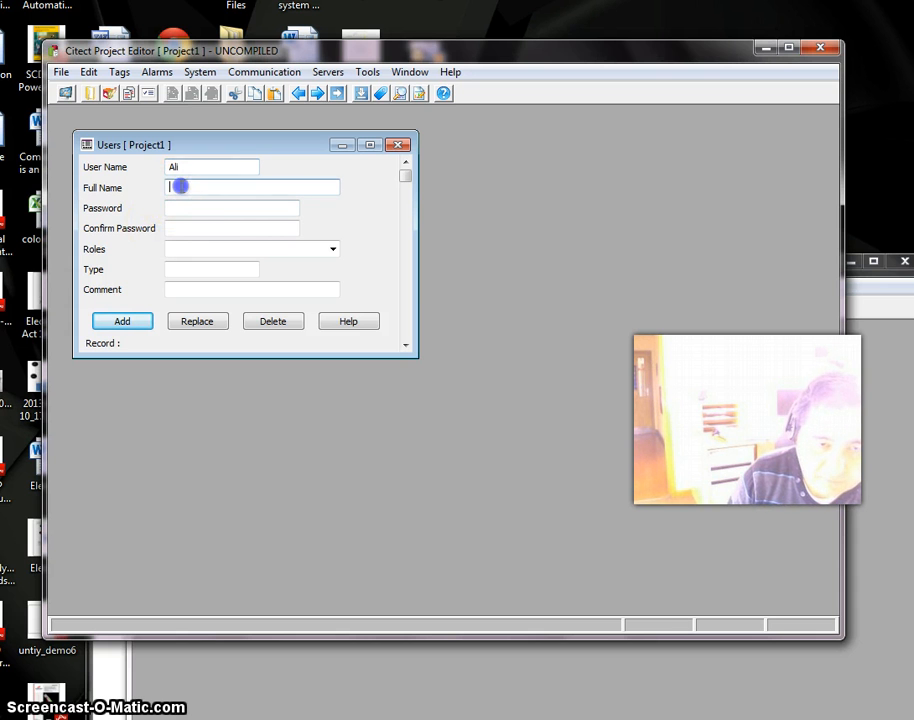
pyautogui.write('Alireza')
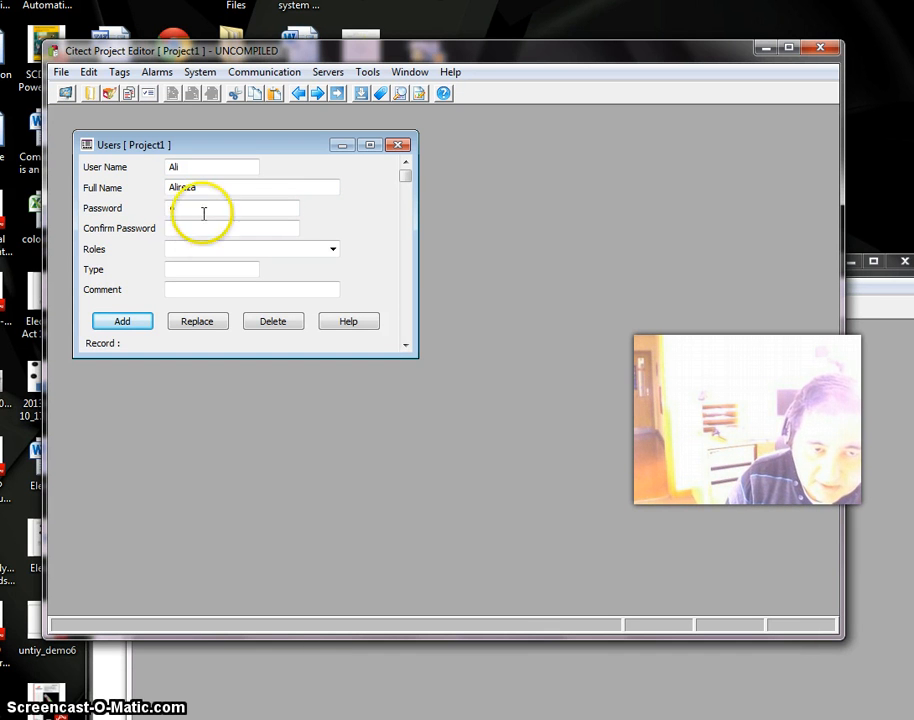
pyautogui.write('x')
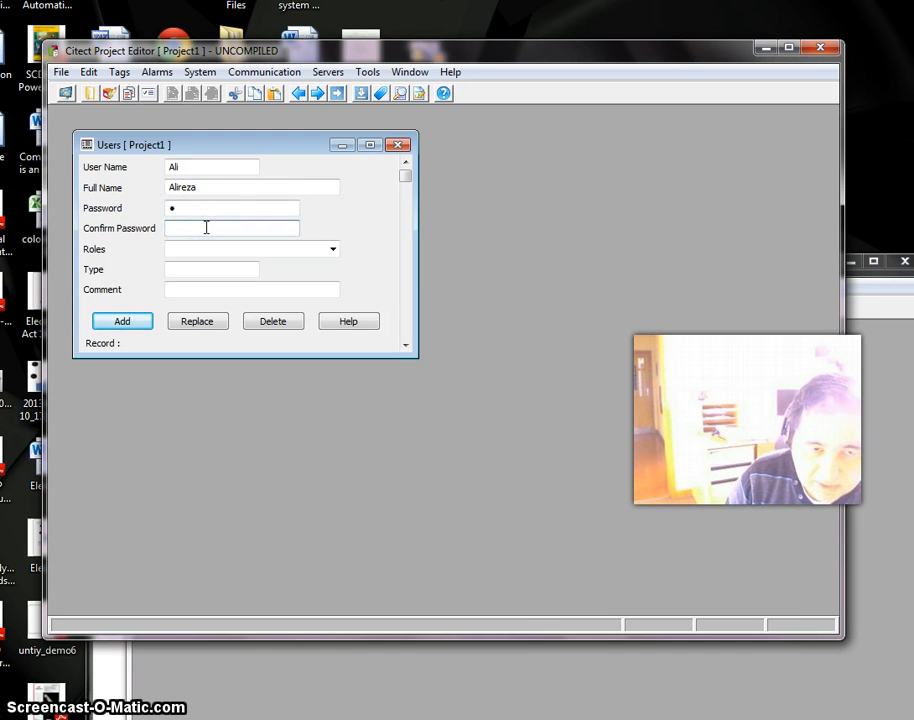
pyautogui.click(332, 248)
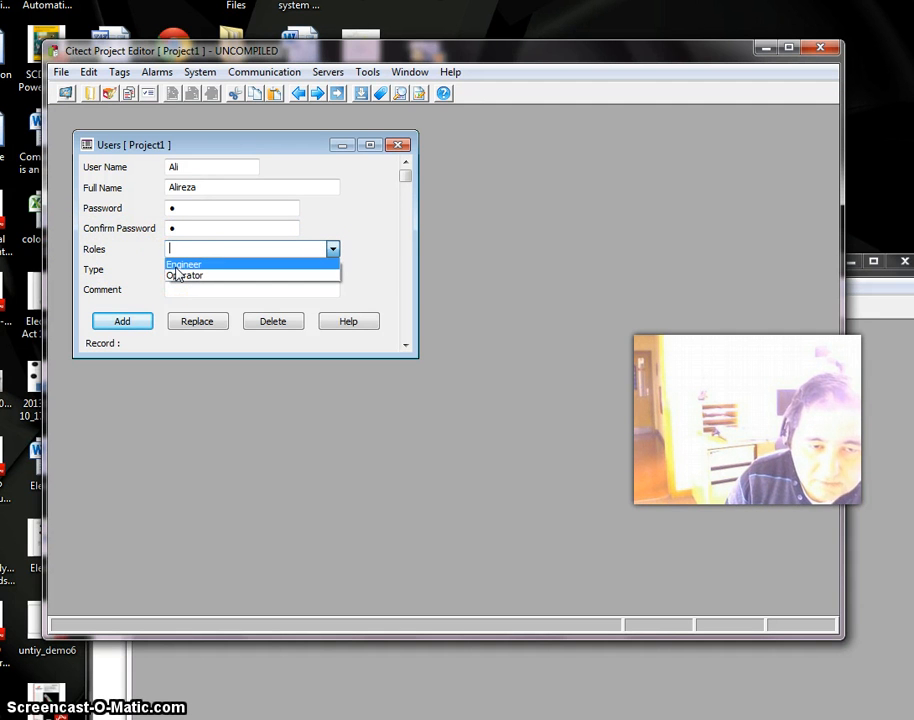
# Step: Assign the Engineer role to the user and move on to the user type entry
pyautogui.click(184, 264)
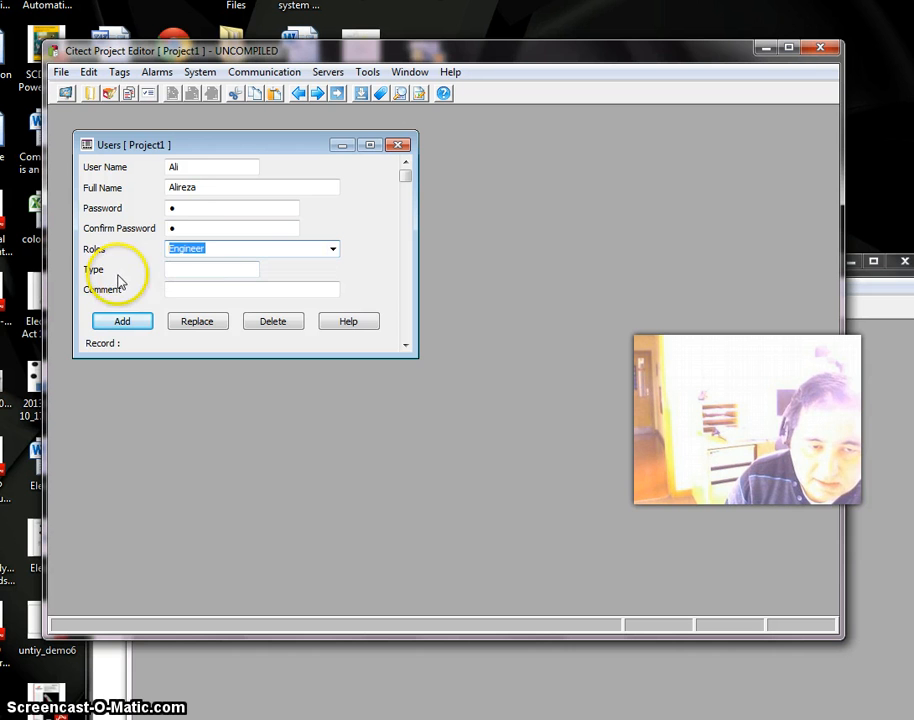
pyautogui.click(212, 268)
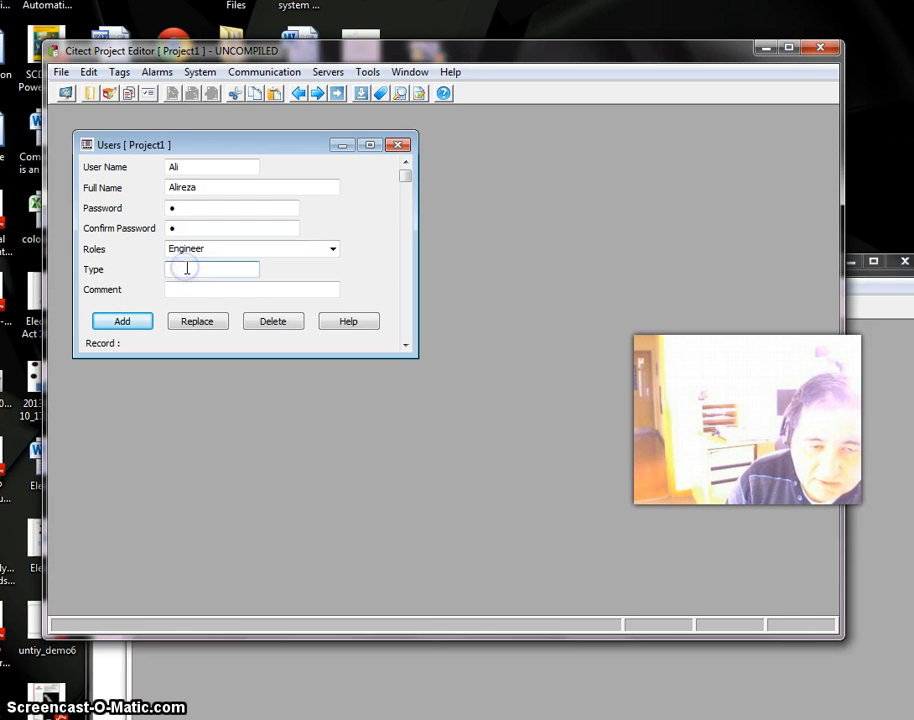
pyautogui.click(122, 320)
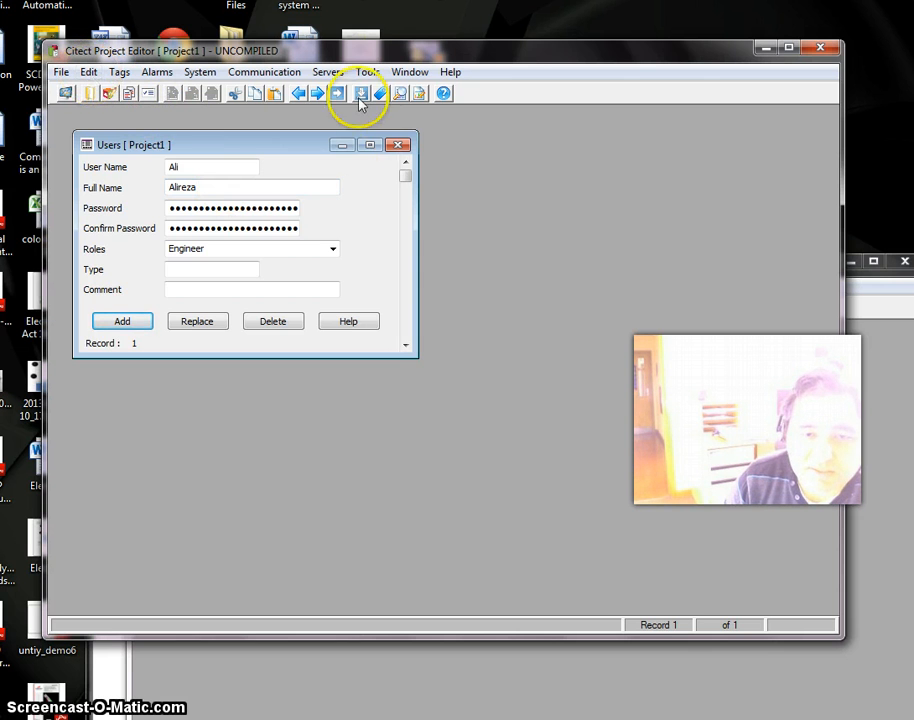
# Step: Close the Users form, pack the project database and list the server configuration forms
pyautogui.click(398, 144)
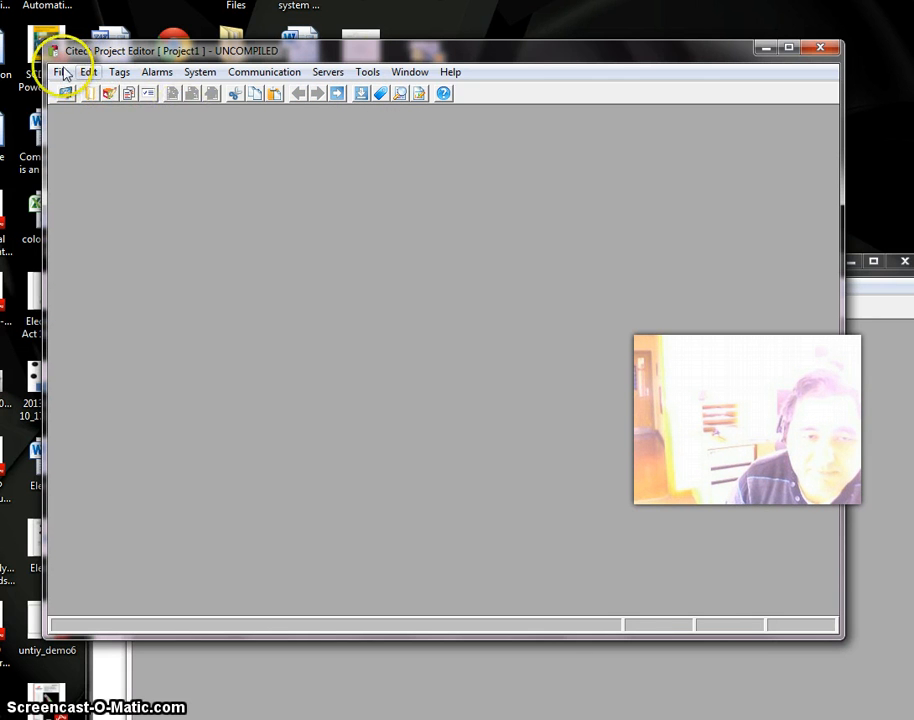
pyautogui.click(62, 72)
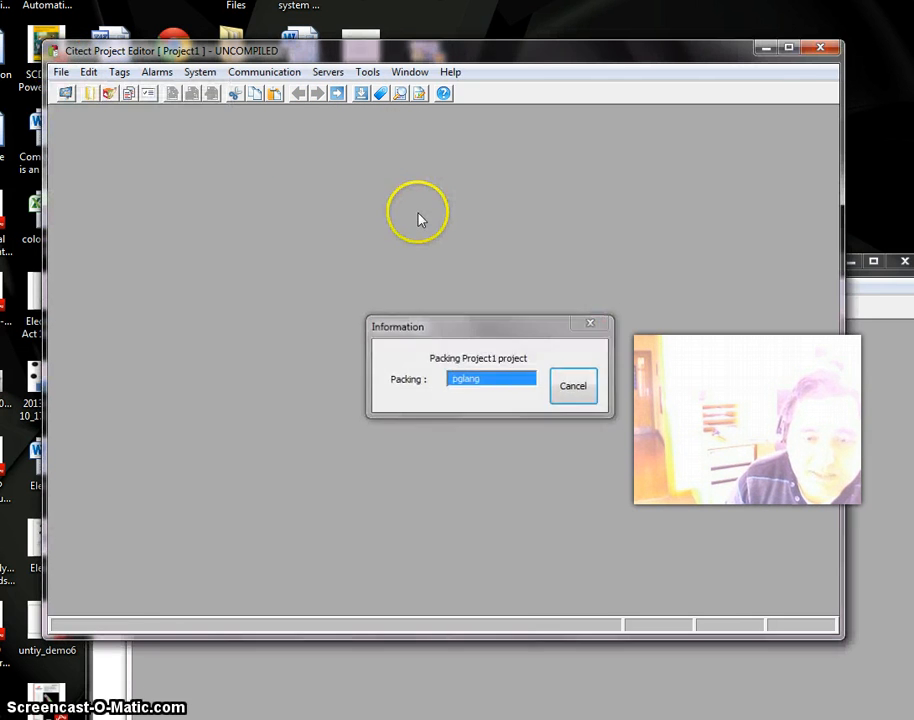
pyautogui.click(200, 72)
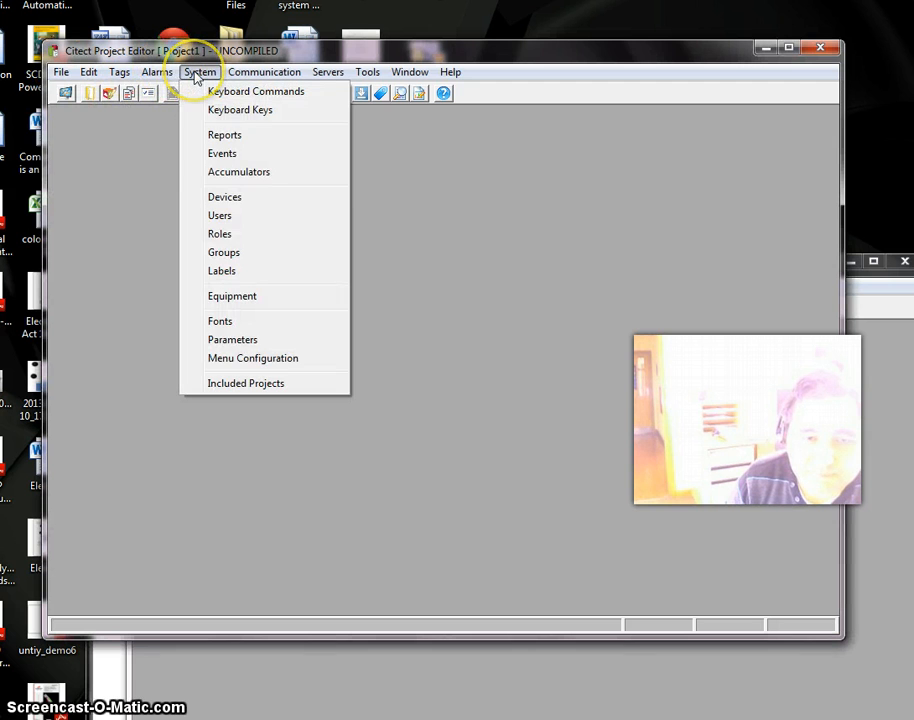
pyautogui.click(328, 72)
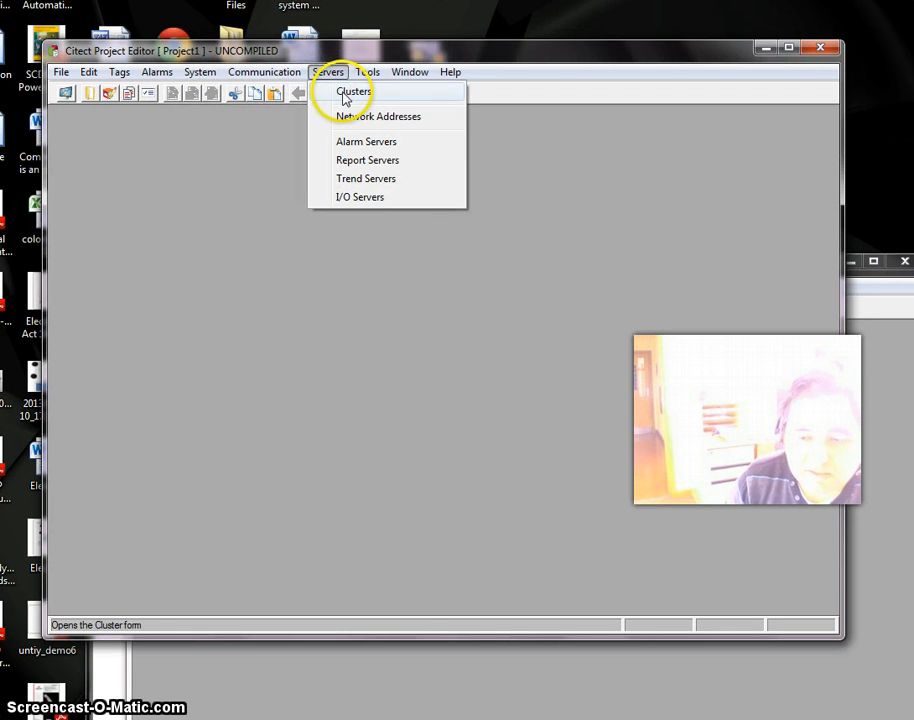
# Step: Add a cluster named Cluster 1 as record 1 in the Cluster form
pyautogui.click(352, 92)
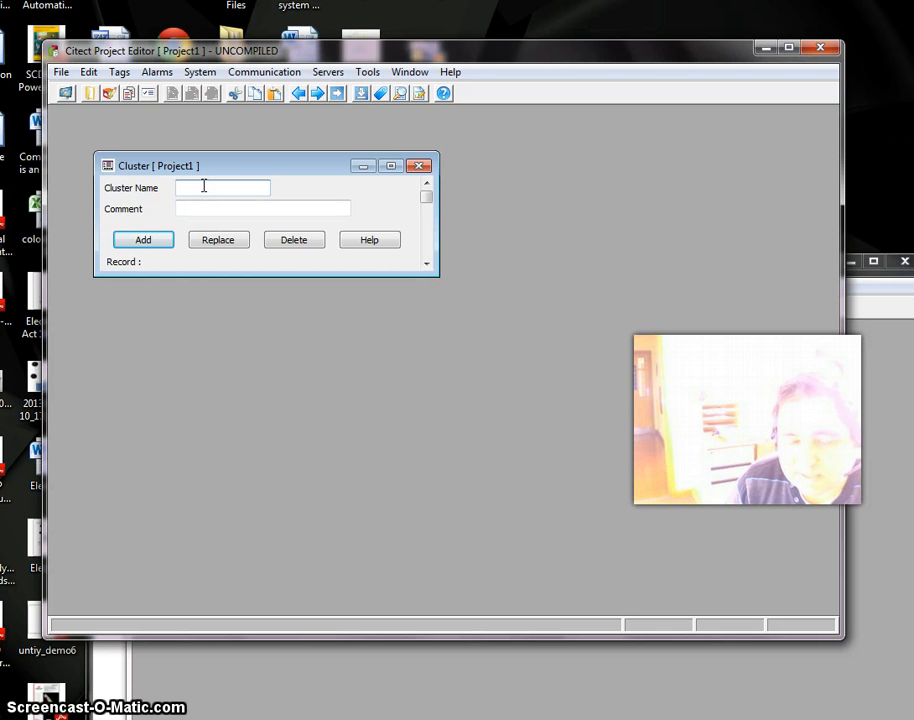
pyautogui.click(222, 188)
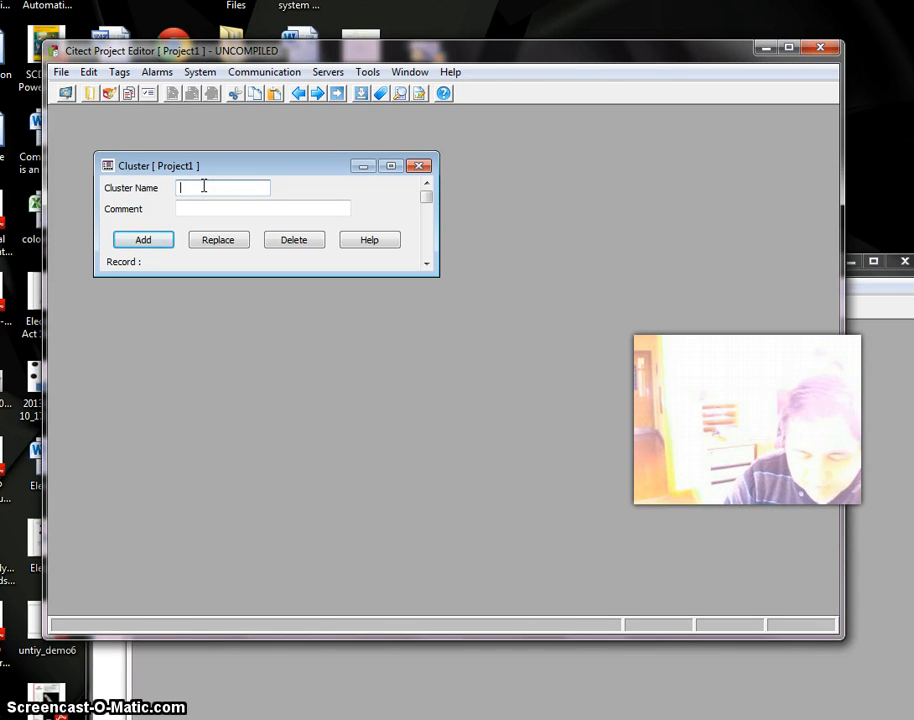
pyautogui.write('Cluster1')
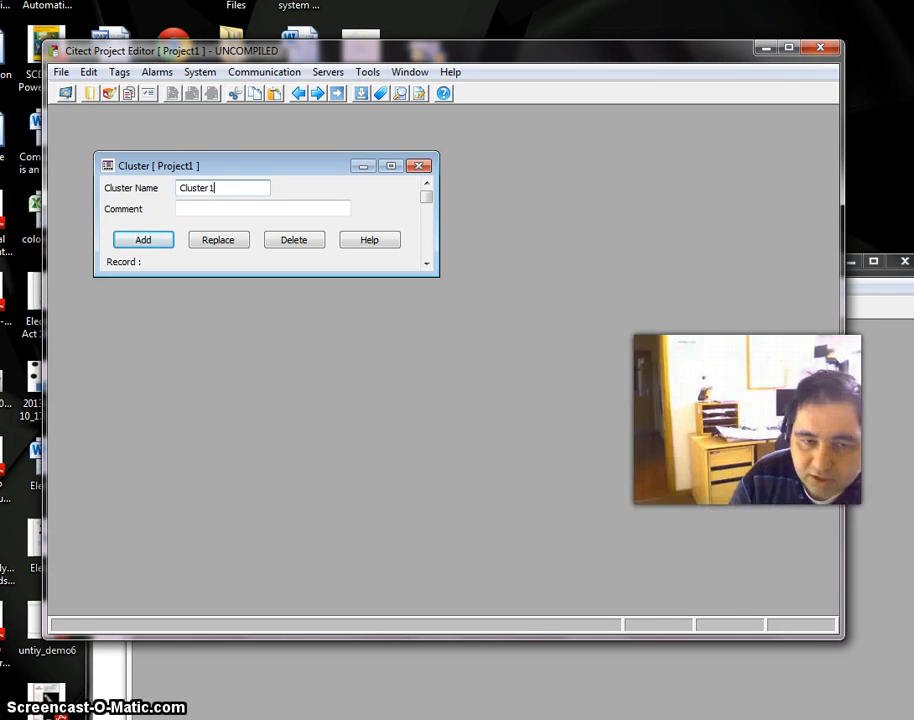
pyautogui.click(142, 240)
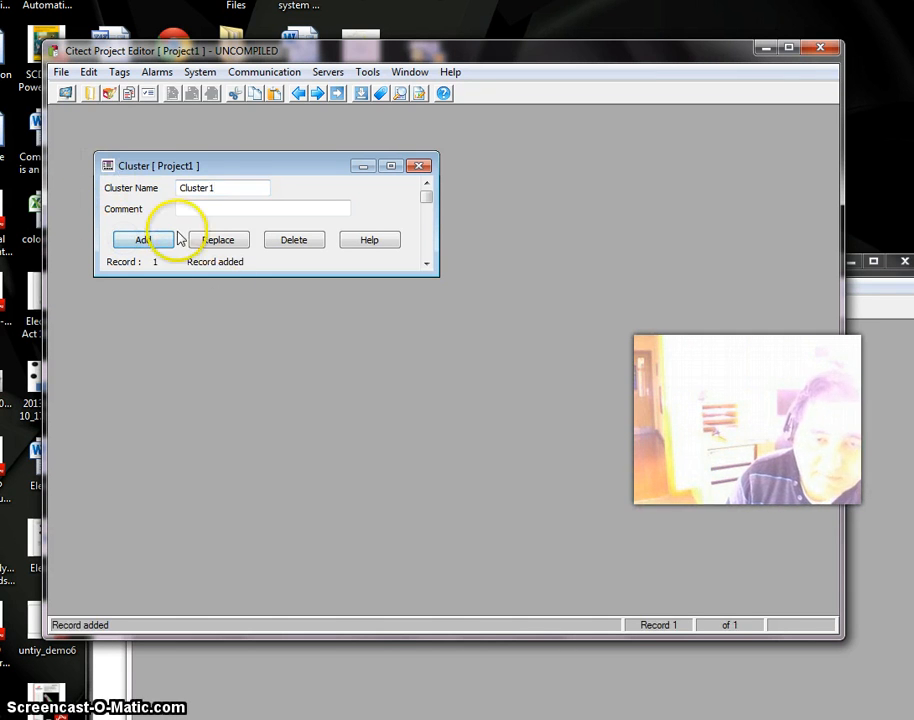
pyautogui.click(328, 72)
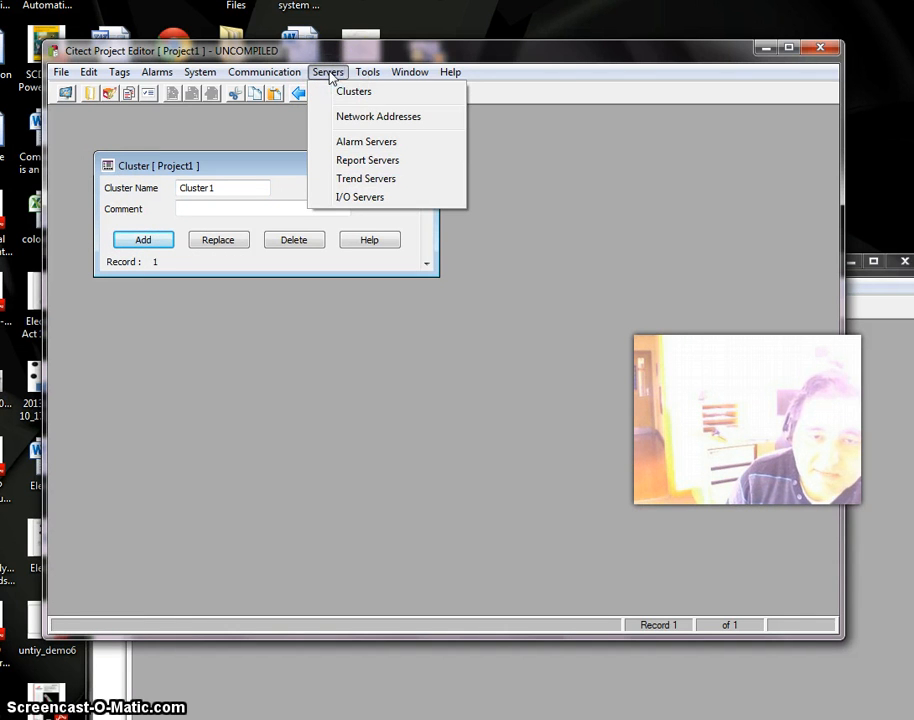
pyautogui.moveTo(366, 140)
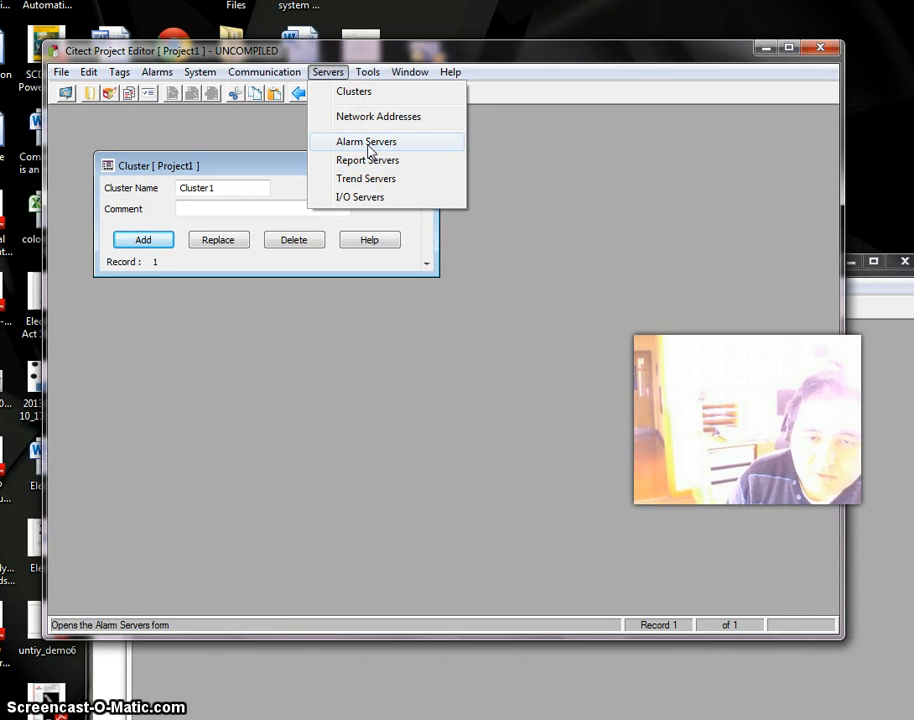
pyautogui.moveTo(368, 160)
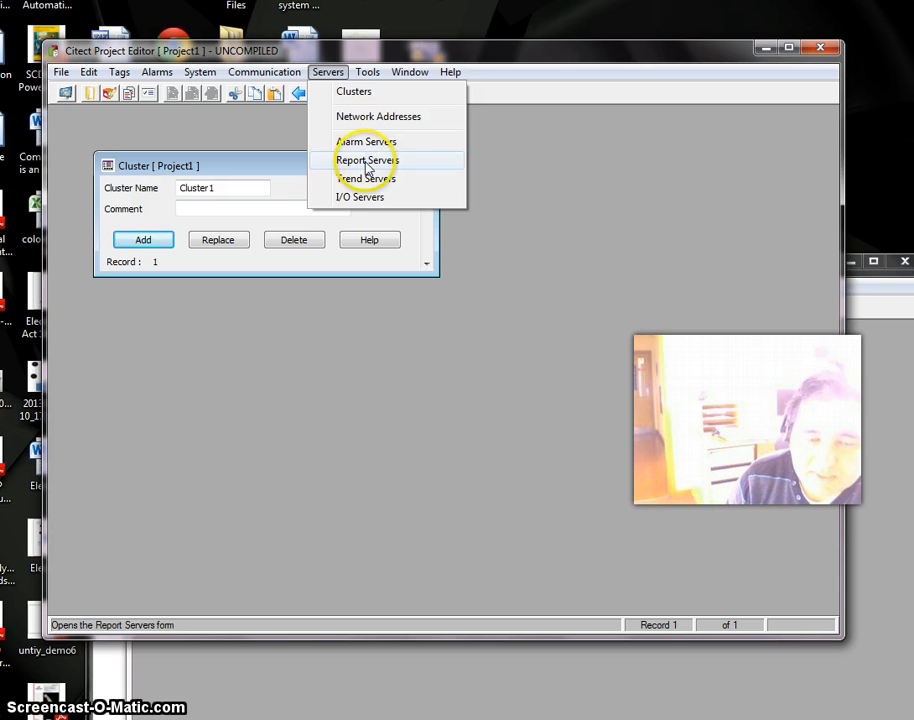
pyautogui.moveTo(368, 178)
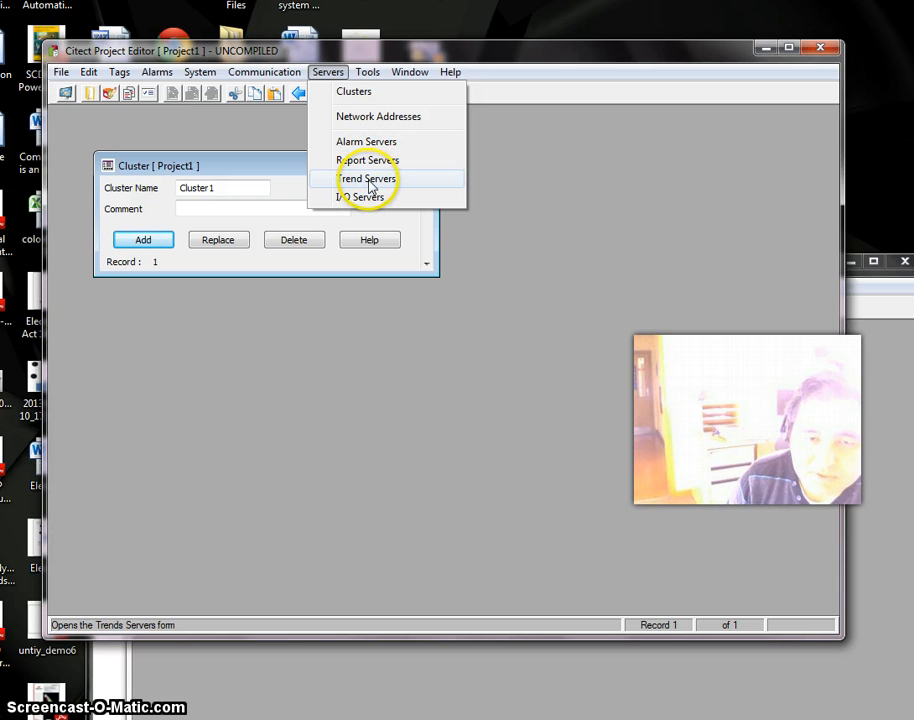
pyautogui.moveTo(360, 196)
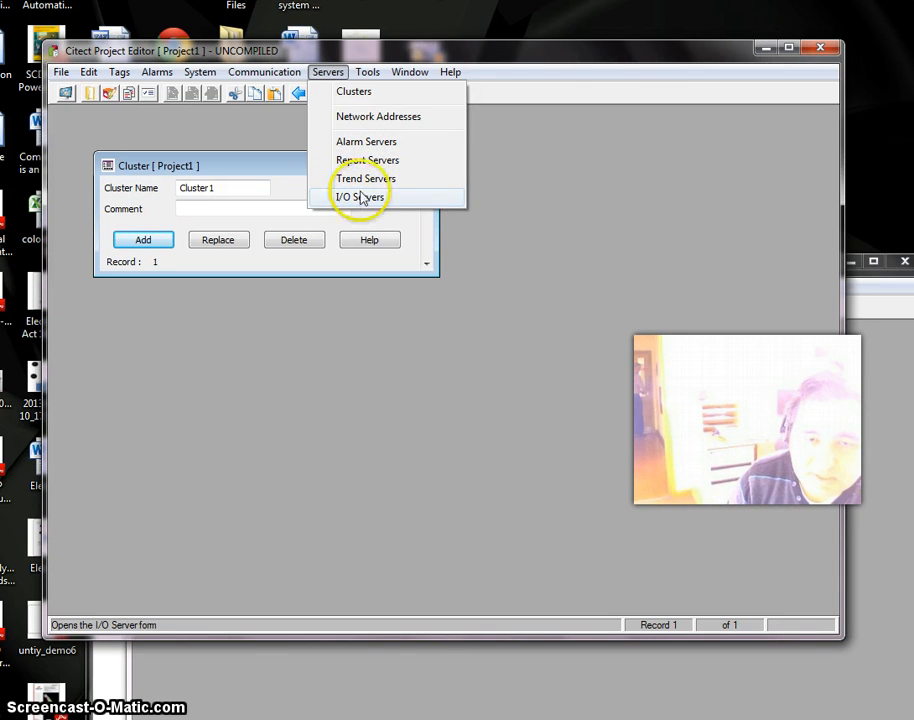
pyautogui.moveTo(356, 160)
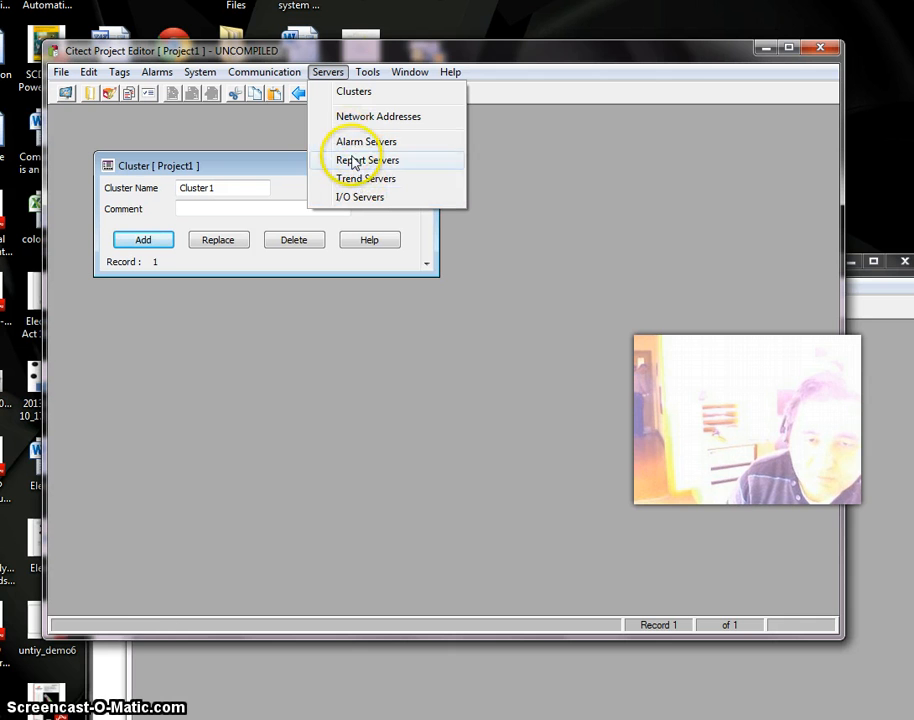
pyautogui.moveTo(364, 160)
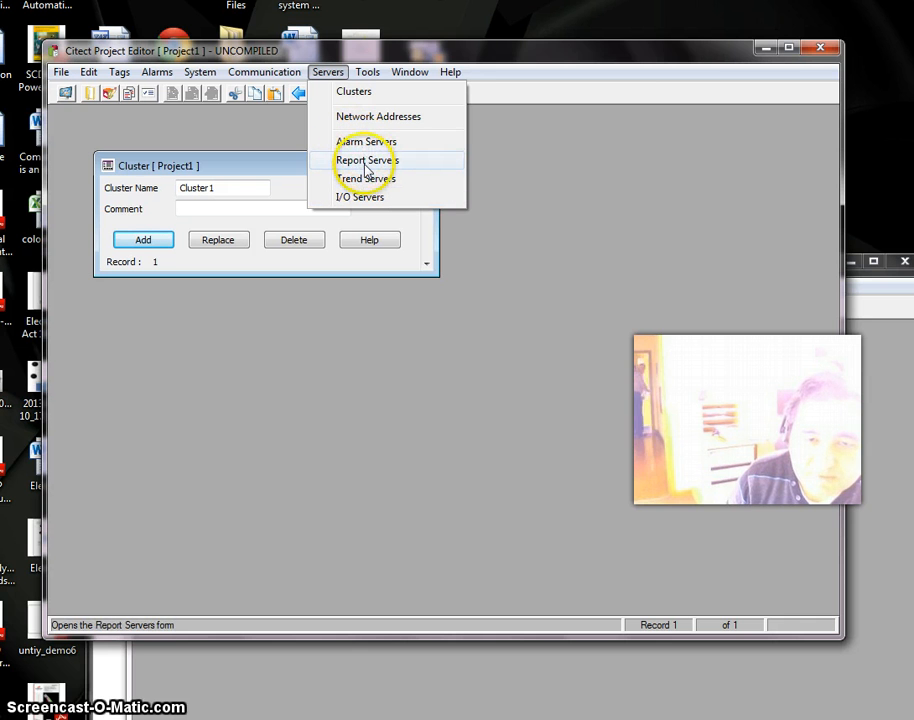
pyautogui.moveTo(364, 178)
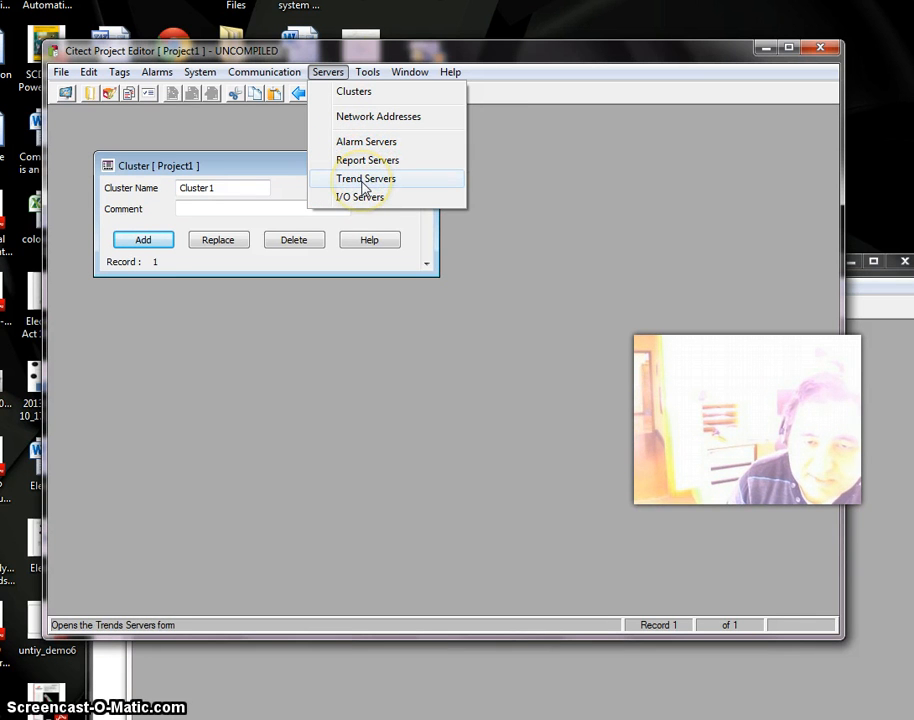
pyautogui.moveTo(360, 198)
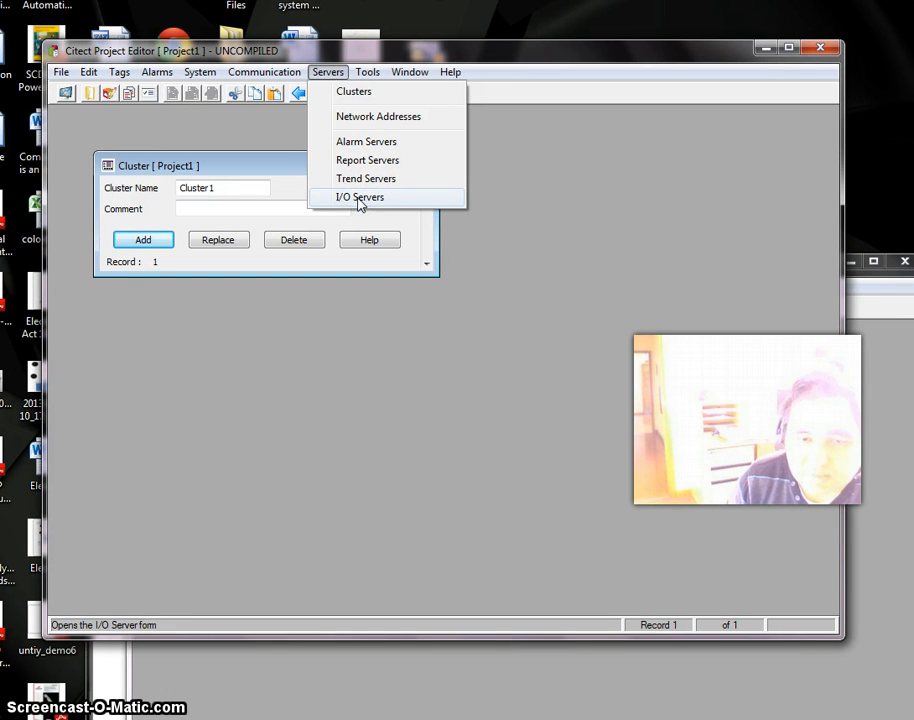
# Step: Add alarm server Alarm1 belonging to Cluster1 in the Alarm Servers form
pyautogui.click(366, 140)
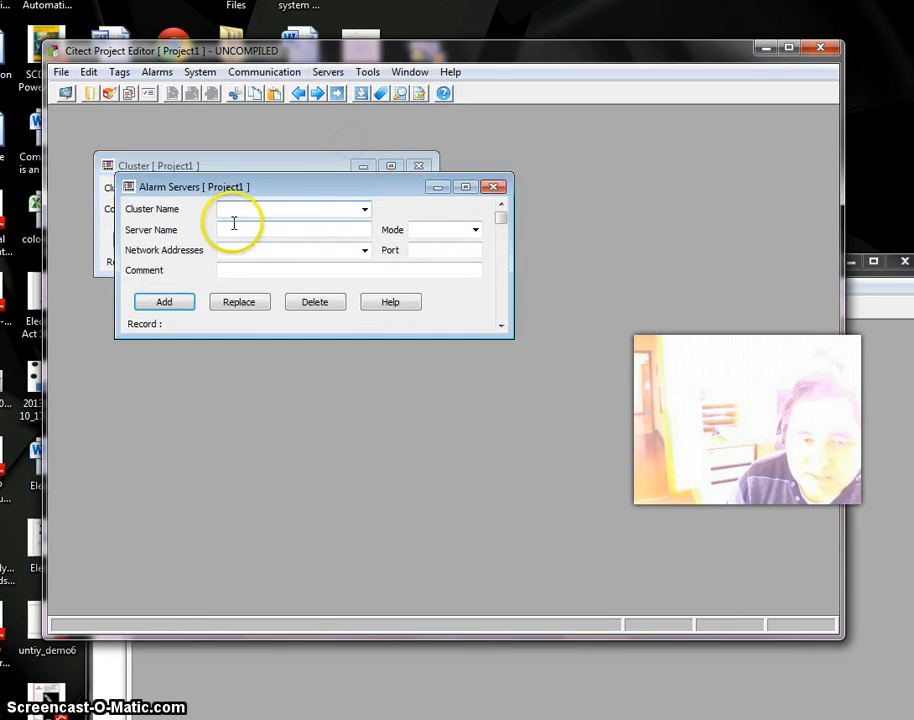
pyautogui.click(364, 210)
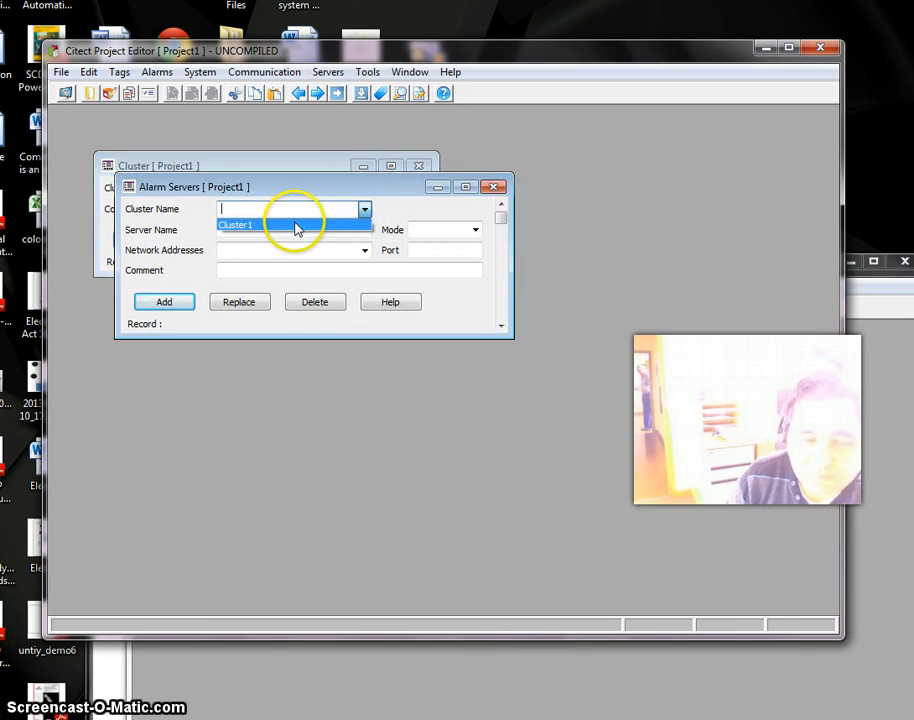
pyautogui.moveTo(216, 230)
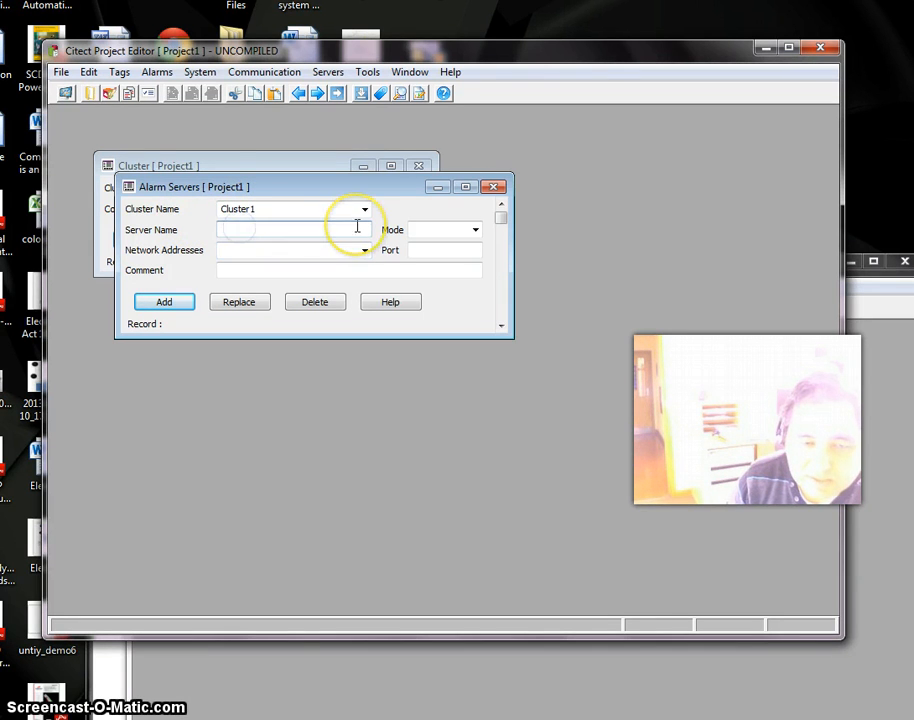
pyautogui.click(290, 228)
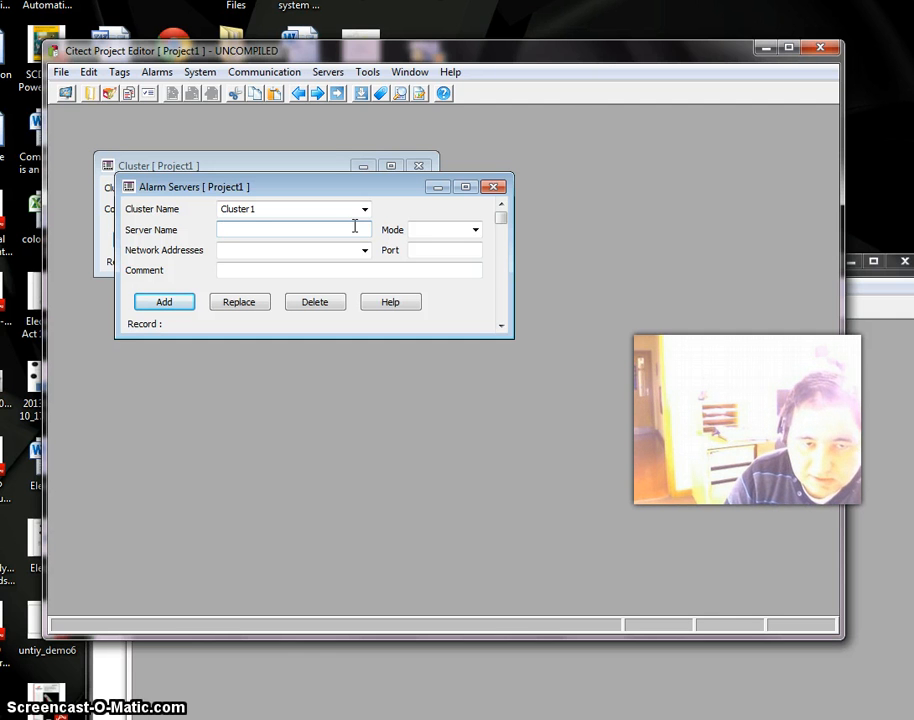
pyautogui.write('Am')
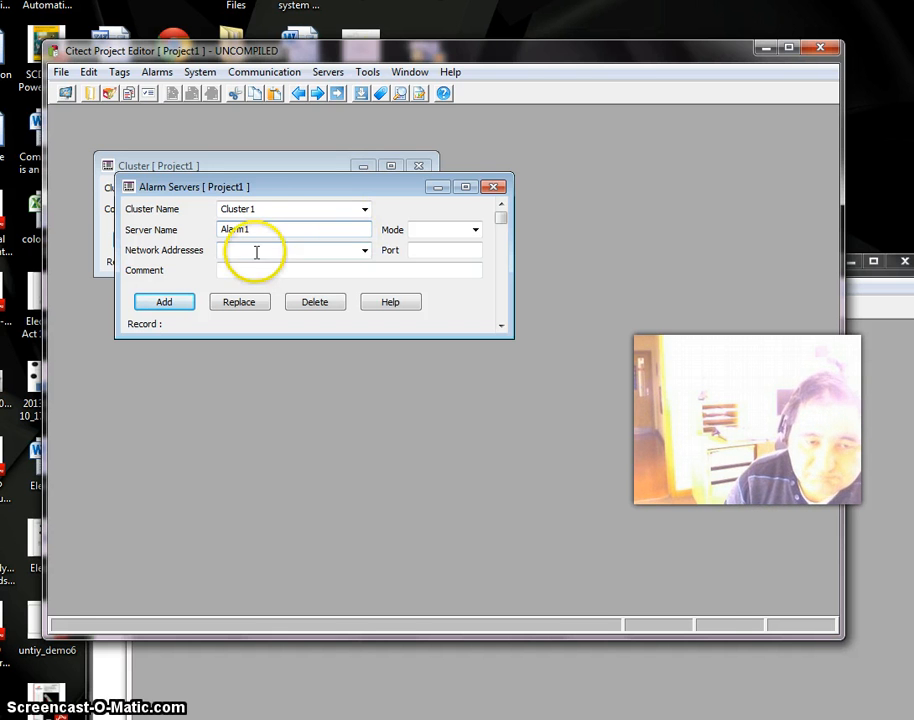
pyautogui.click(328, 72)
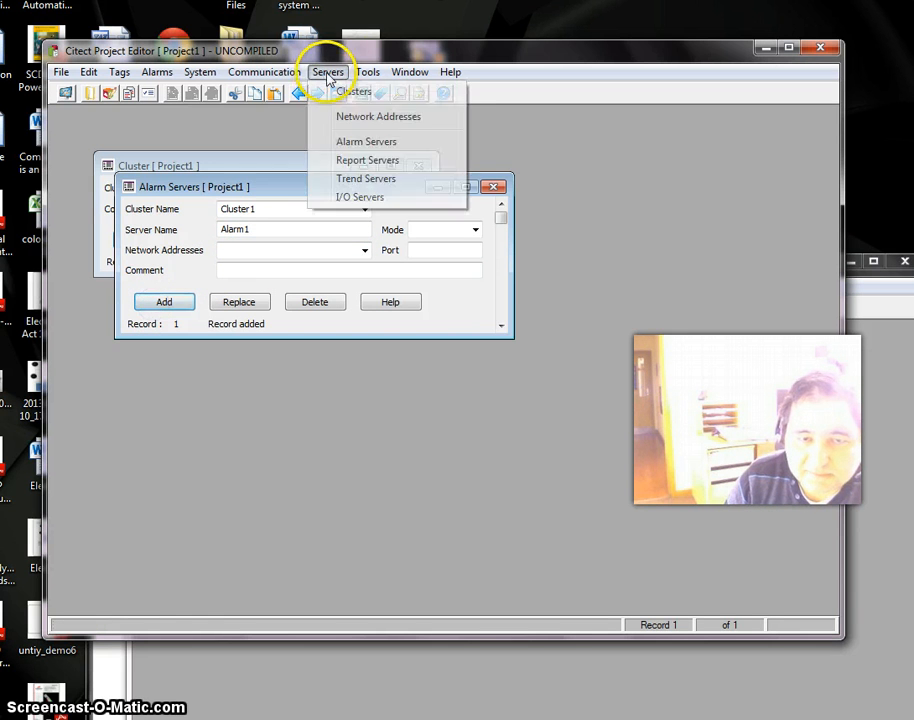
# Step: Add report server Report1 belonging to Cluster1 in the Report Servers form
pyautogui.click(368, 160)
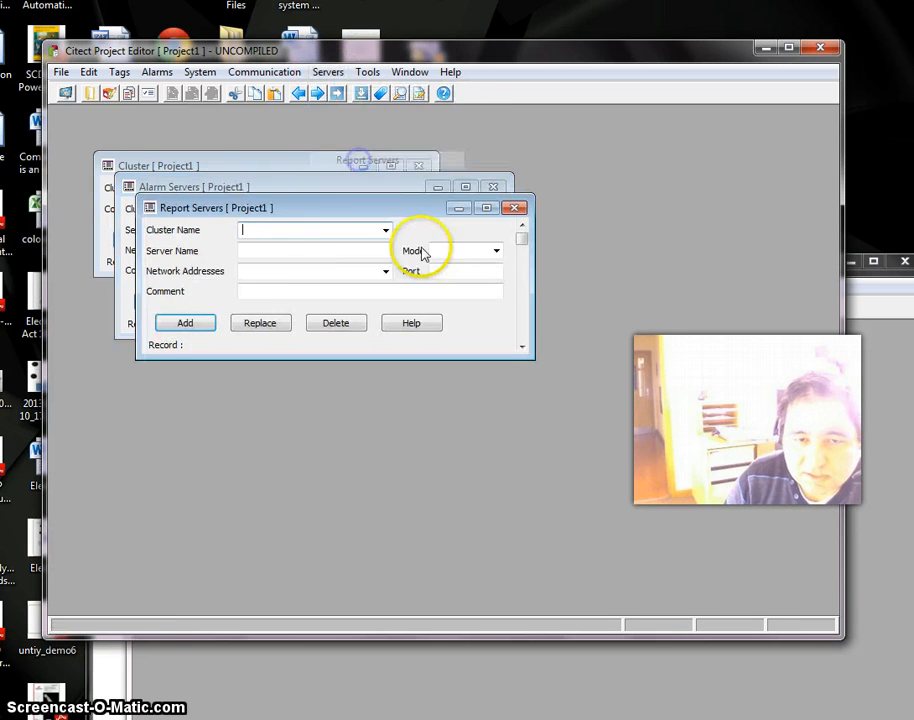
pyautogui.click(384, 230)
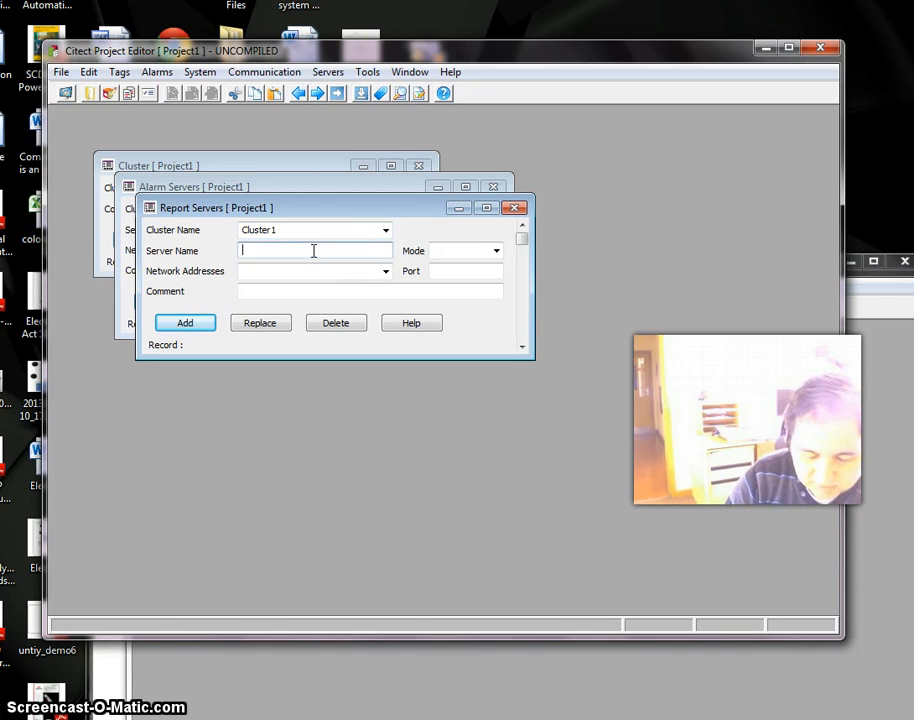
pyautogui.write('Report1')
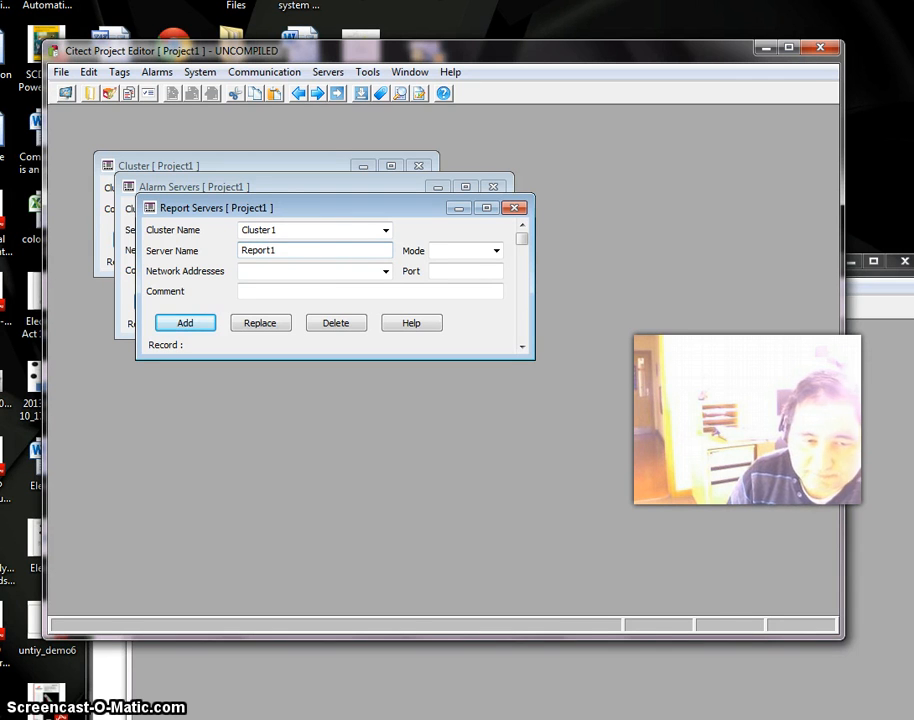
pyautogui.click(184, 322)
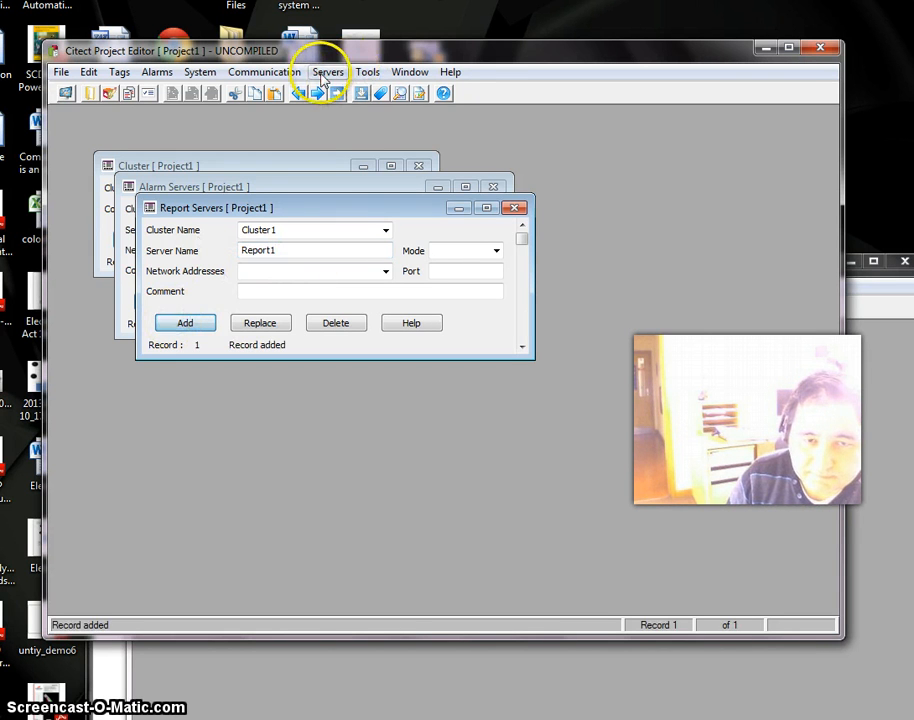
# Step: Add a trend server Trend1 on Cluster1 and save the record
pyautogui.click(328, 72)
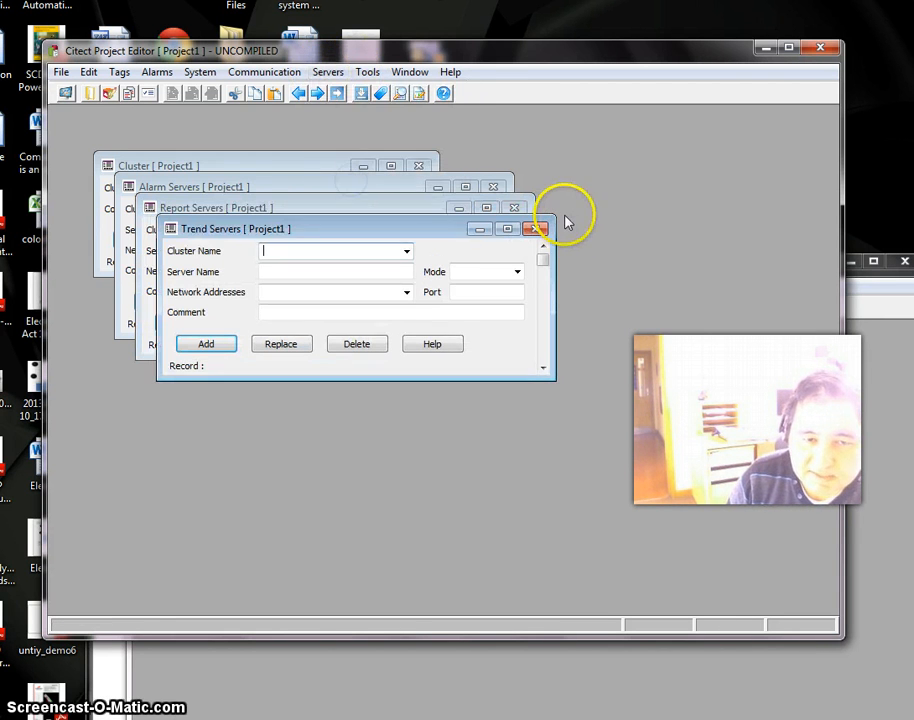
pyautogui.click(408, 252)
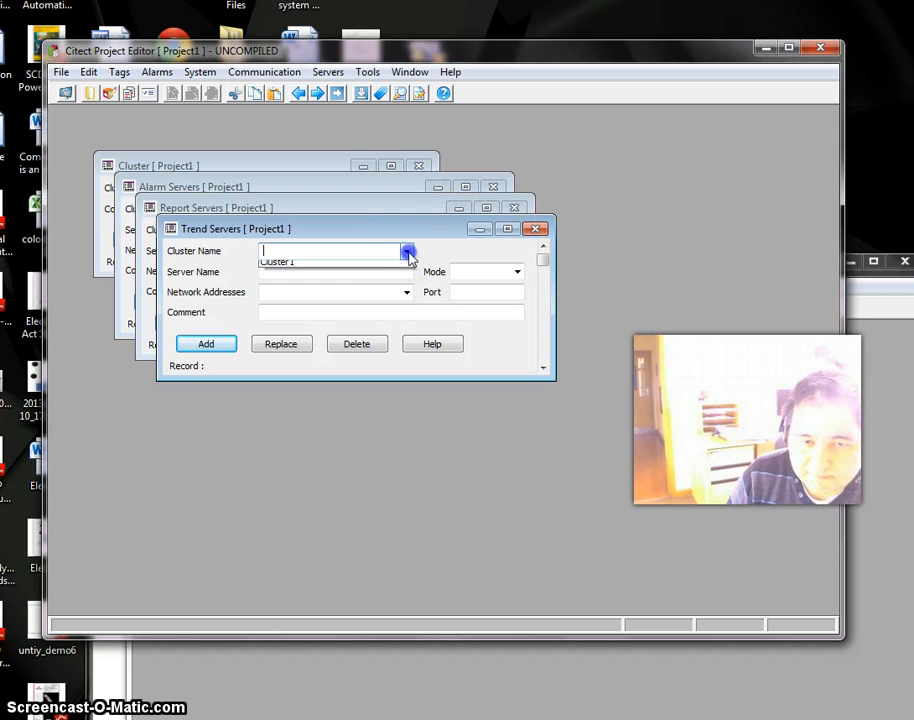
pyautogui.click(406, 252)
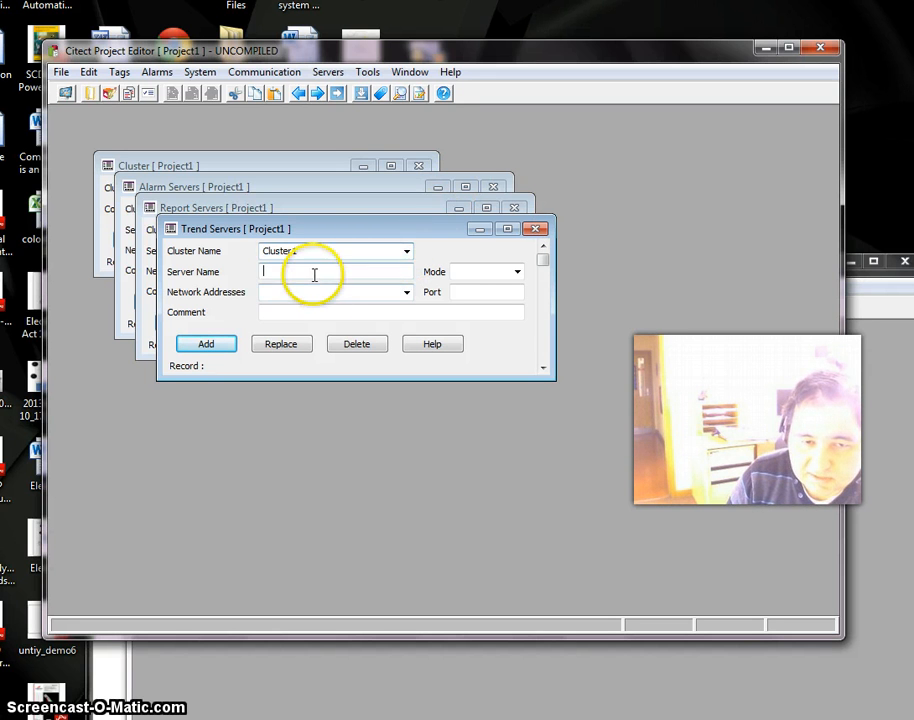
pyautogui.write('T')
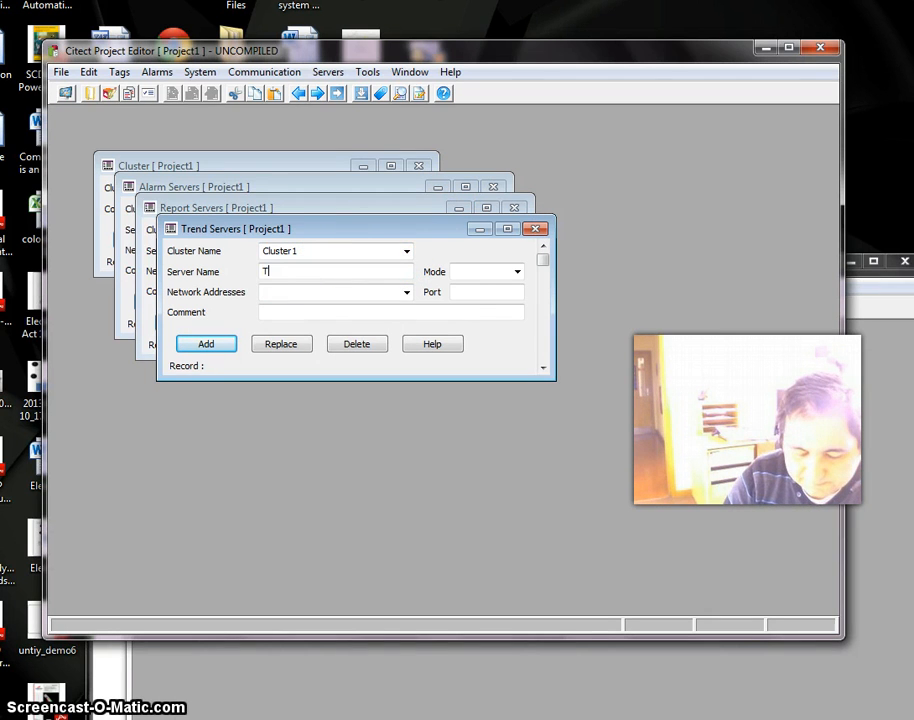
pyautogui.write('rend1')
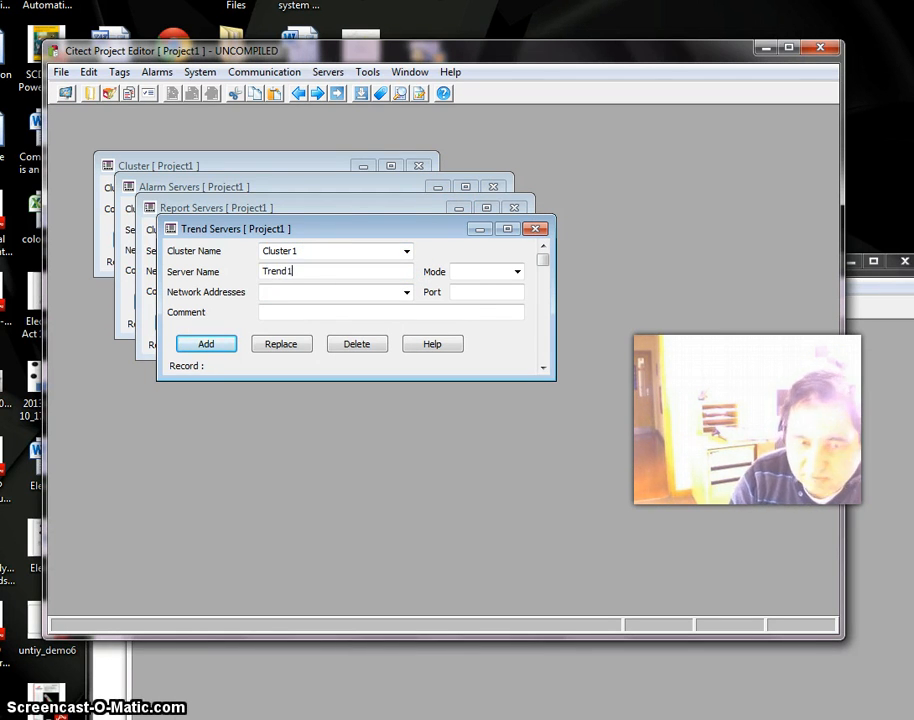
pyautogui.click(204, 344)
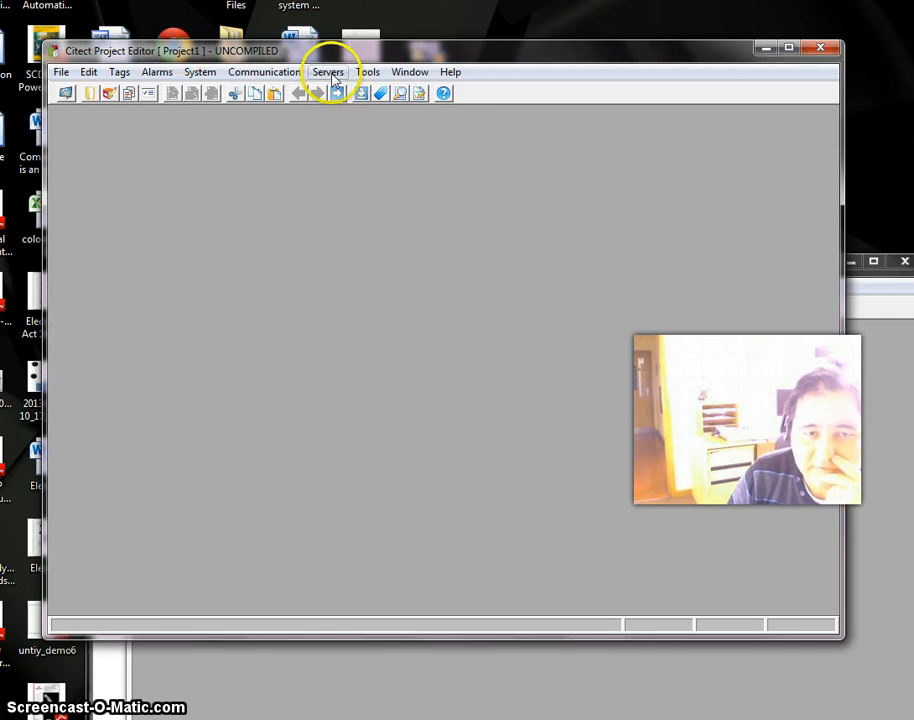
# Step: Start the Express Communications Wizard and accept IOServer as the new I/O server name
pyautogui.click(328, 72)
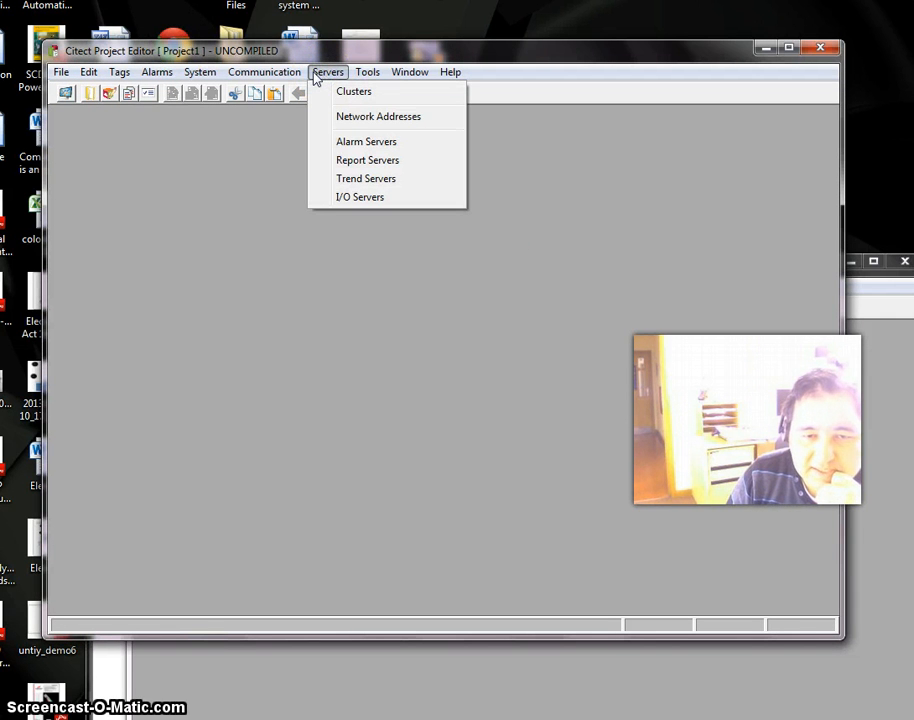
pyautogui.click(264, 72)
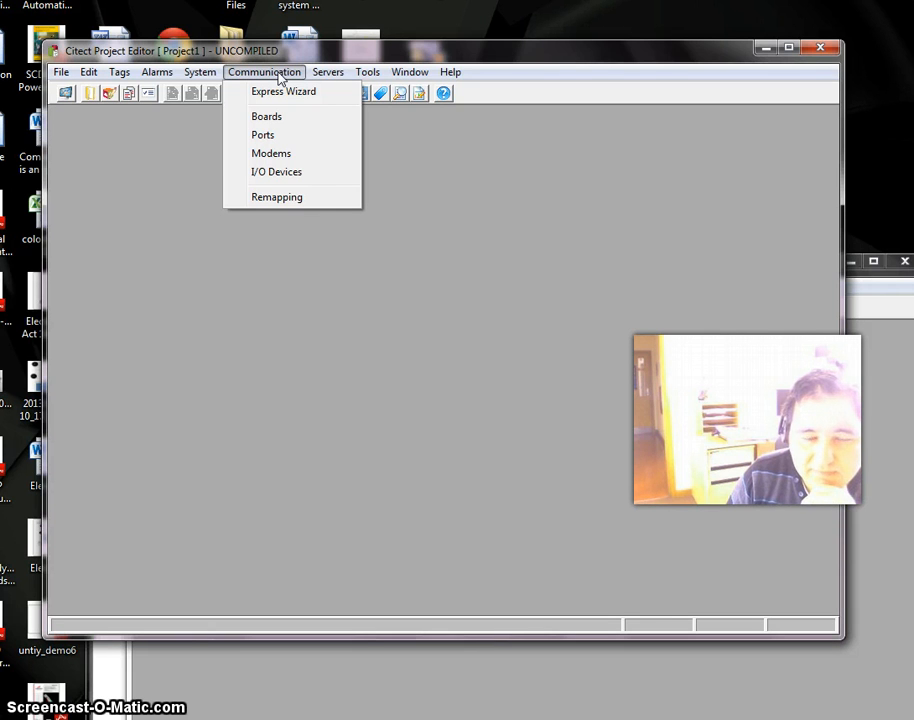
pyautogui.moveTo(284, 92)
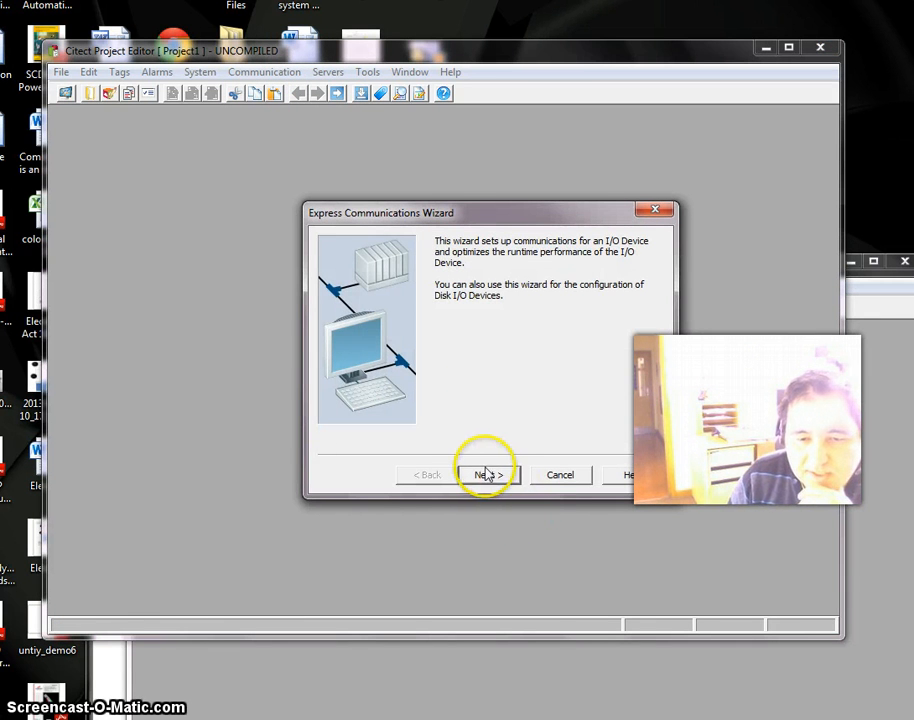
pyautogui.click(488, 474)
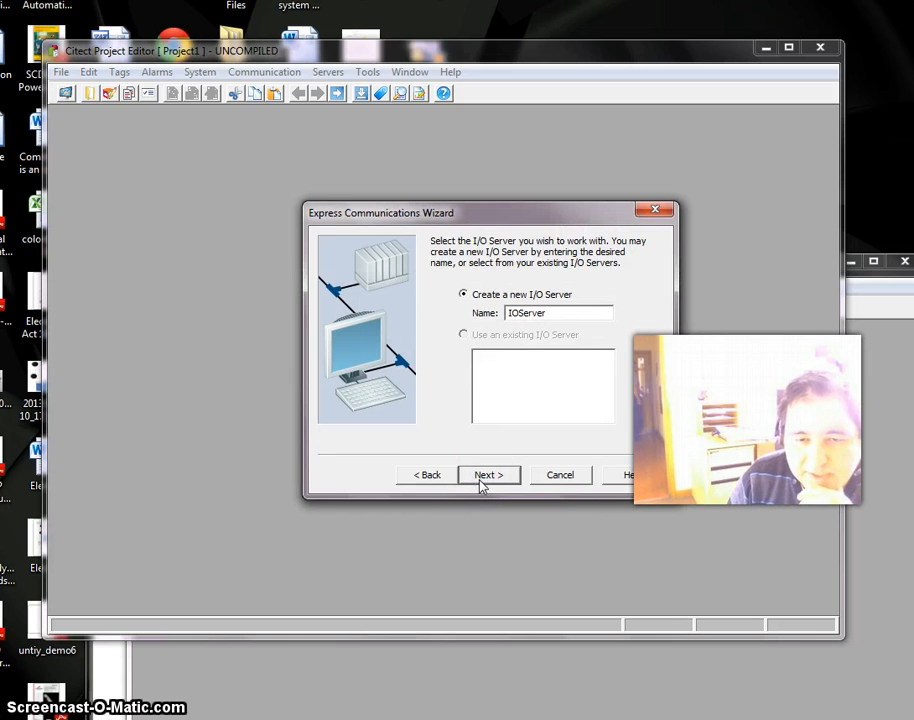
pyautogui.moveTo(532, 268)
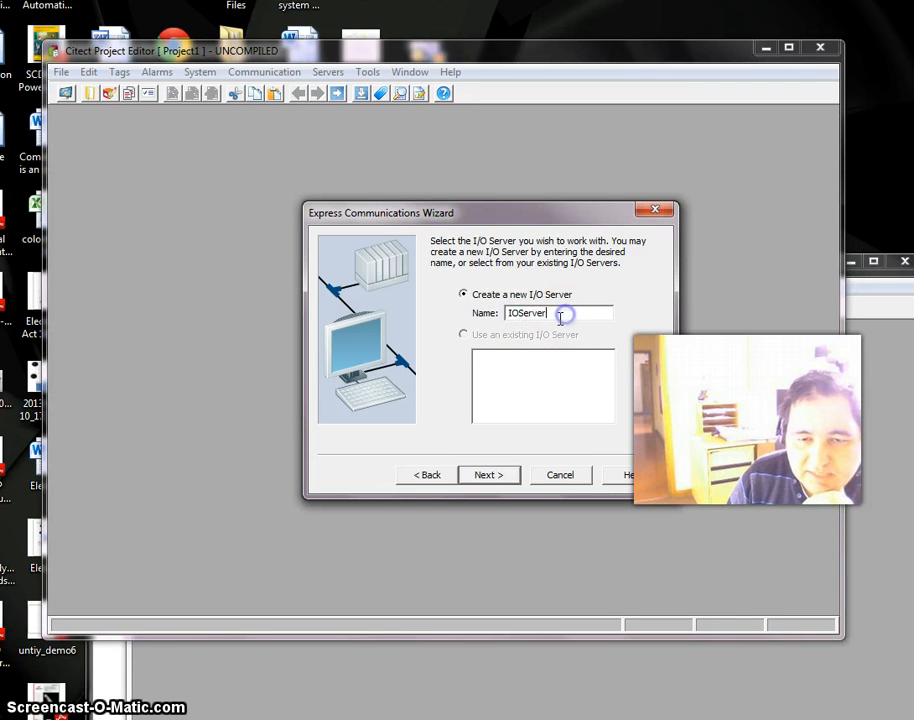
pyautogui.moveTo(548, 328)
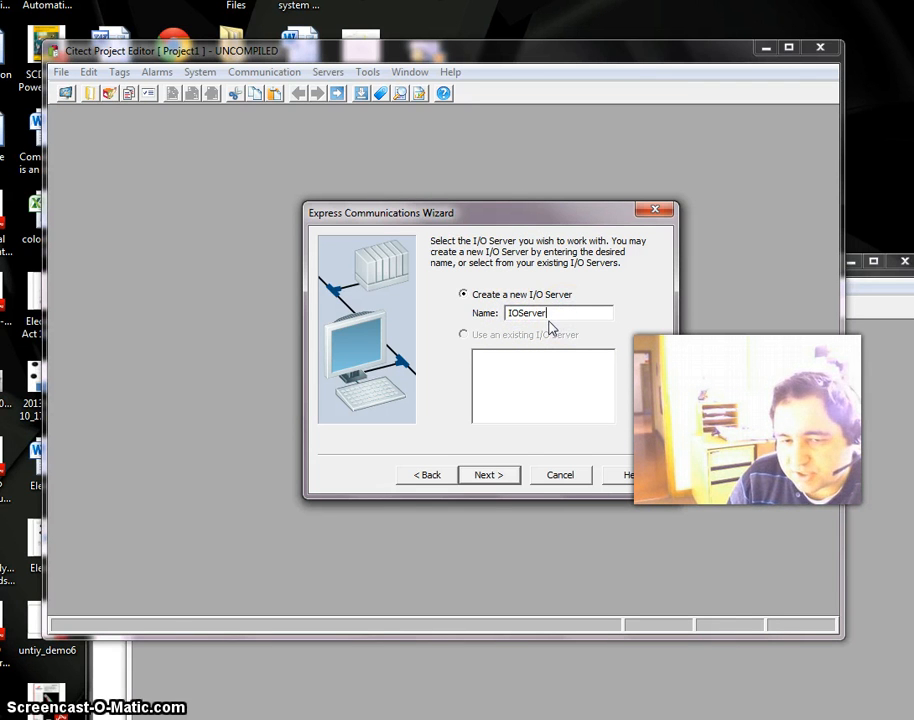
pyautogui.click(488, 474)
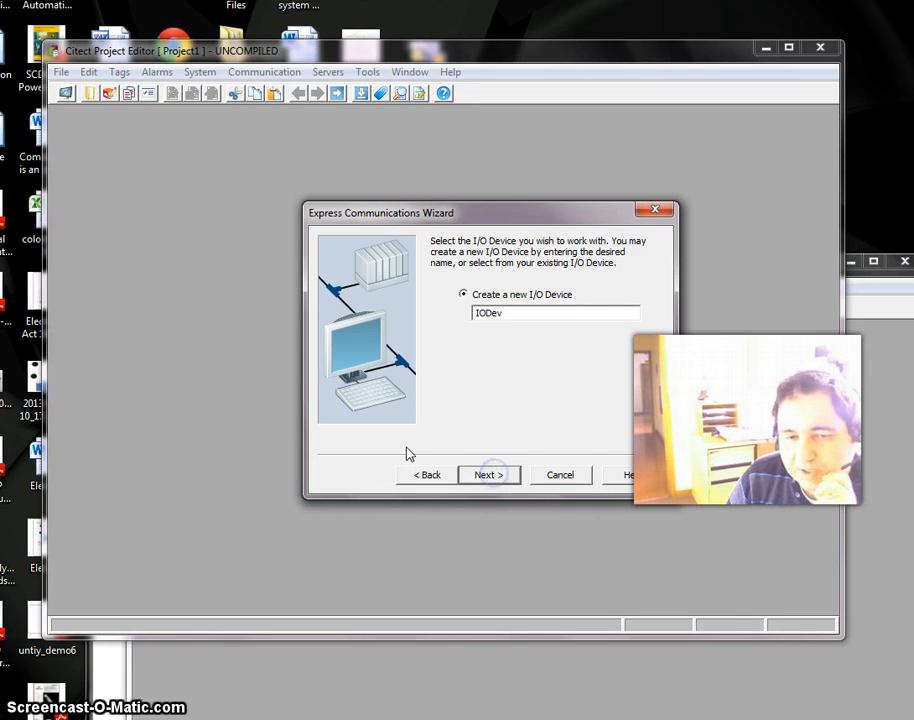
# Step: Replace the default I/O device name IODev with PLC1
pyautogui.click(528, 312)
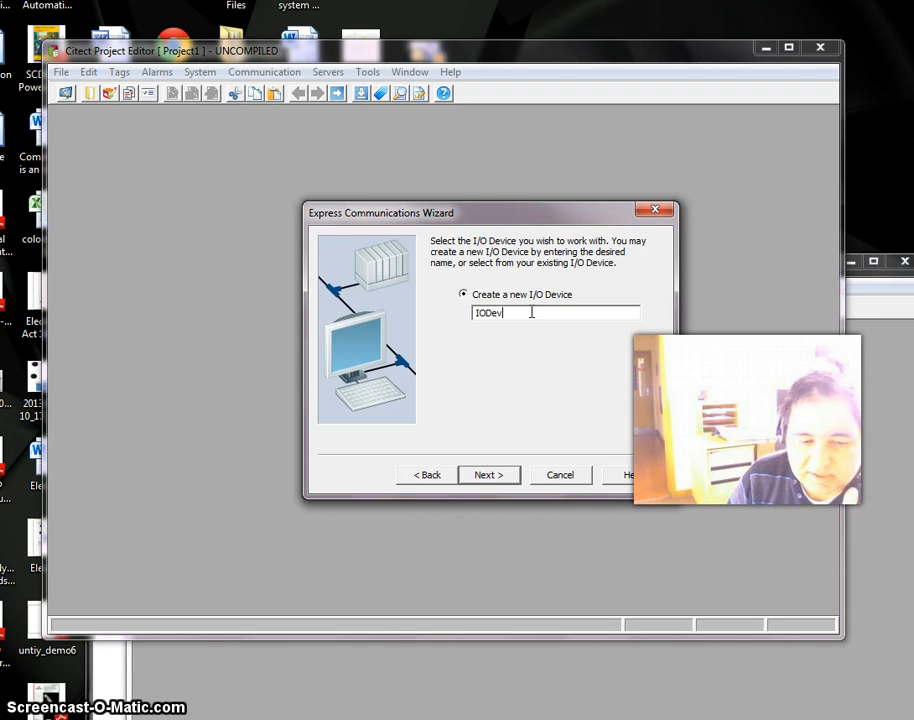
pyautogui.tripleClick(510, 312)
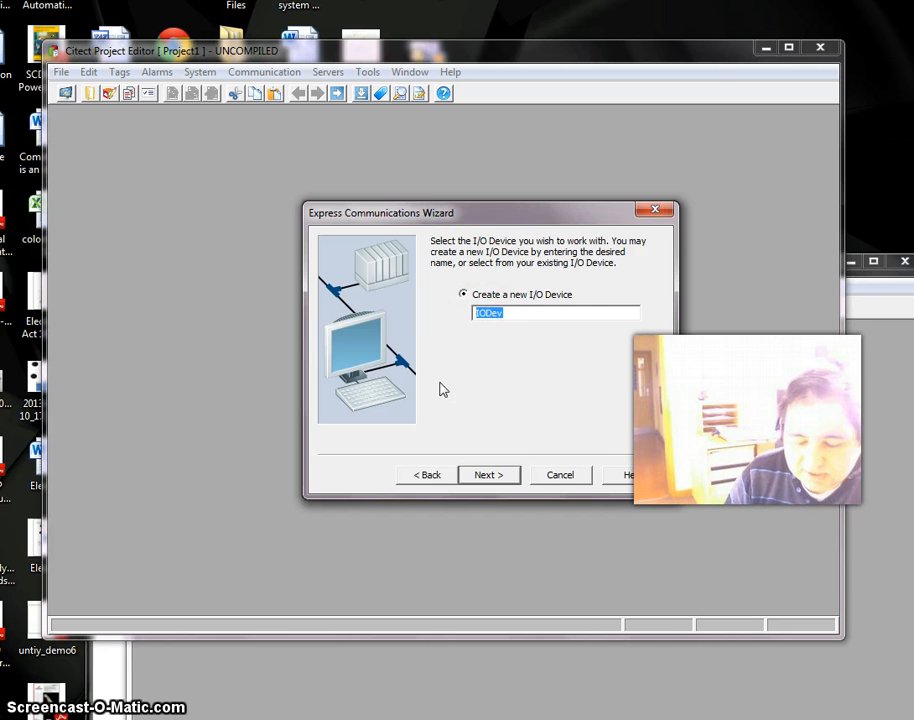
pyautogui.write('P')
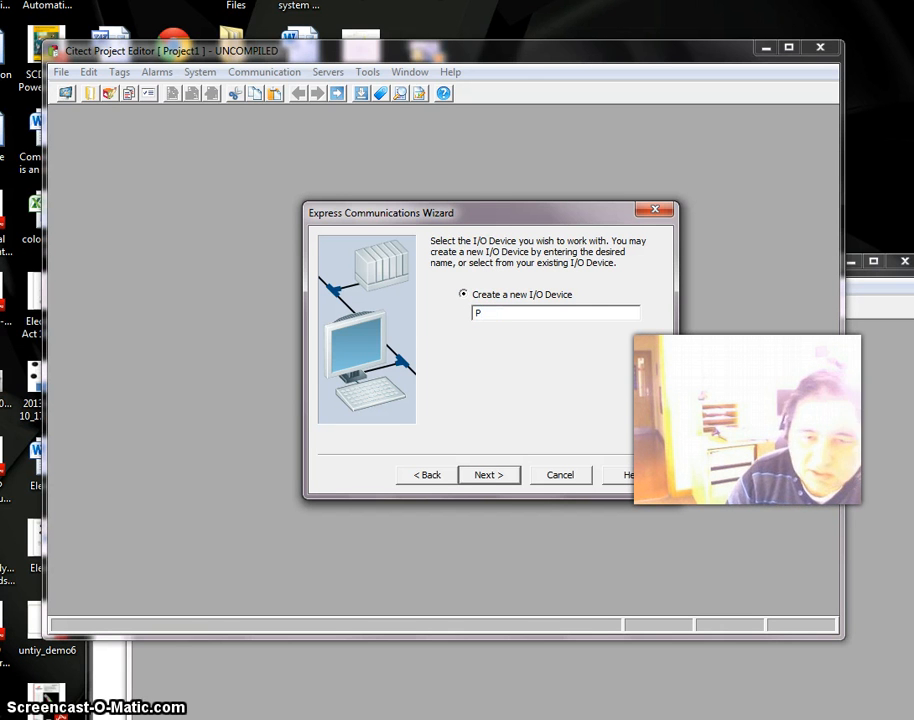
pyautogui.write('LC1')
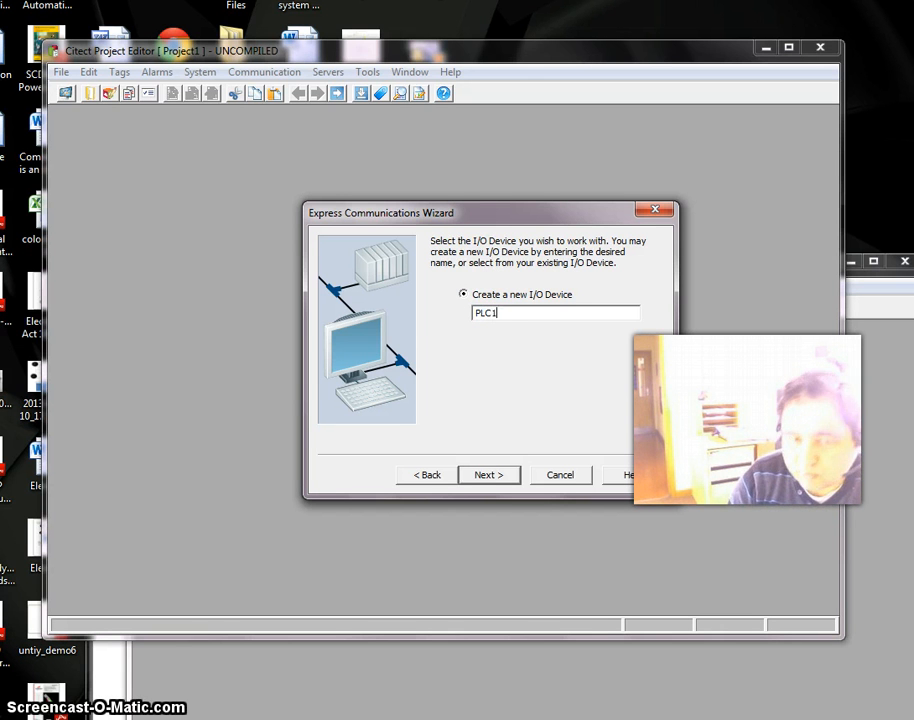
# Step: Advance to the device type step, leaving PLC1 as an External I/O Device
pyautogui.click(486, 474)
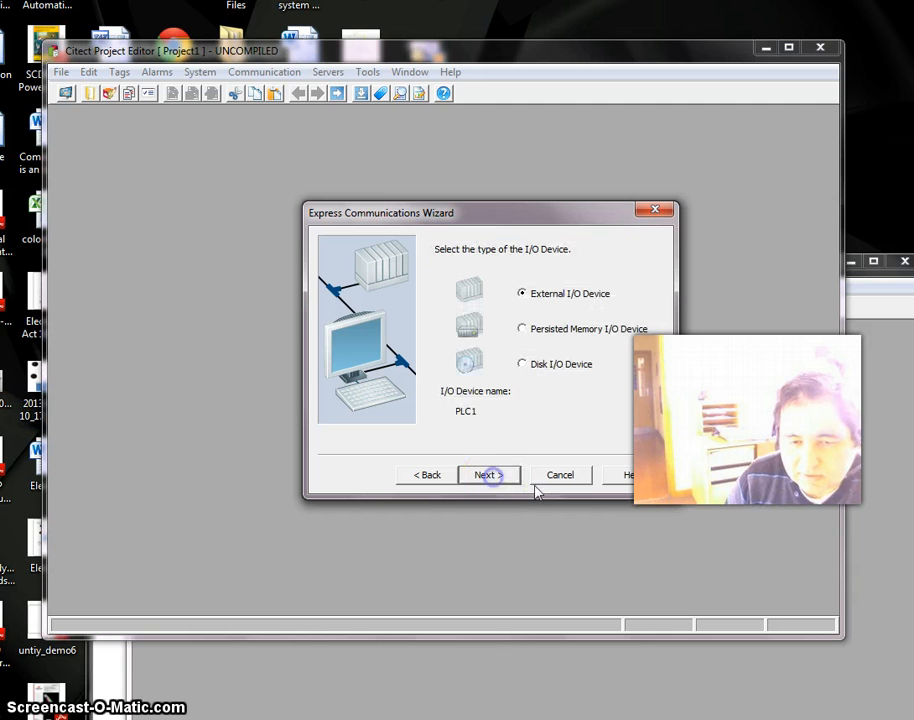
pyautogui.moveTo(462, 284)
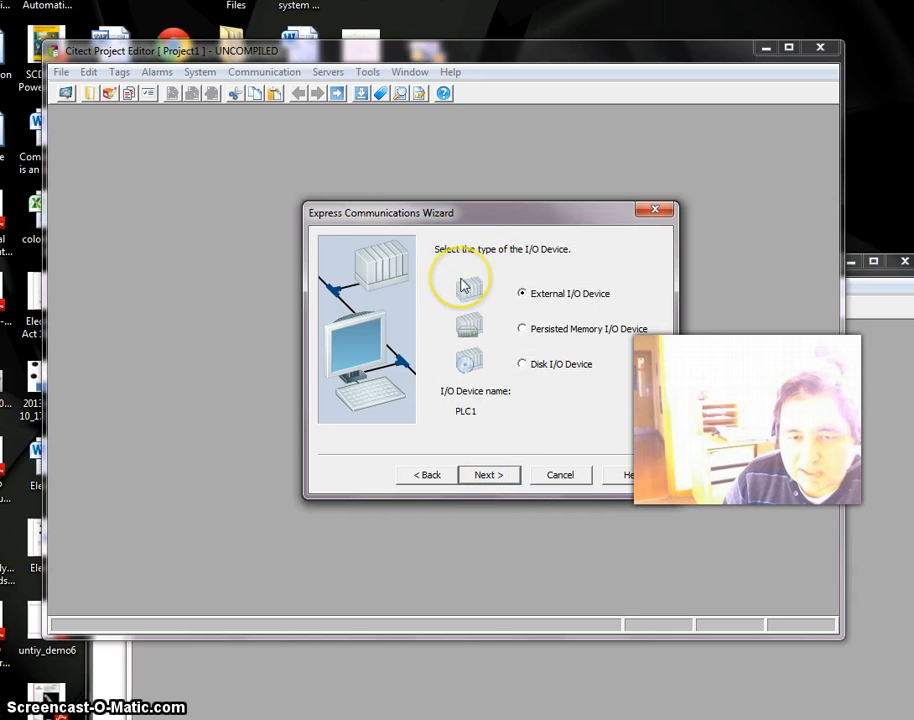
pyautogui.moveTo(584, 270)
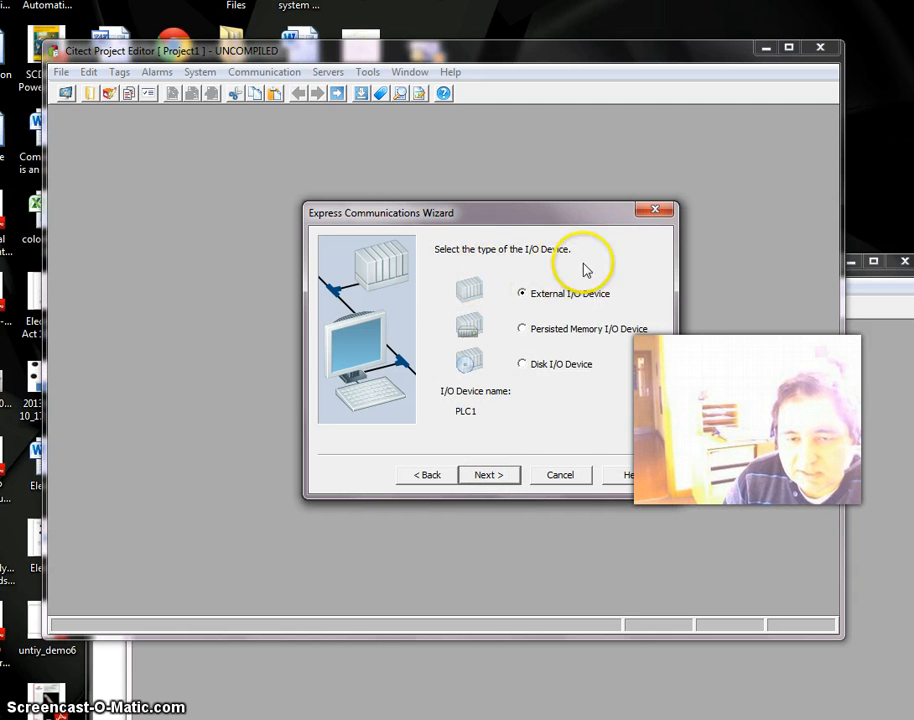
pyautogui.moveTo(532, 278)
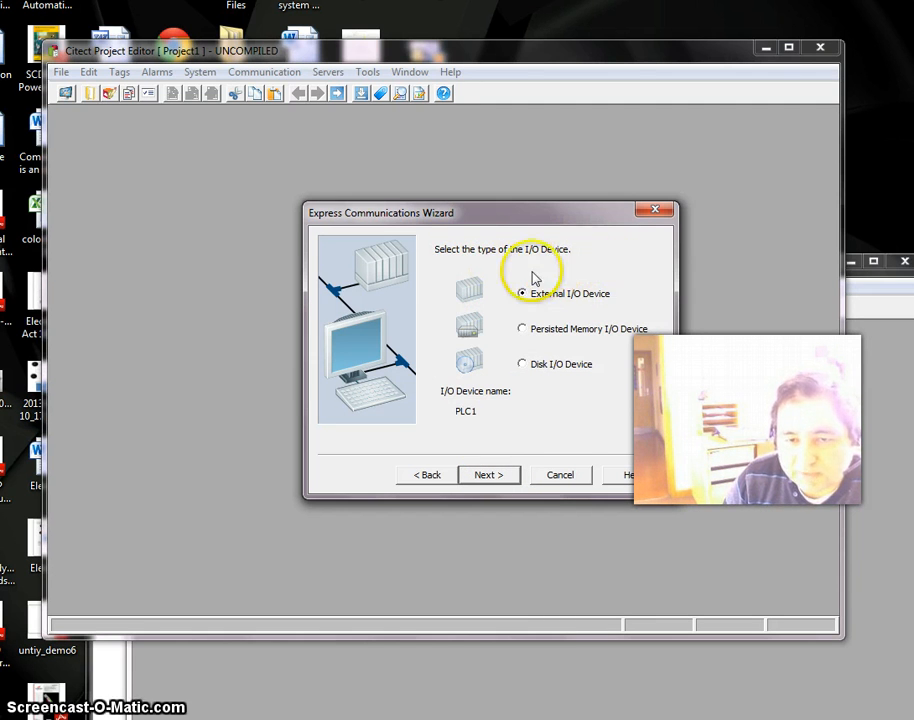
pyautogui.moveTo(530, 340)
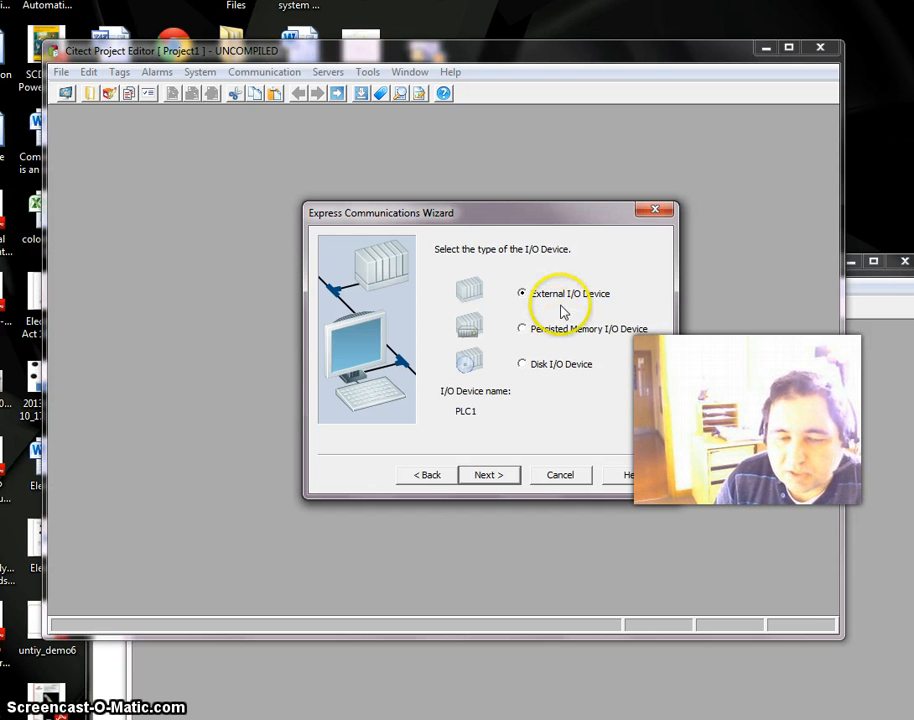
# Step: Select the Schneider-Electric M340 Modbus/TCP (Ethernet) driver for PLC1
pyautogui.click(488, 474)
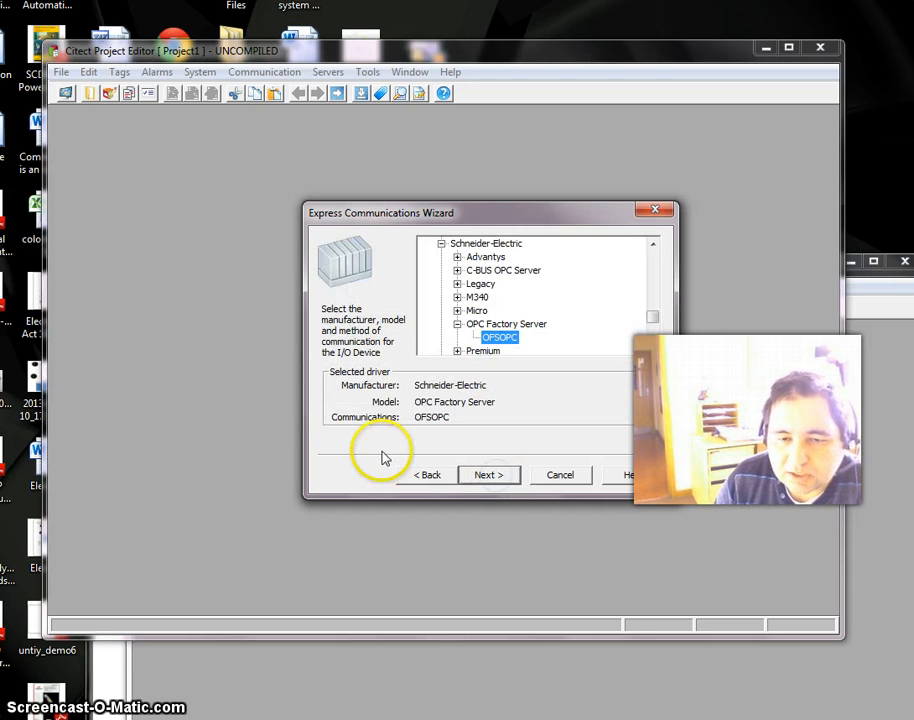
pyautogui.moveTo(332, 228)
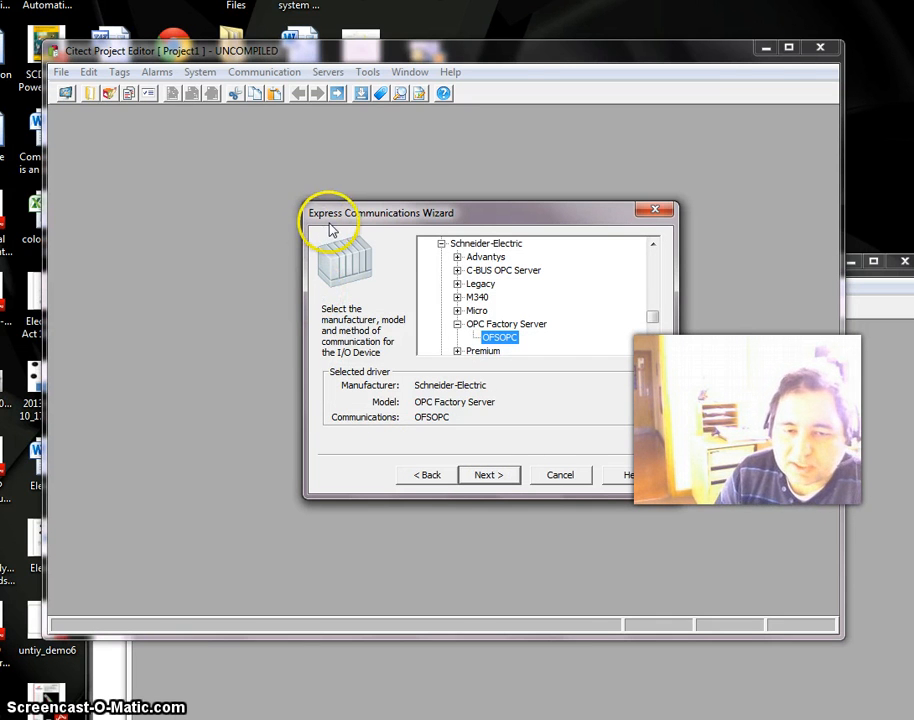
pyautogui.moveTo(340, 256)
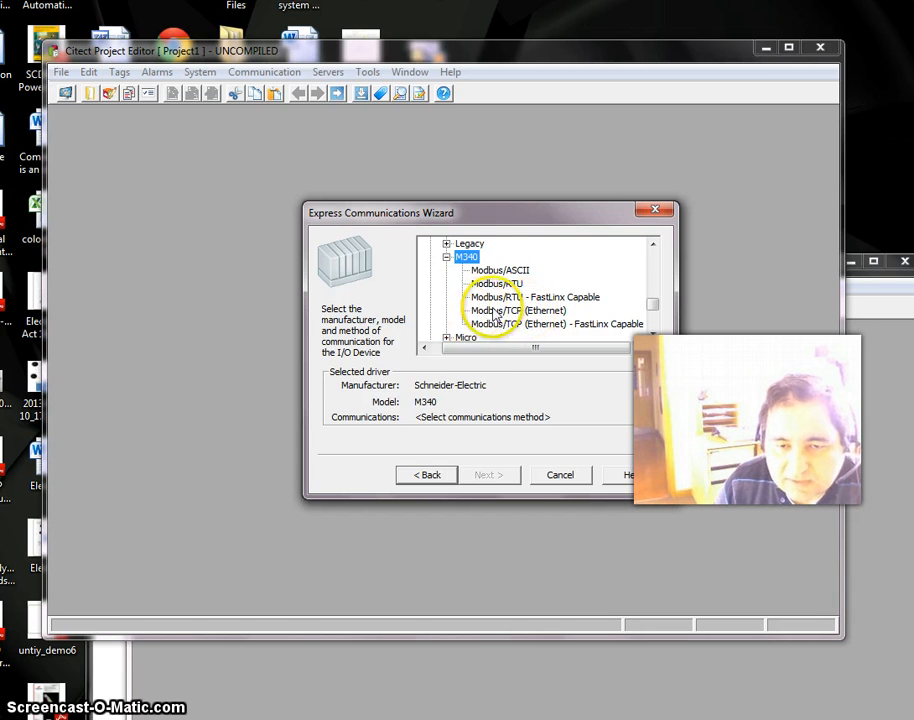
pyautogui.click(516, 310)
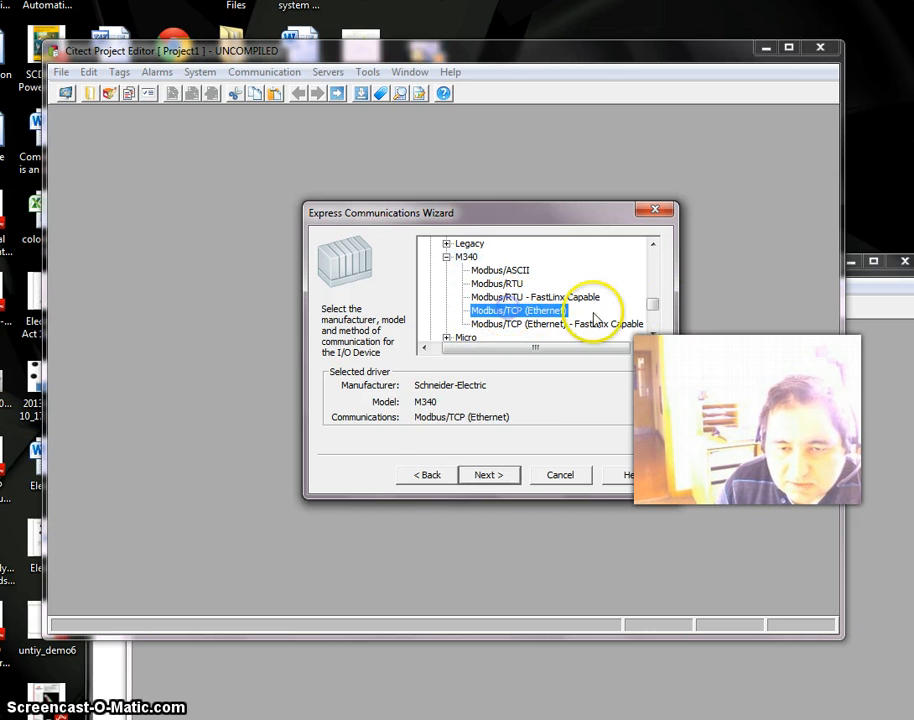
pyautogui.moveTo(464, 468)
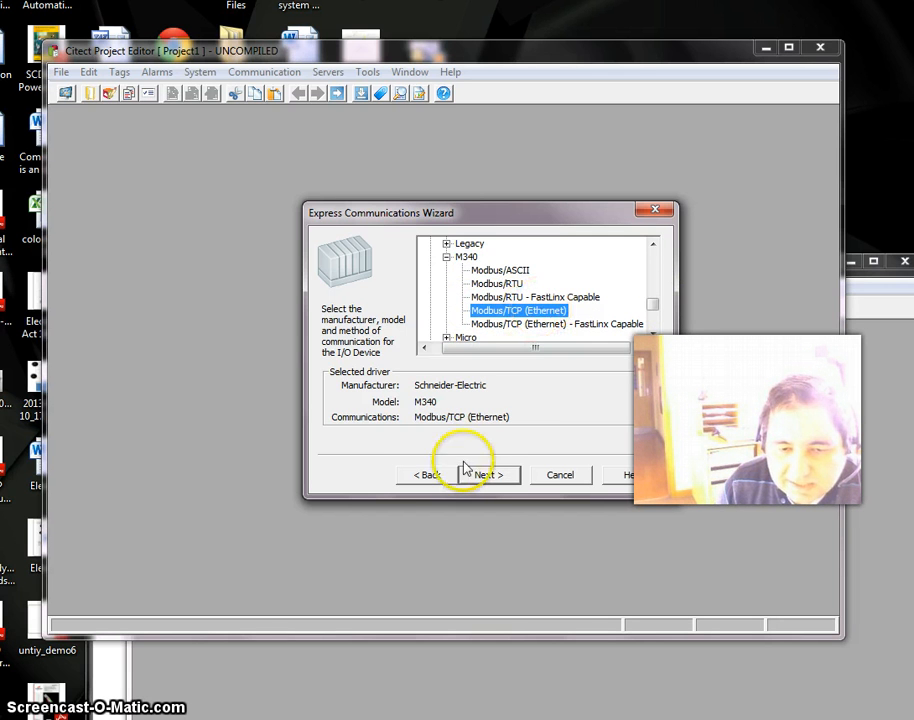
# Step: Enter IP address 192.168.1.59 for PLC1 with TCP as the protocol
pyautogui.click(488, 474)
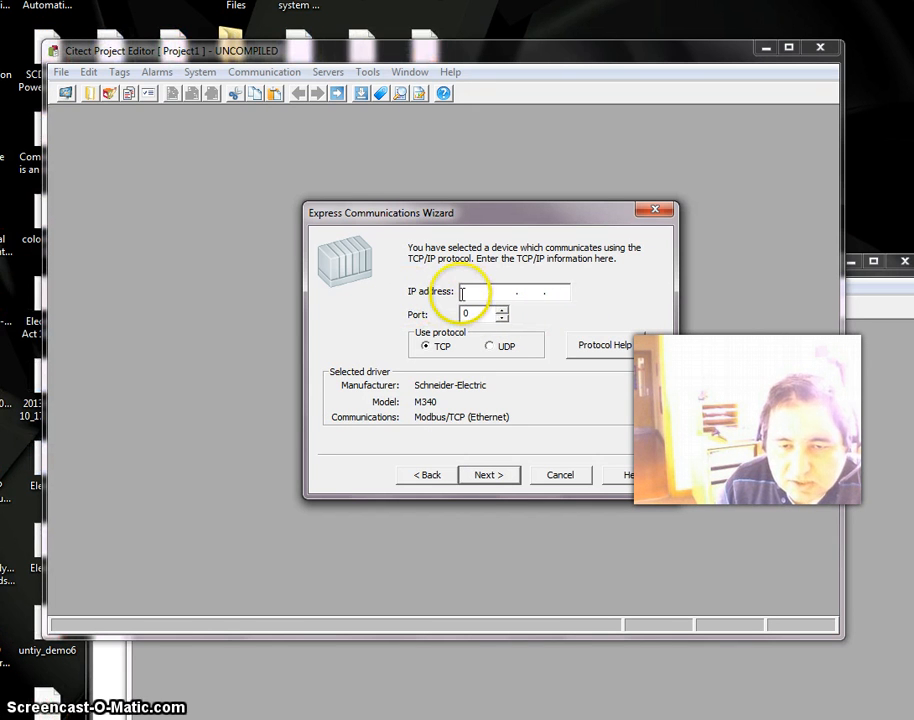
pyautogui.moveTo(650, 300)
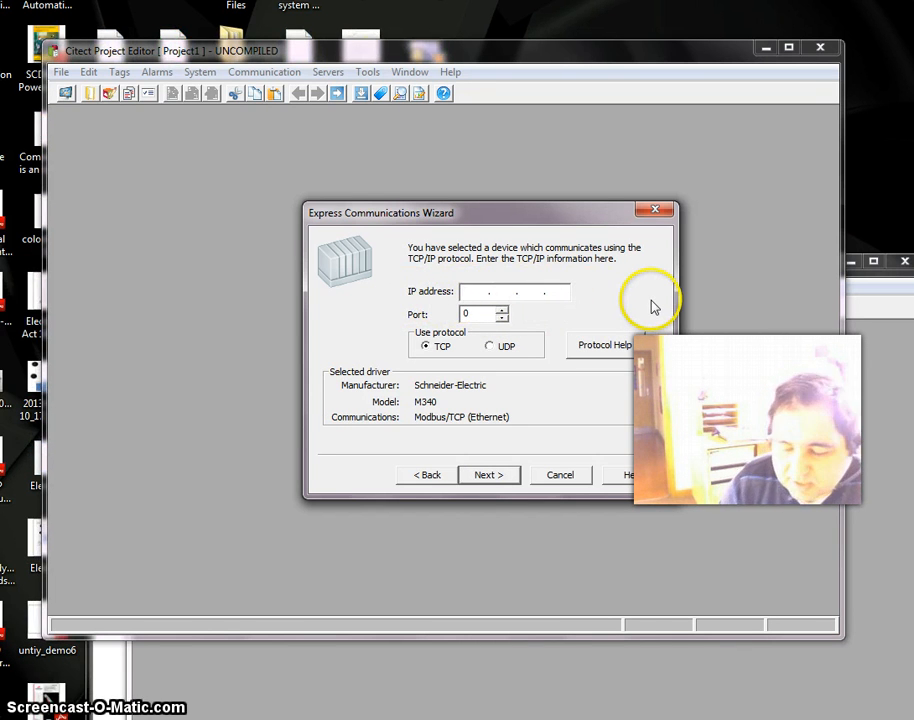
pyautogui.write('1 . . .')
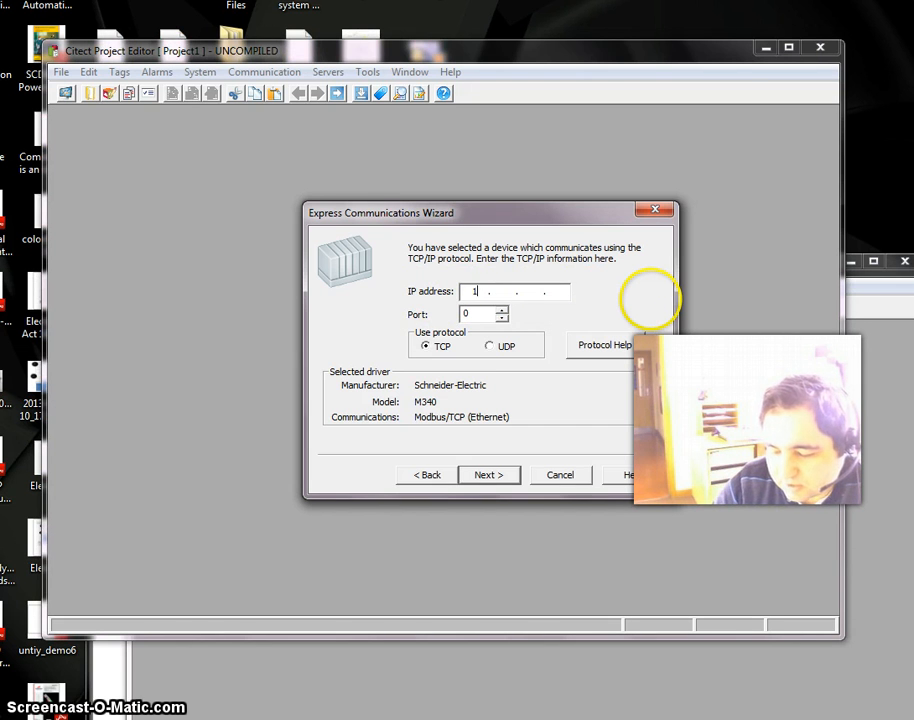
pyautogui.write('92.16')
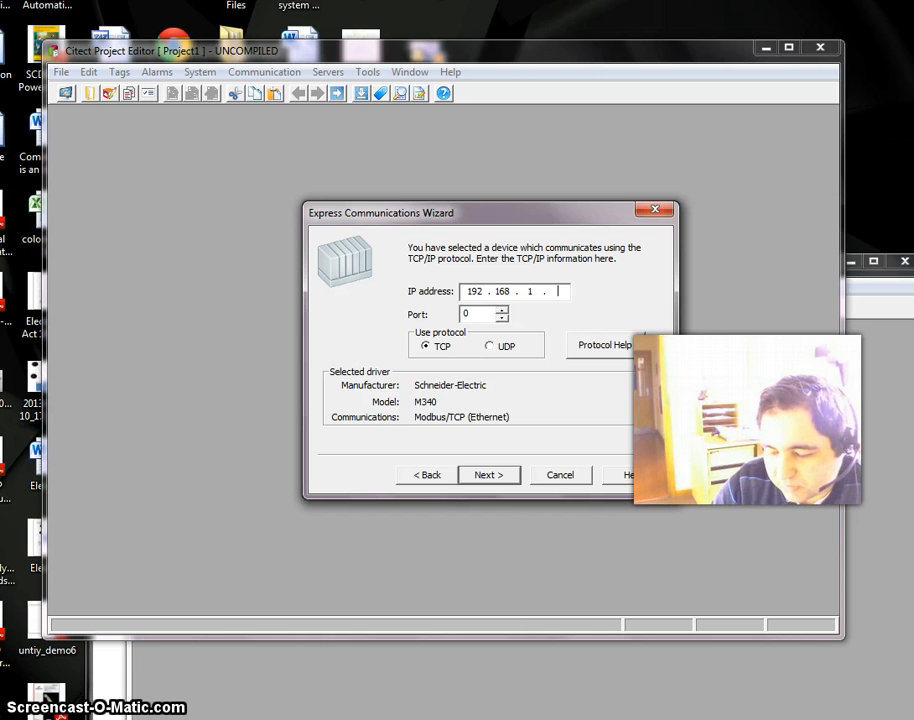
pyautogui.write('59')
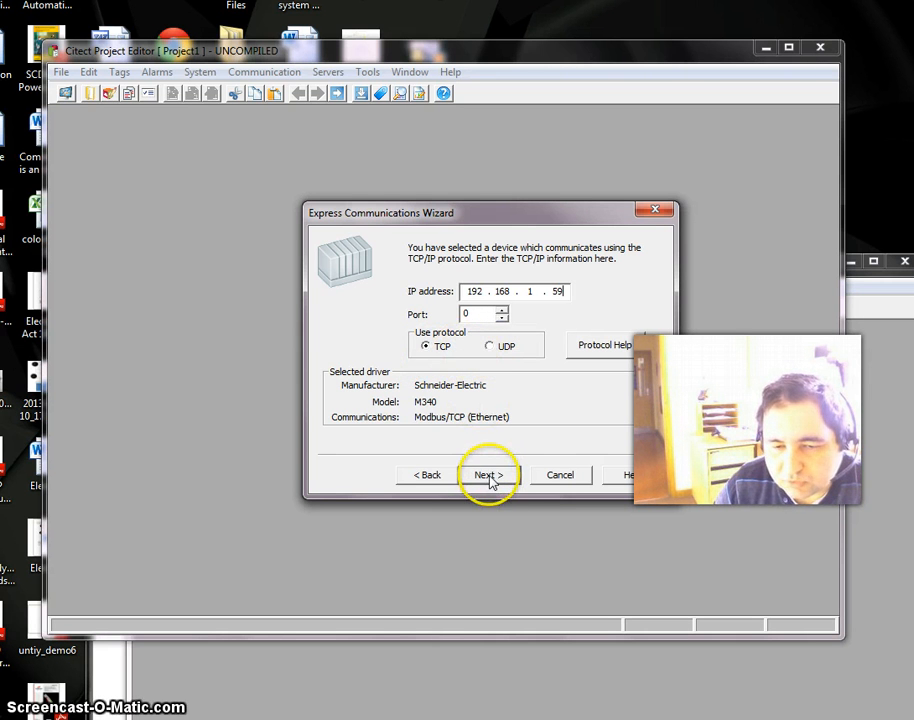
# Step: Leave 'Link I/O Device to an external tag database' unticked and finish the wizard
pyautogui.click(488, 474)
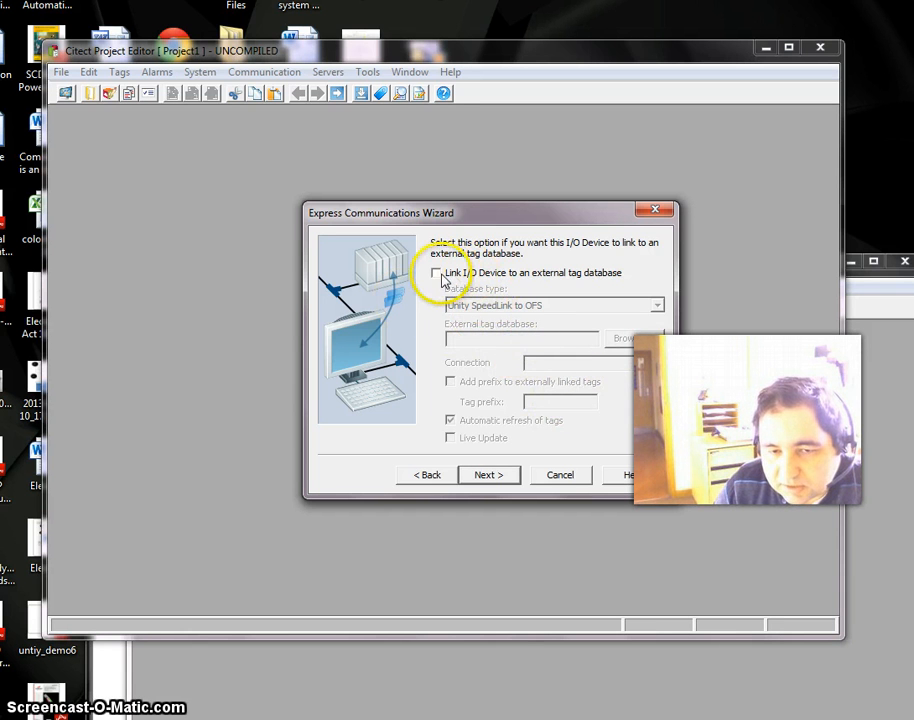
pyautogui.click(436, 272)
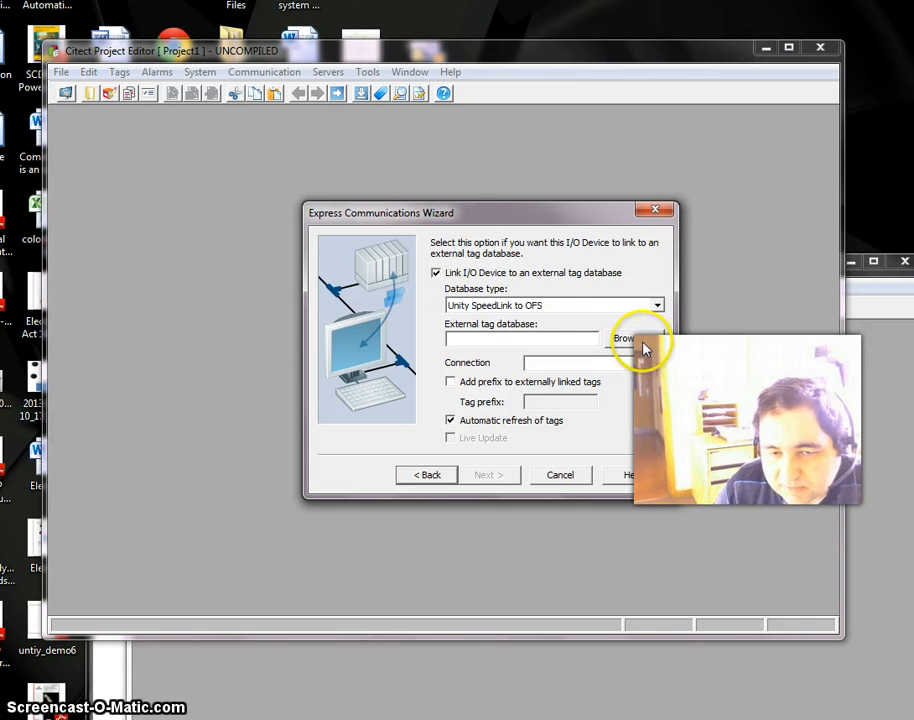
pyautogui.click(436, 272)
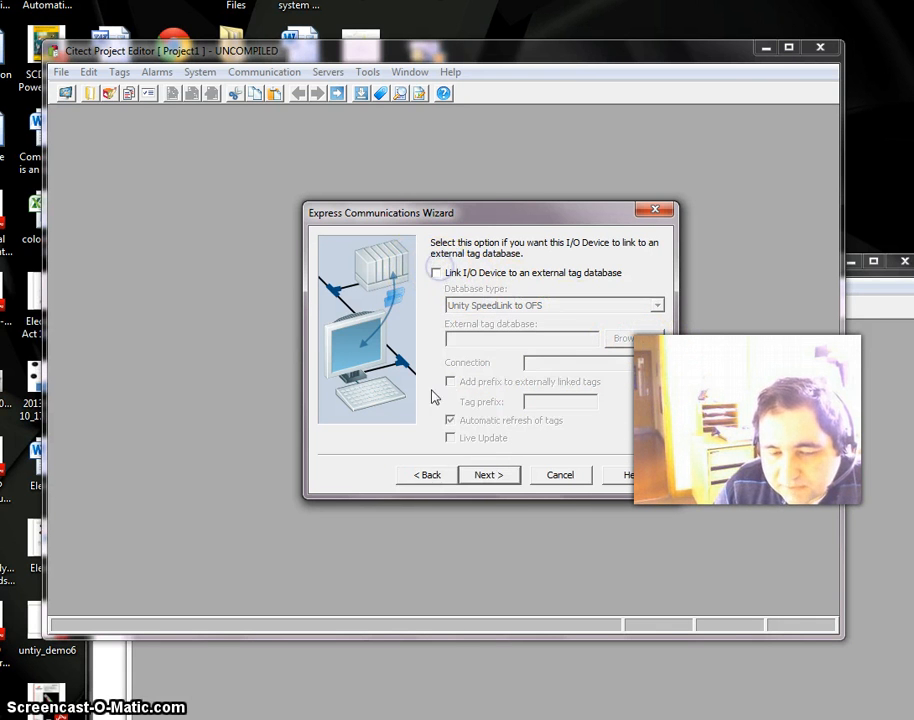
pyautogui.click(488, 476)
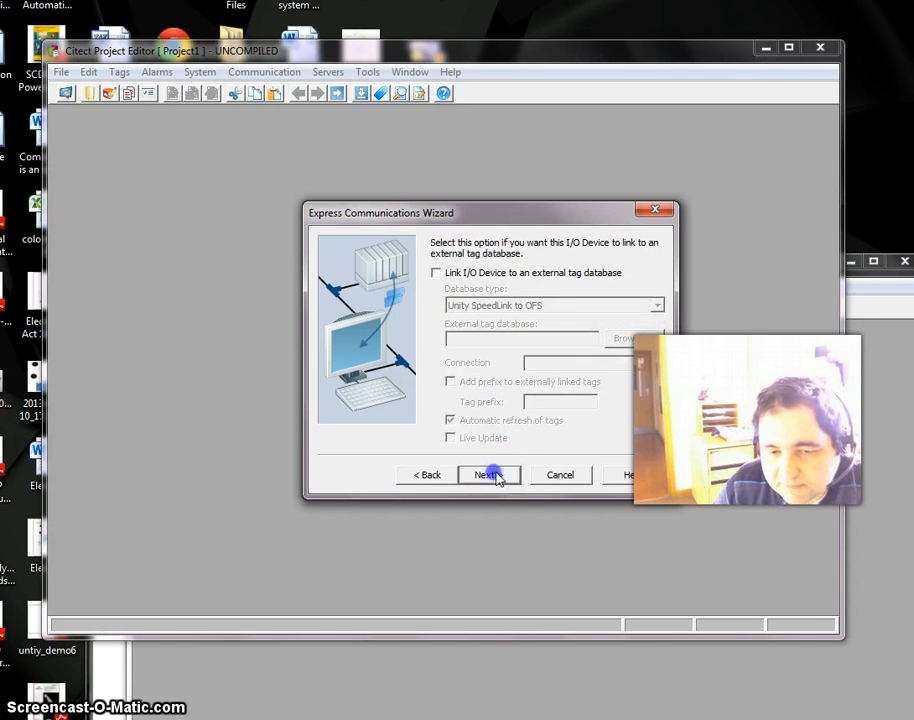
pyautogui.click(488, 474)
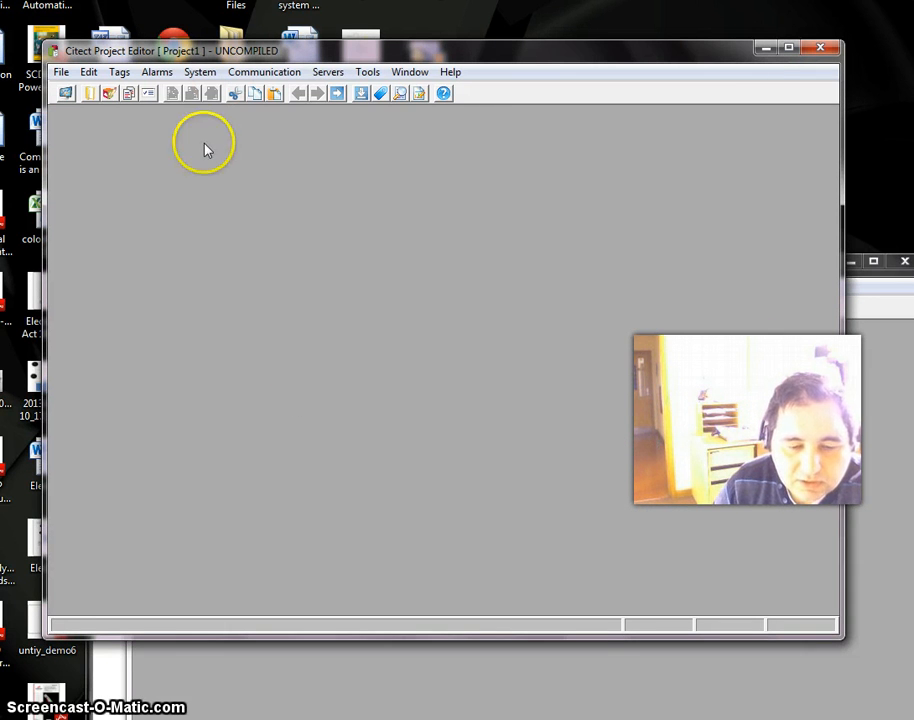
# Step: Compile Project1 via File > Compile and dismiss the success message
pyautogui.click(62, 72)
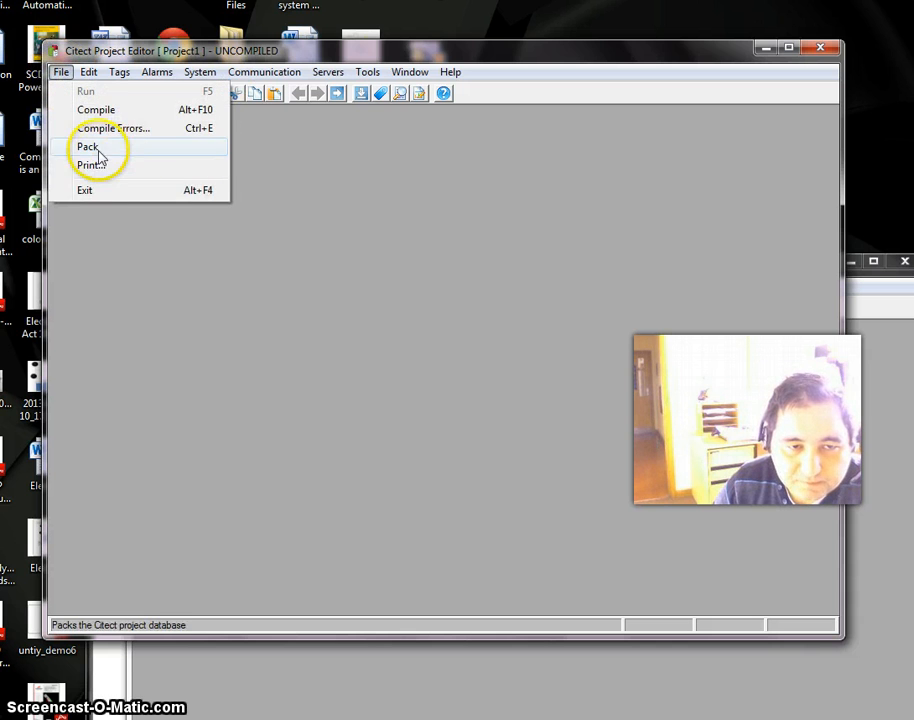
pyautogui.click(88, 146)
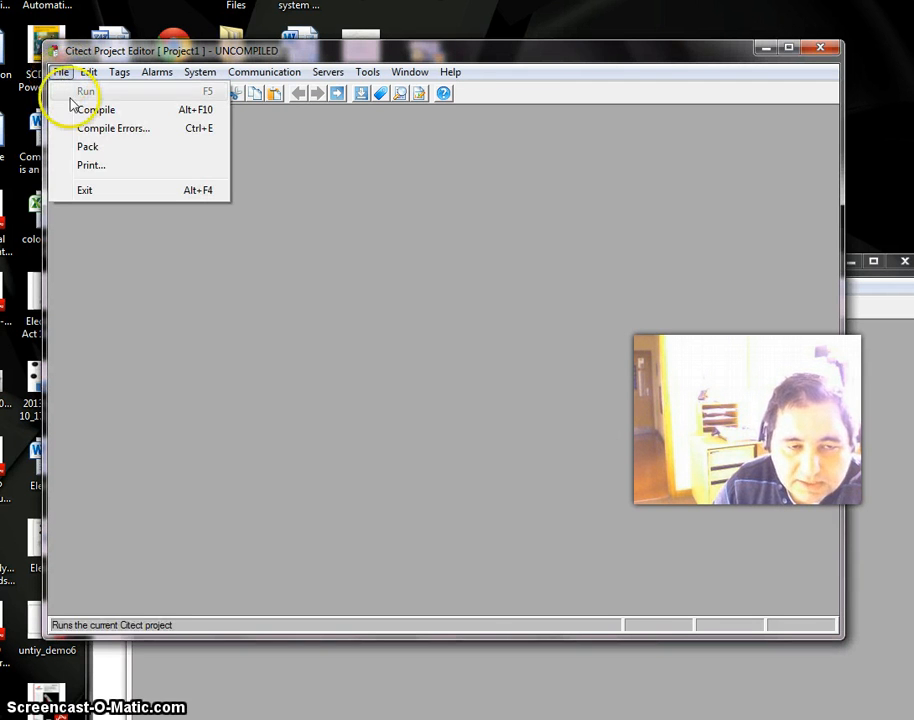
pyautogui.moveTo(96, 108)
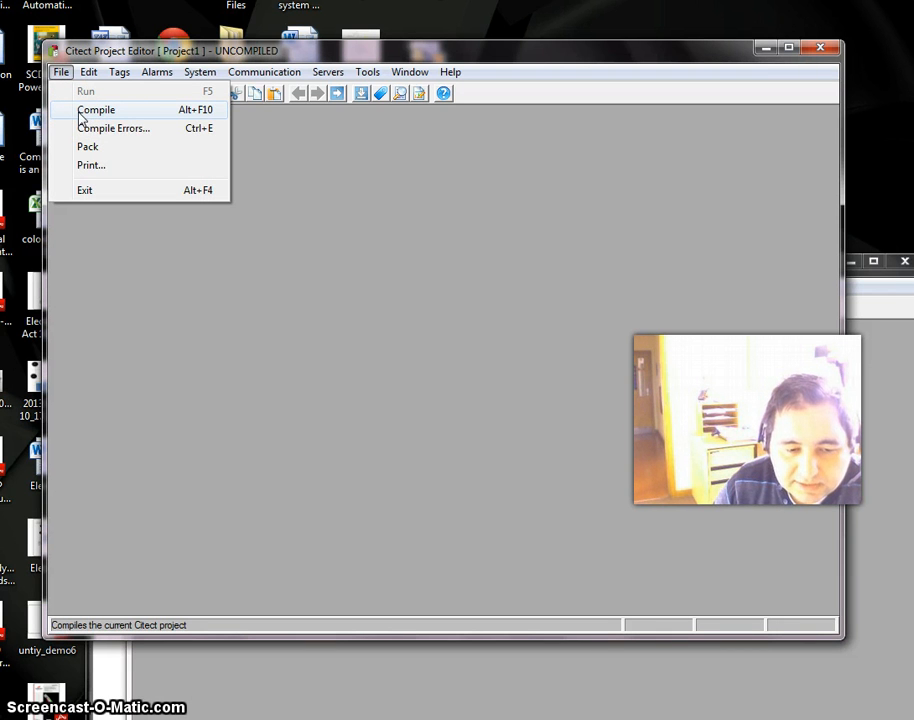
pyautogui.click(96, 108)
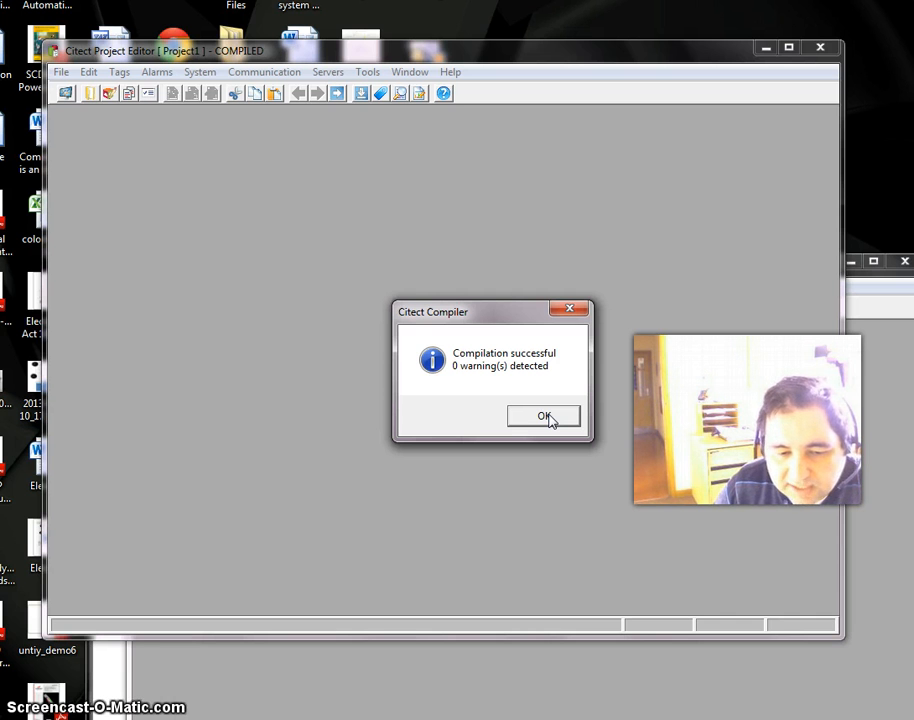
pyautogui.click(544, 416)
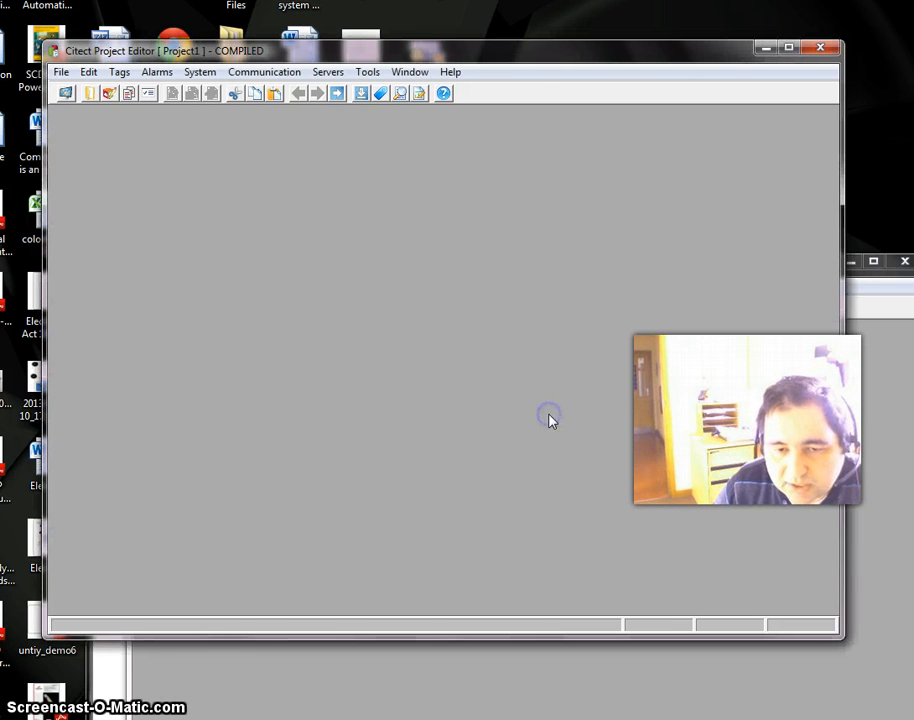
pyautogui.moveTo(200, 232)
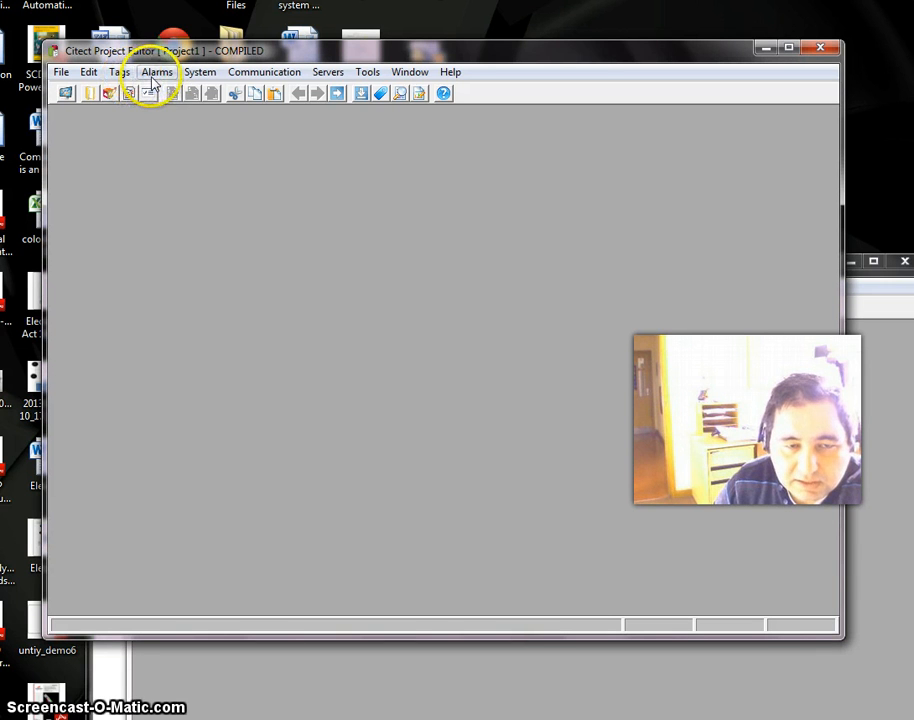
# Step: Browse the System menu, then show the Tags menu listing Variable, Local, Trend and SPC Tags
pyautogui.click(200, 72)
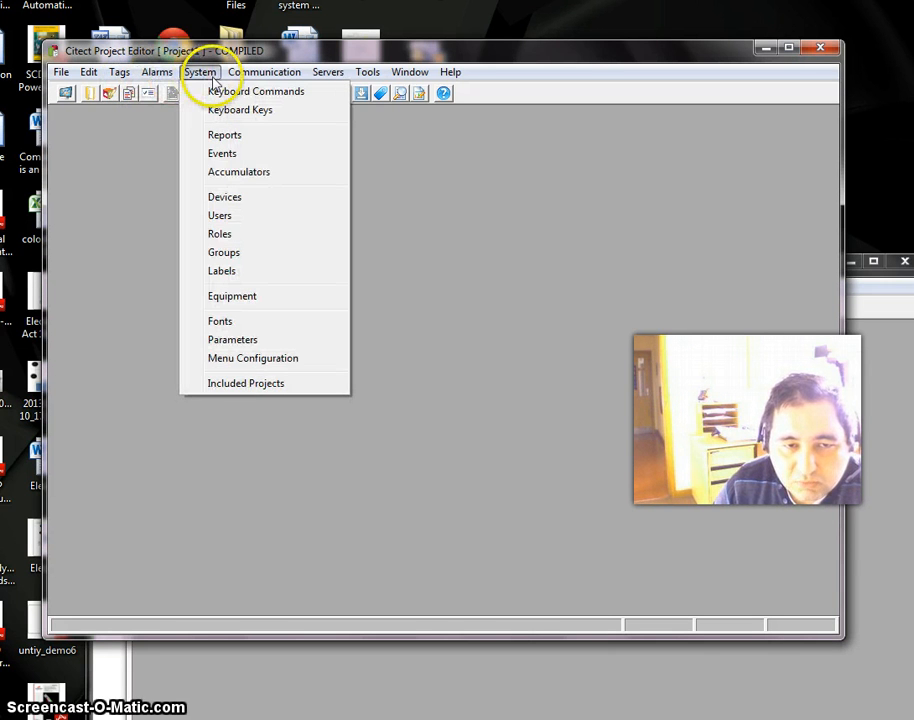
pyautogui.click(120, 72)
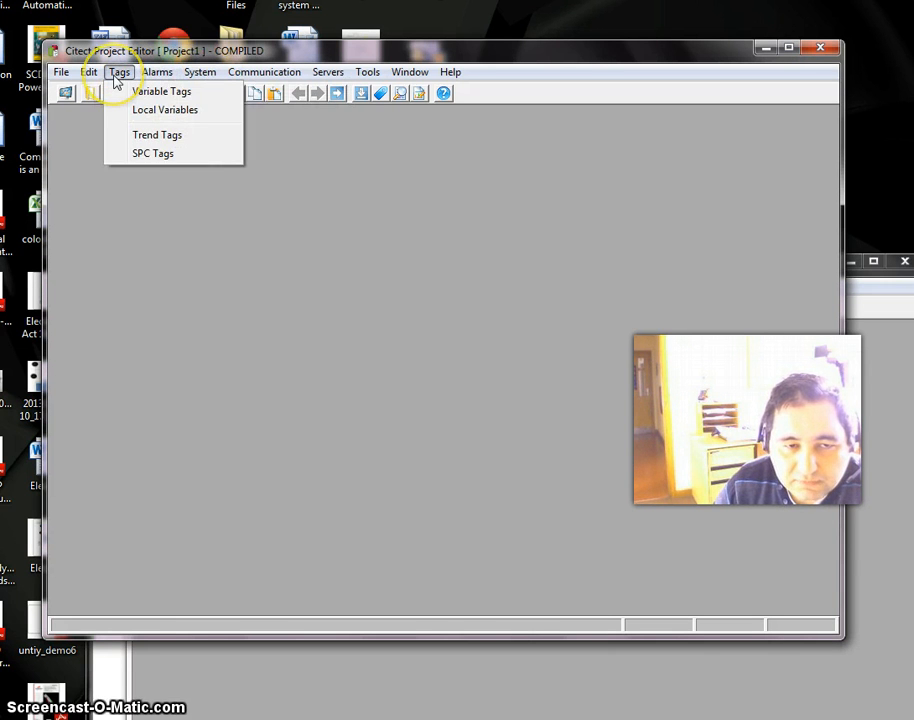
pyautogui.moveTo(152, 152)
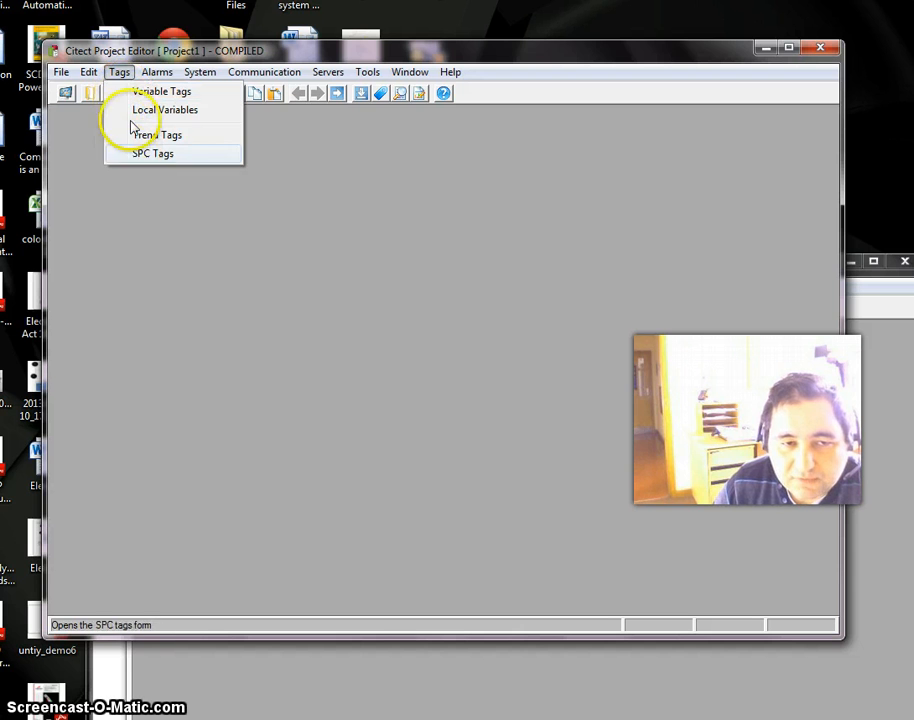
pyautogui.moveTo(164, 110)
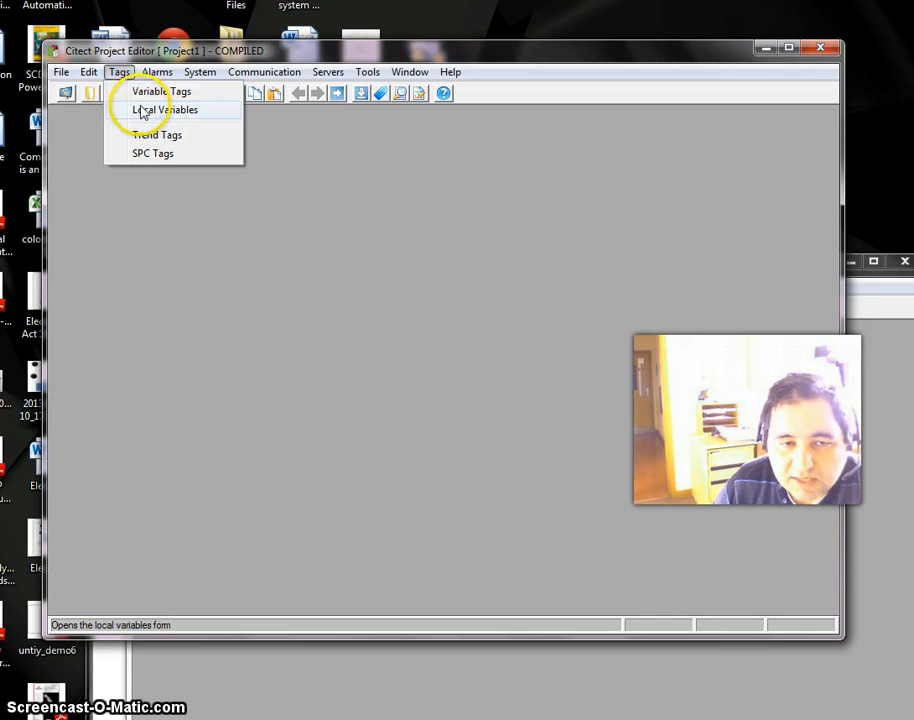
pyautogui.moveTo(160, 92)
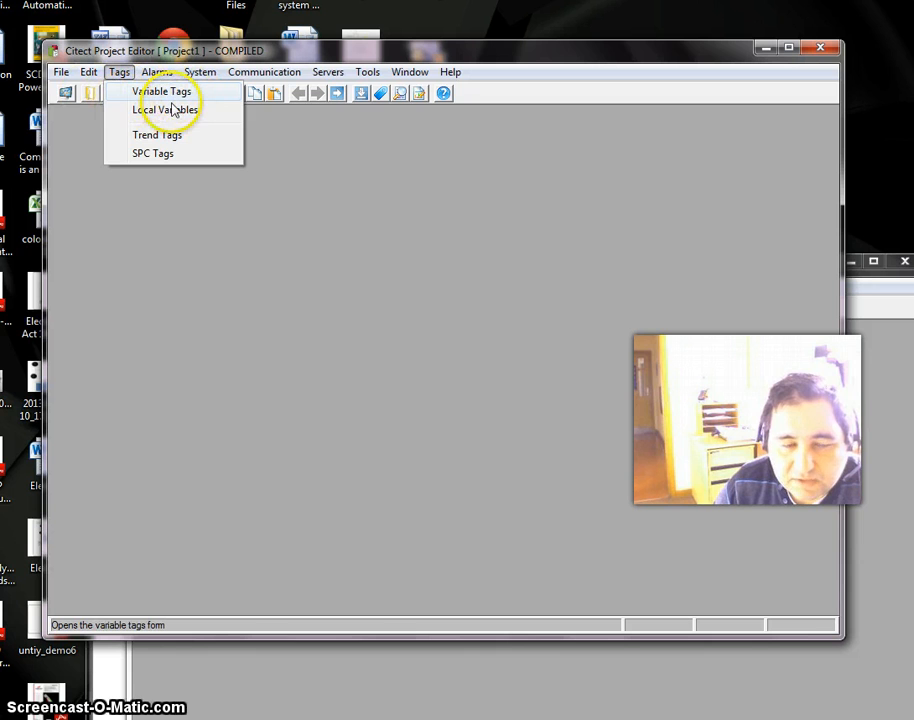
pyautogui.moveTo(164, 108)
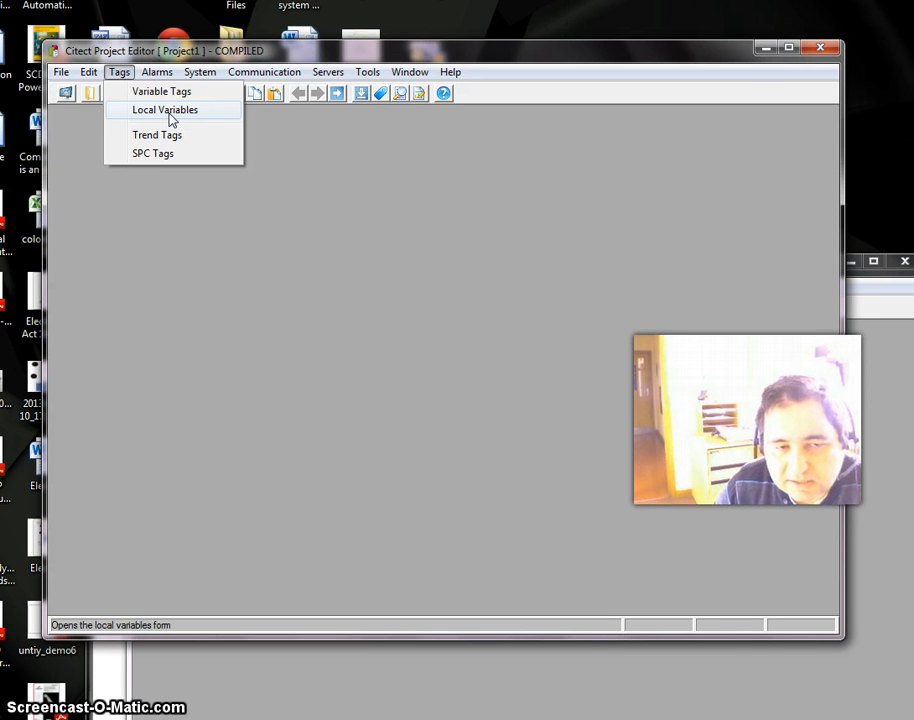
pyautogui.moveTo(160, 92)
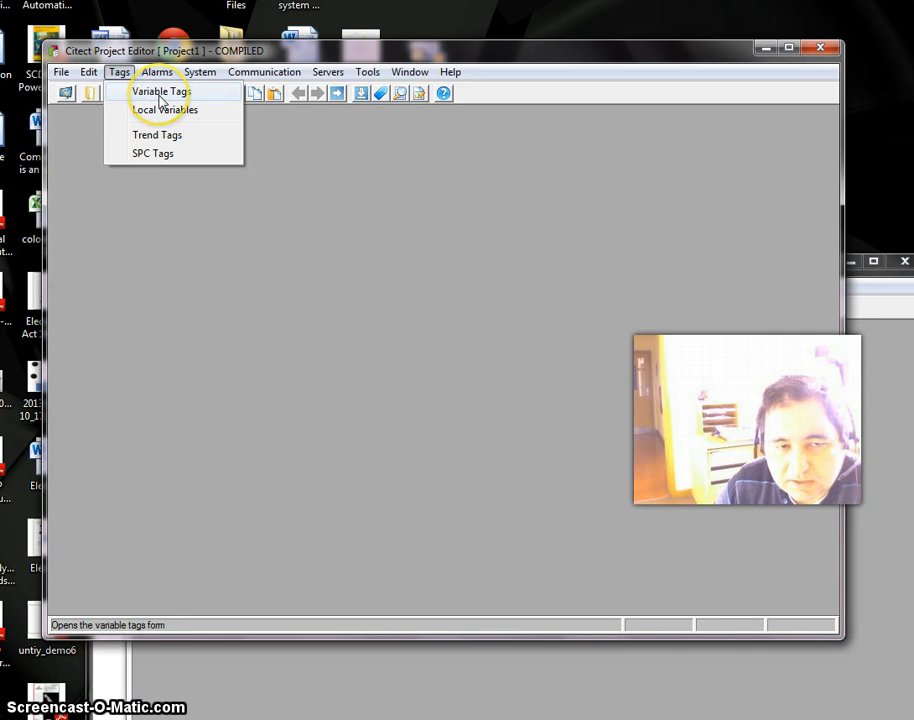
# Step: Begin a variable tag Motor_CMD1 assigned to Cluster1
pyautogui.click(160, 92)
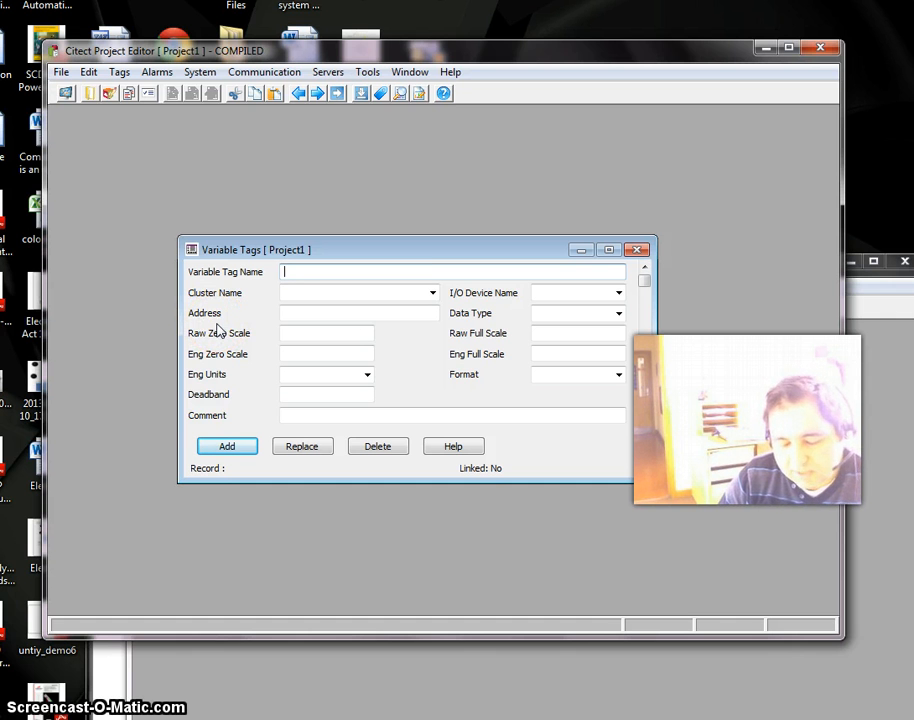
pyautogui.write('Motor_CMD1')
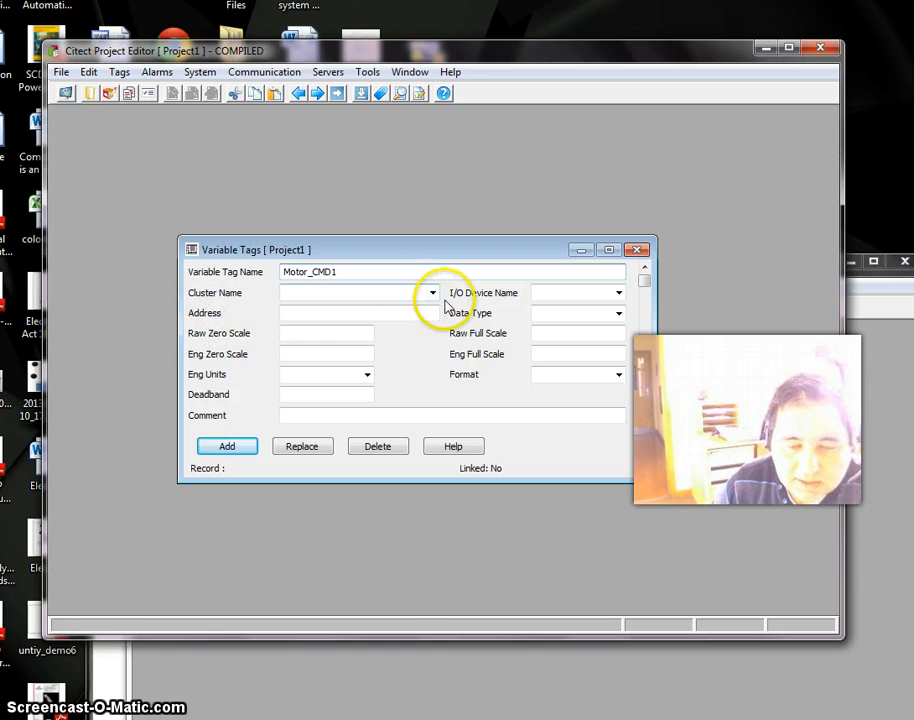
pyautogui.click(432, 292)
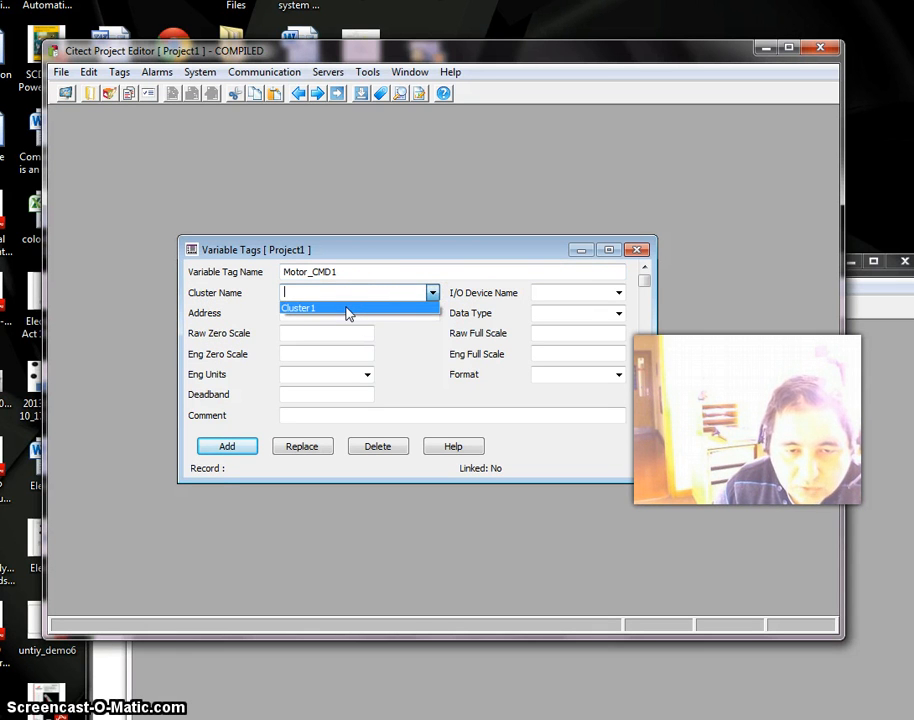
pyautogui.click(298, 308)
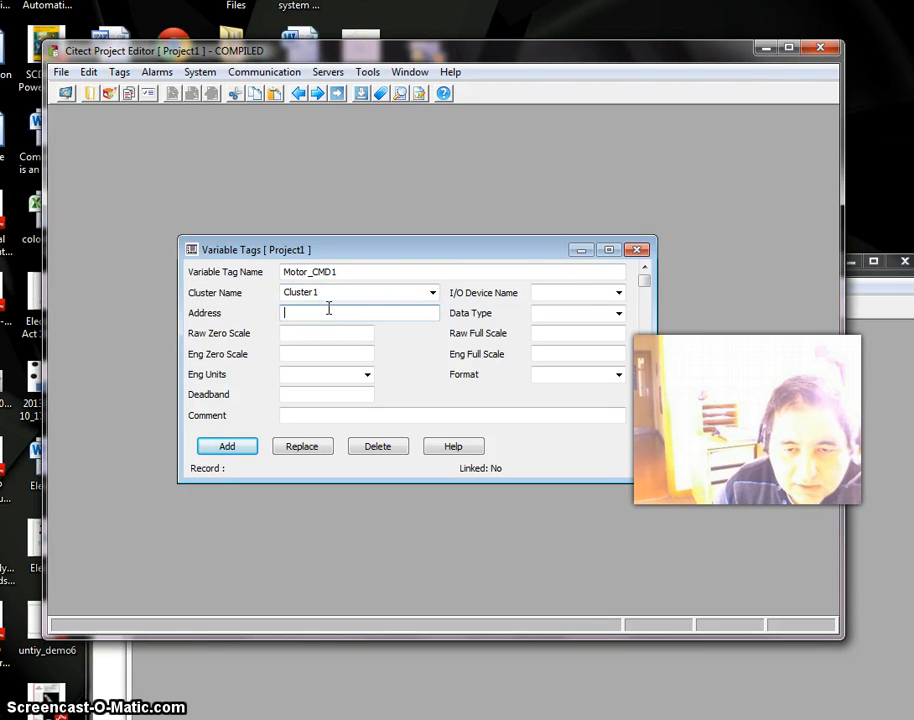
# Step: Link the tag to I/O device PLC1 with data type DIGITAL
pyautogui.click(616, 292)
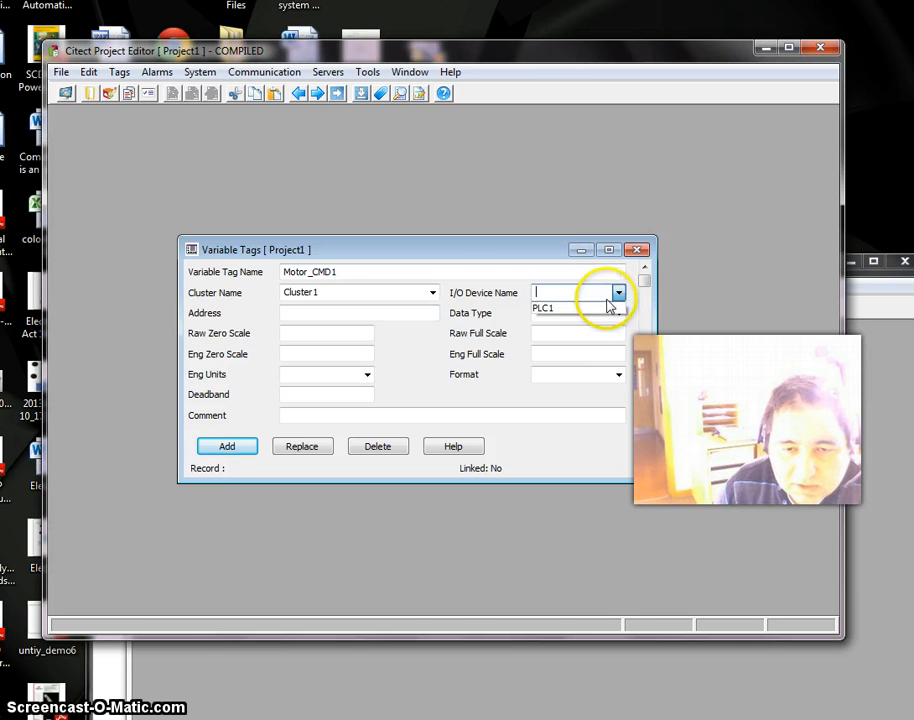
pyautogui.moveTo(476, 304)
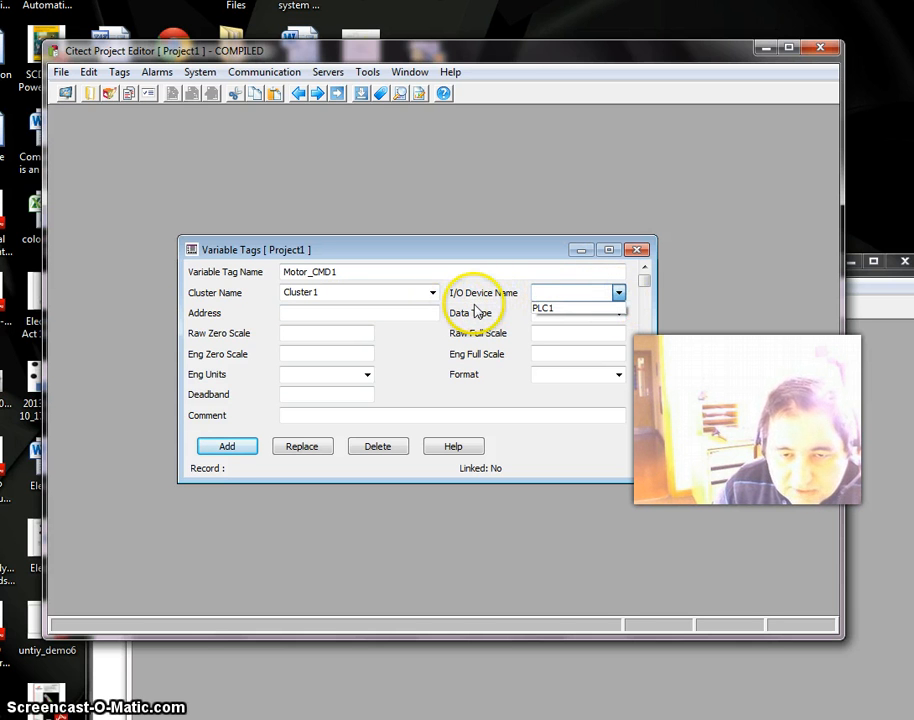
pyautogui.click(570, 308)
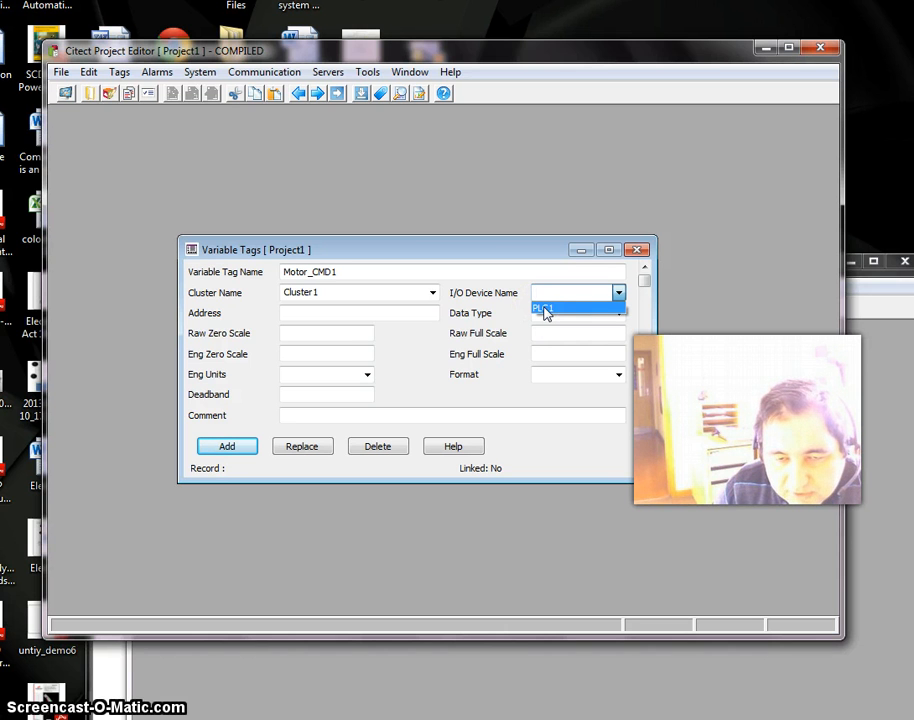
pyautogui.click(544, 308)
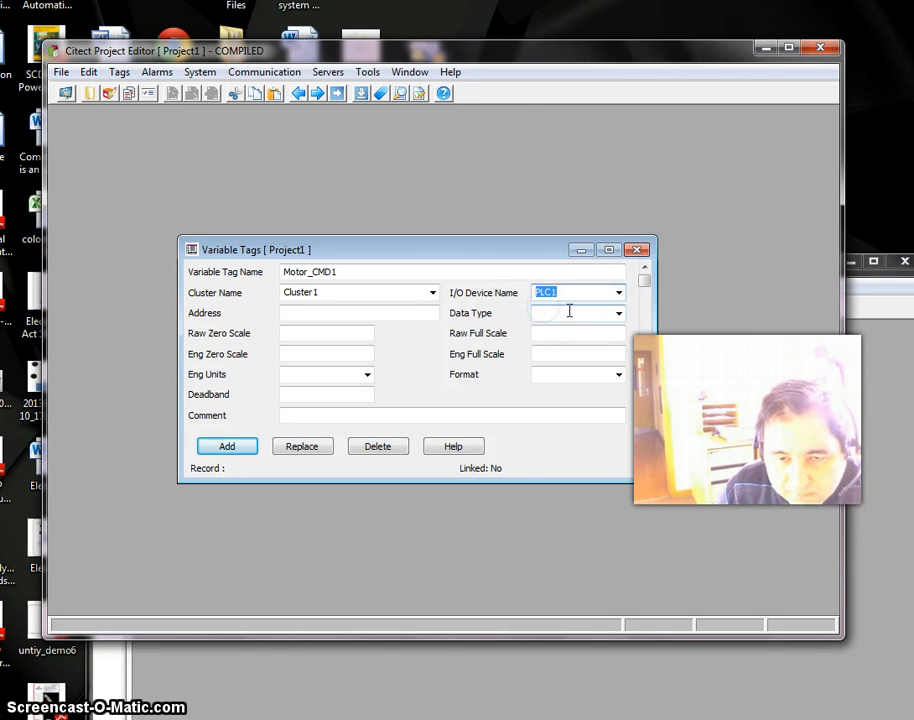
pyautogui.click(618, 312)
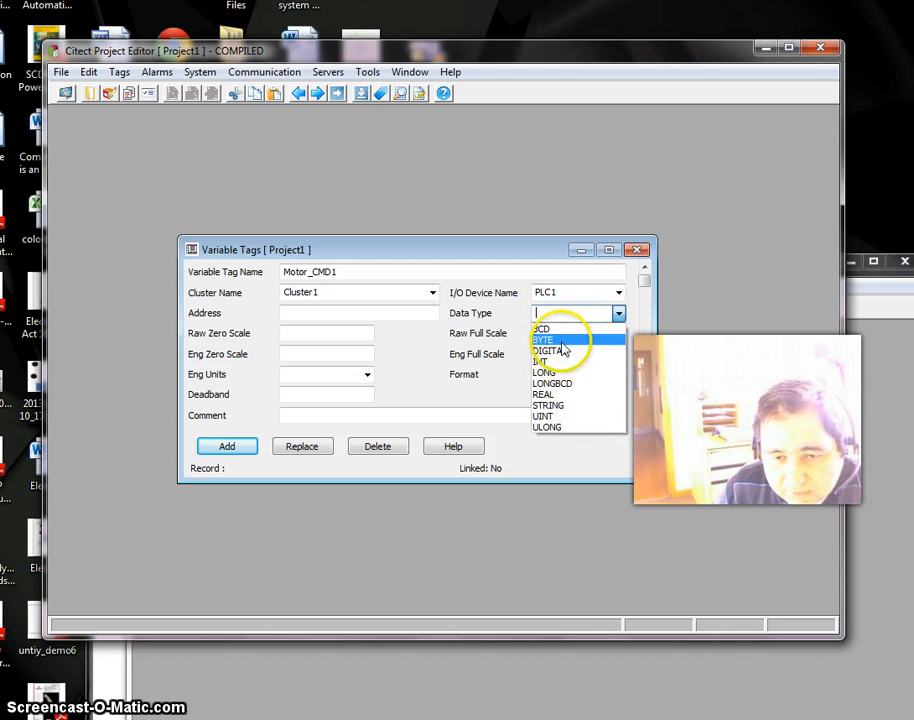
pyautogui.moveTo(564, 328)
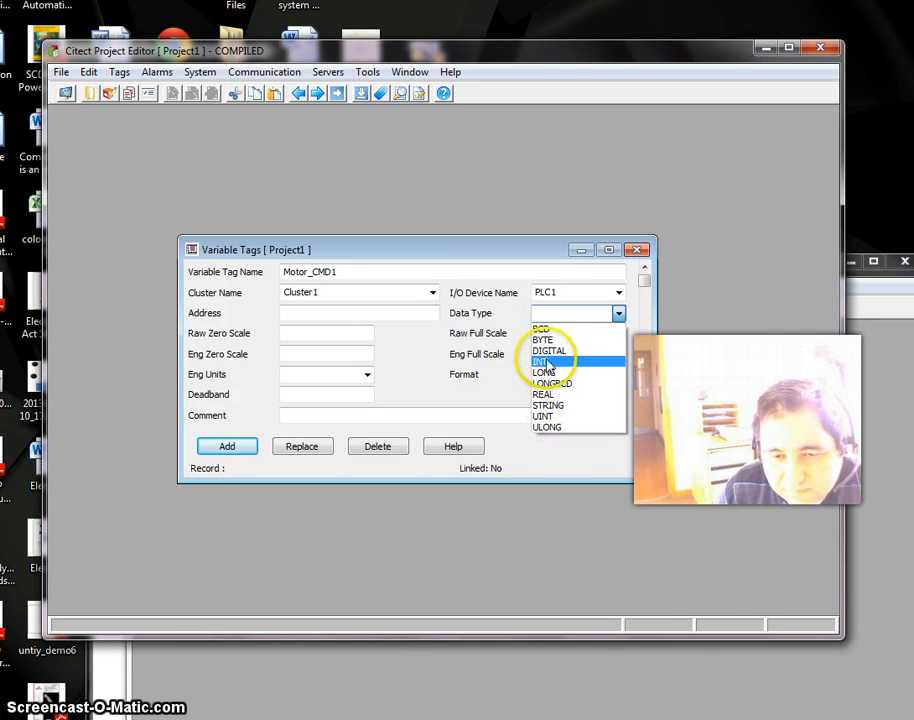
pyautogui.click(550, 350)
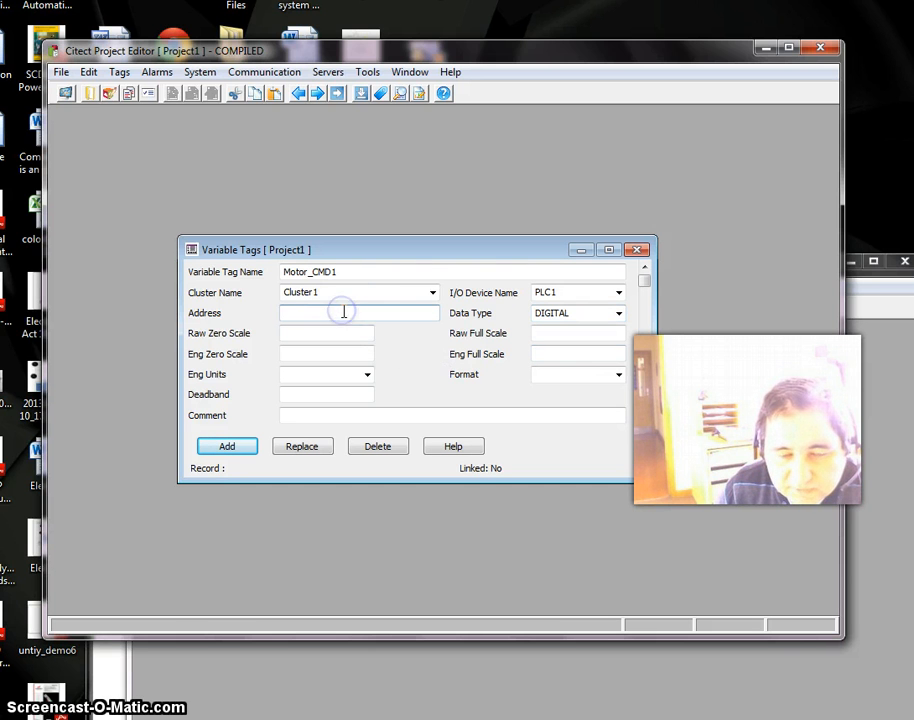
# Step: Change Motor_CMD1's data type to INT
pyautogui.click(340, 312)
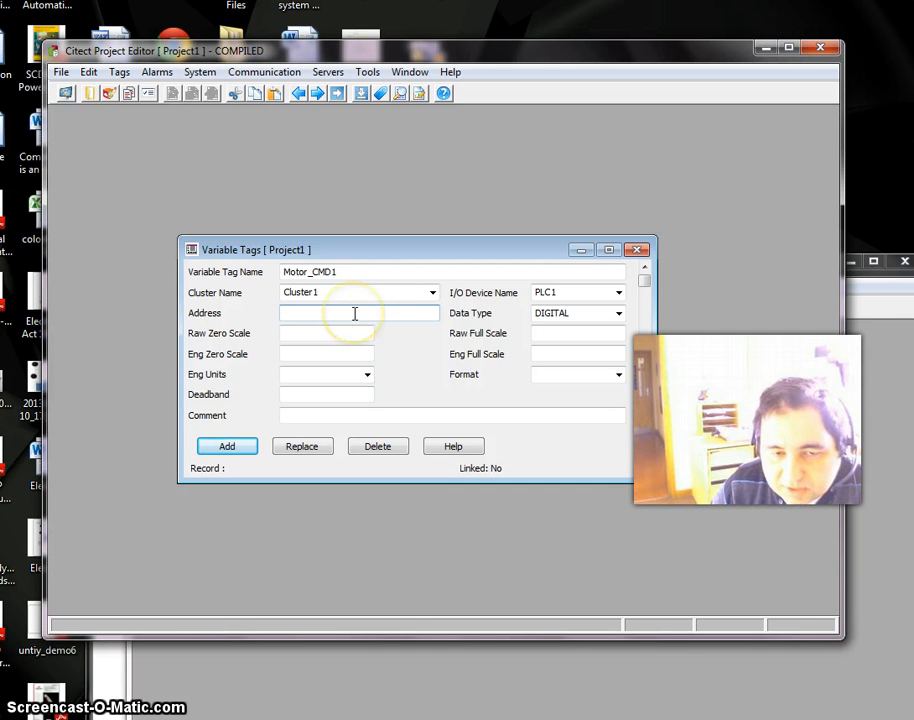
pyautogui.click(356, 312)
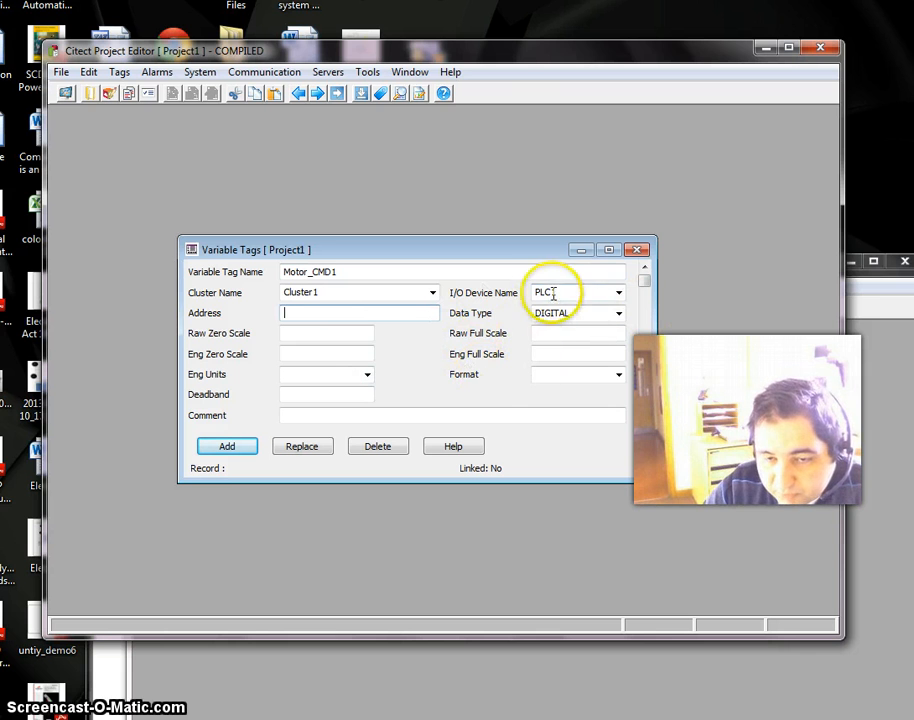
pyautogui.click(618, 312)
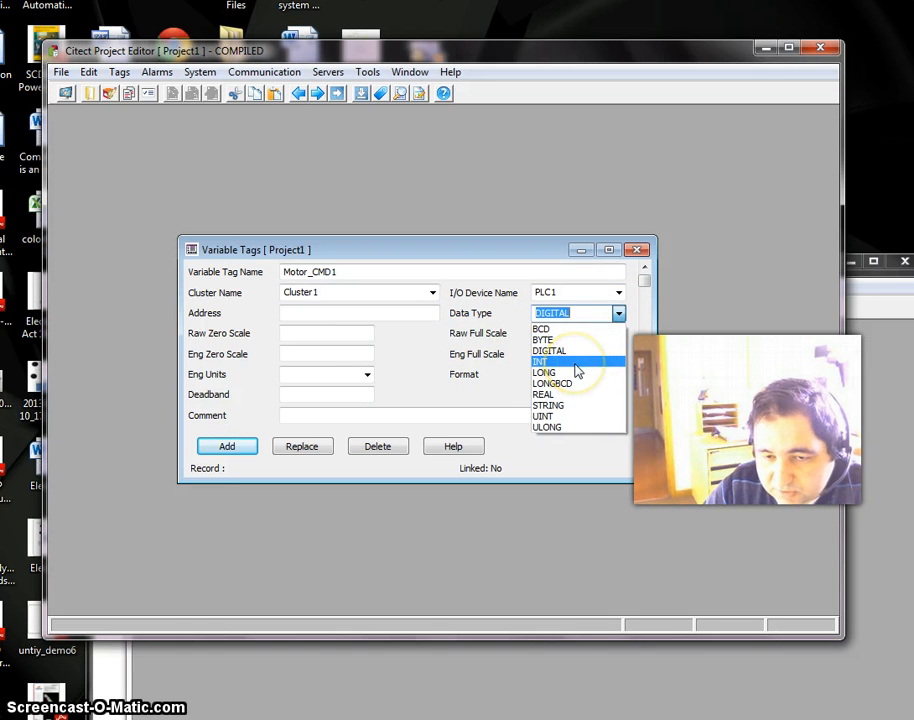
pyautogui.click(544, 360)
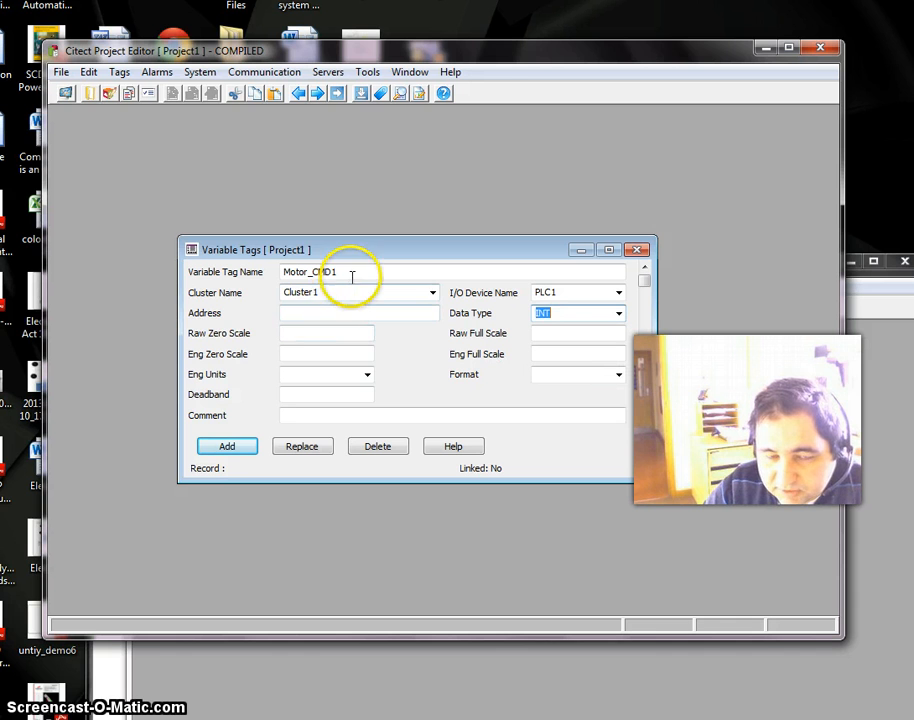
# Step: Enter the tag's PLC address 400001
pyautogui.click(356, 312)
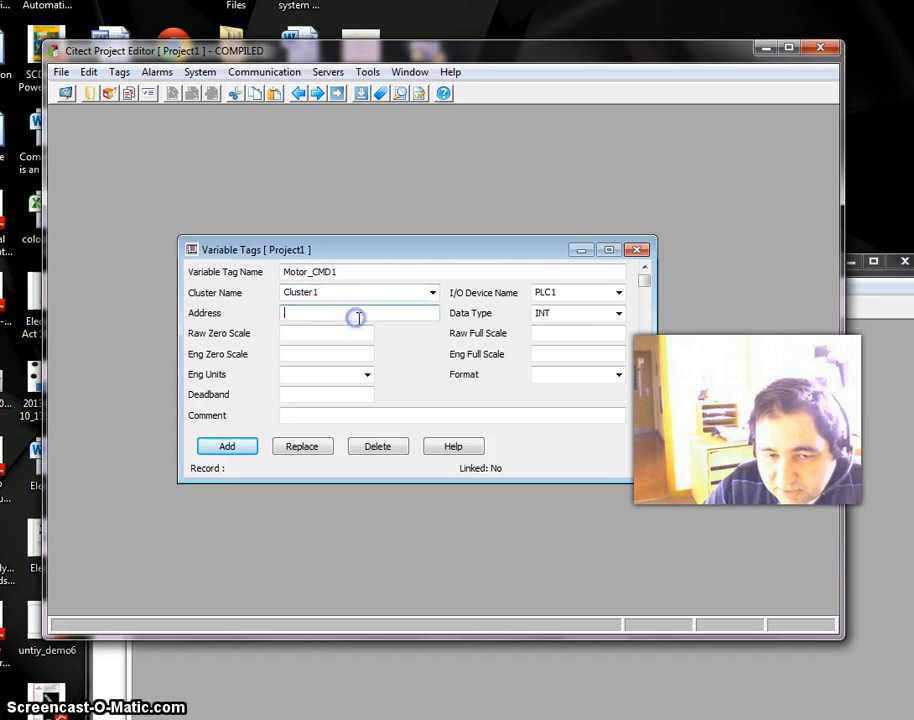
pyautogui.write('4')
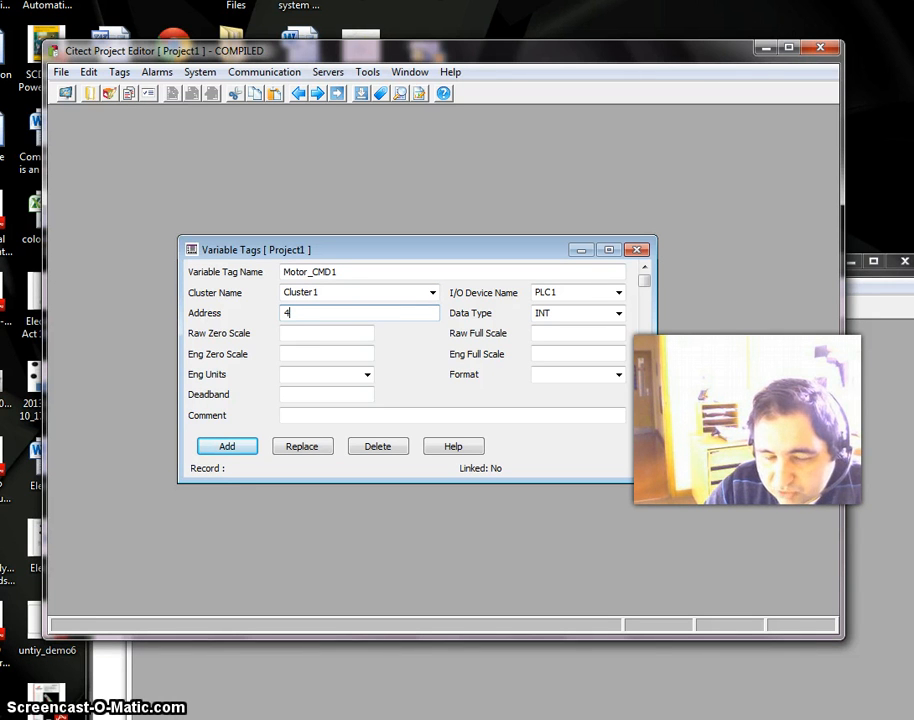
pyautogui.write('00001')
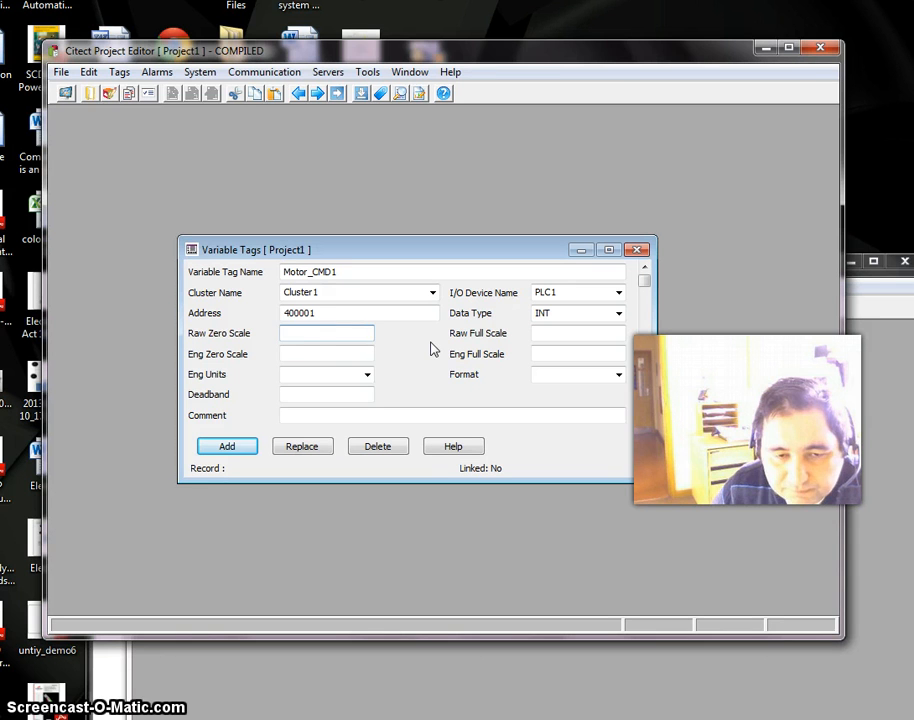
# Step: Set the tag's engineering units to Amps
pyautogui.click(320, 374)
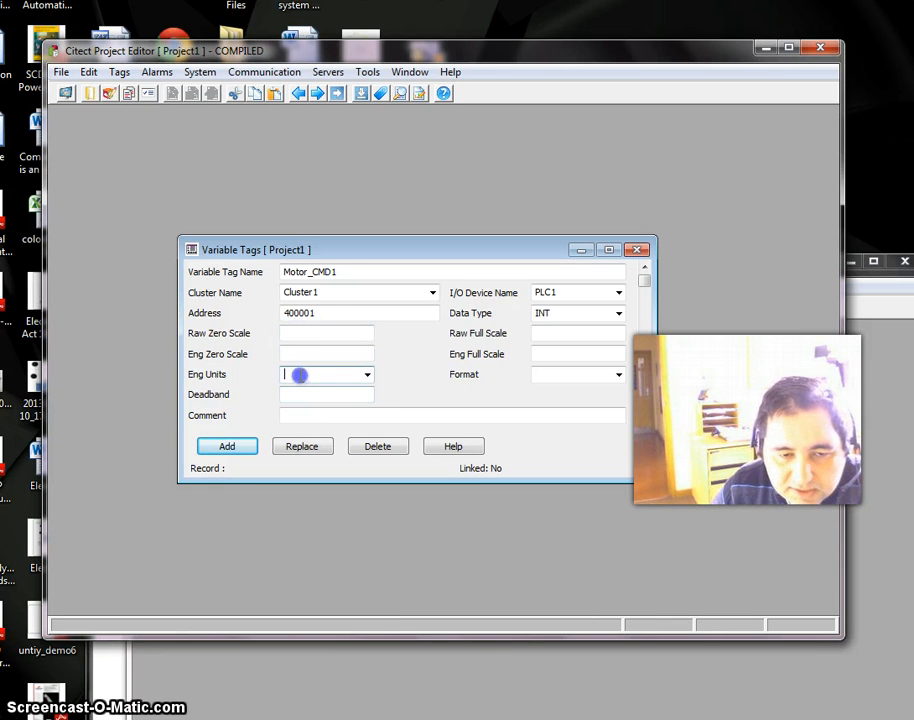
pyautogui.click(368, 374)
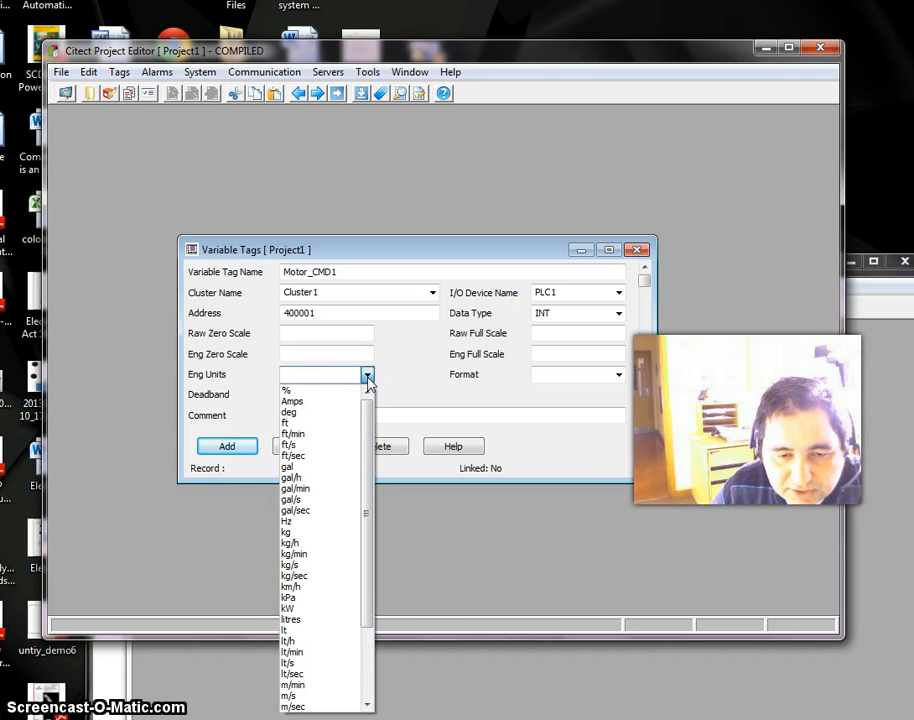
pyautogui.click(292, 576)
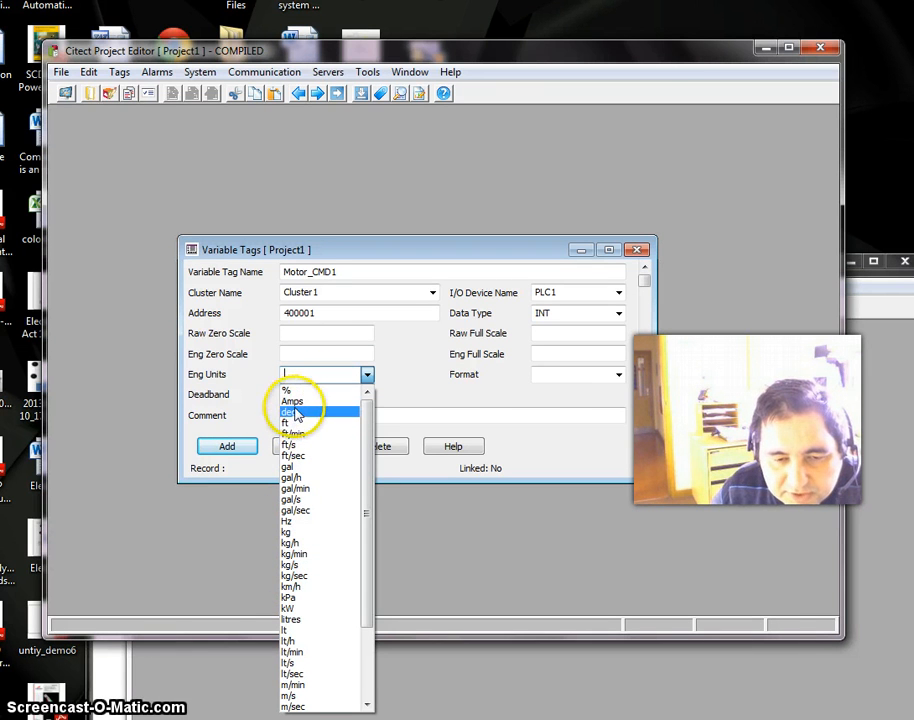
pyautogui.moveTo(292, 400)
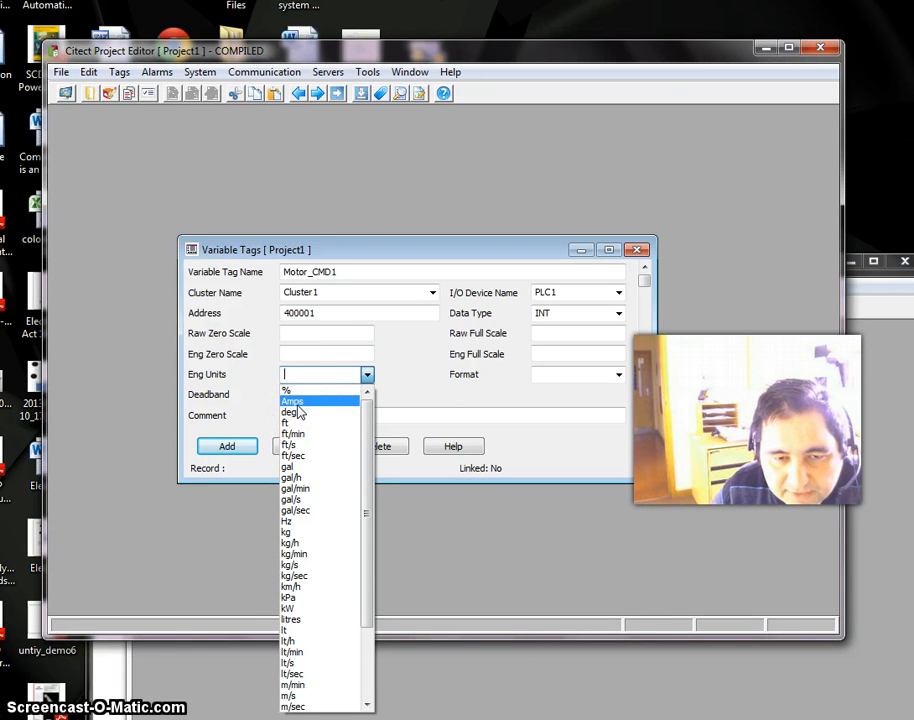
pyautogui.click(292, 400)
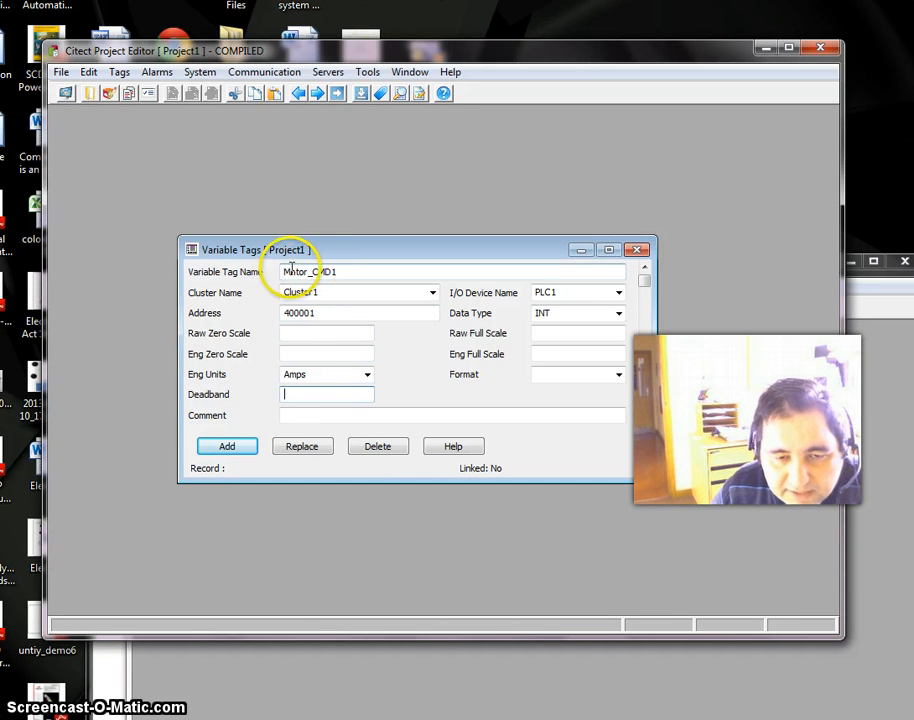
# Step: Rename the tag to Motor_Current and choose the ### display format
pyautogui.click(310, 272)
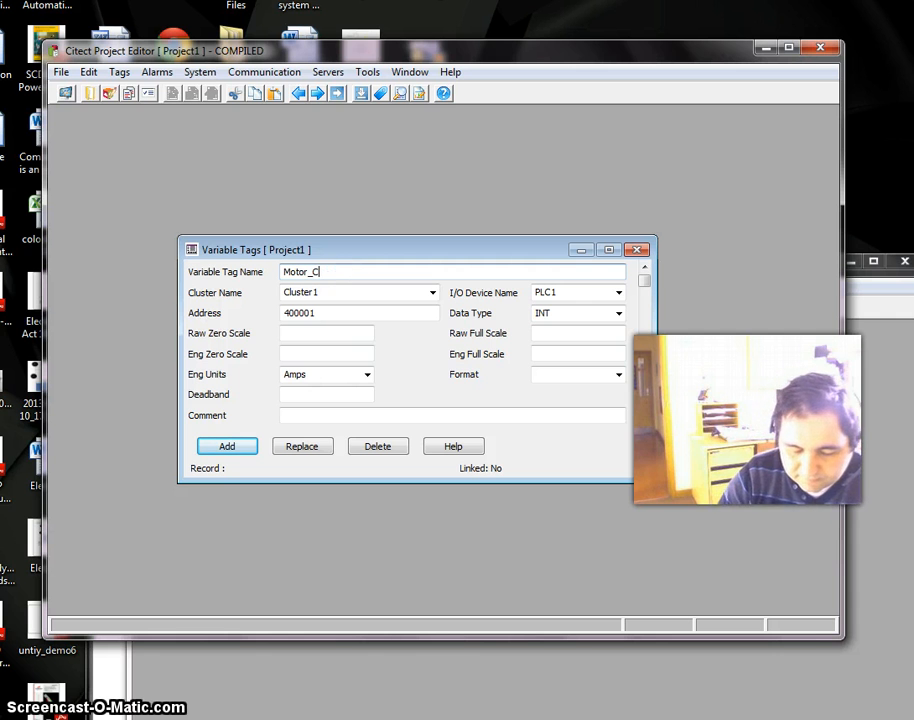
pyautogui.write('urrent')
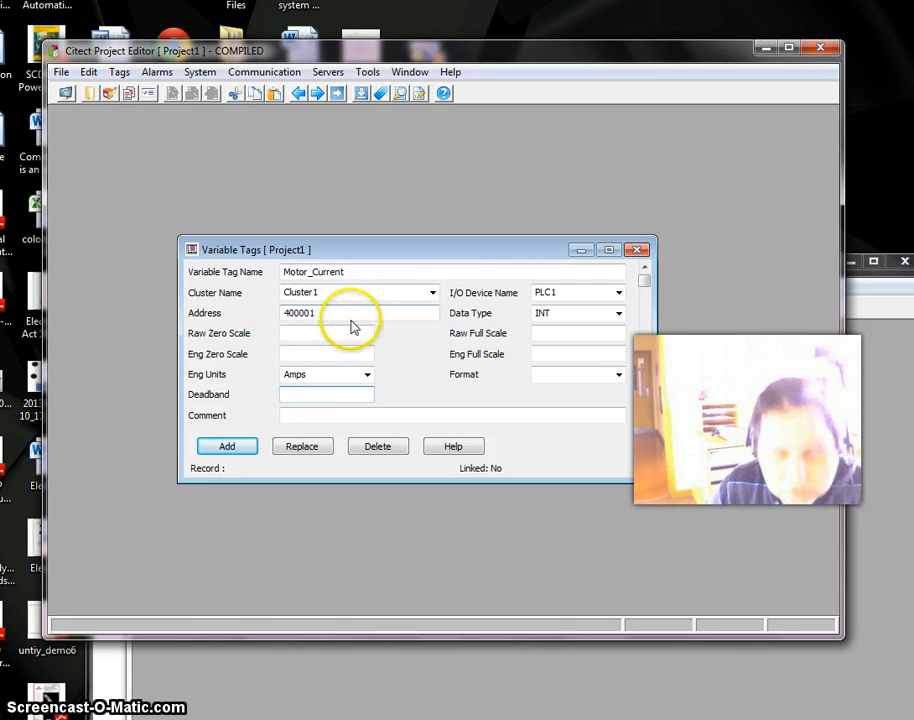
pyautogui.click(328, 352)
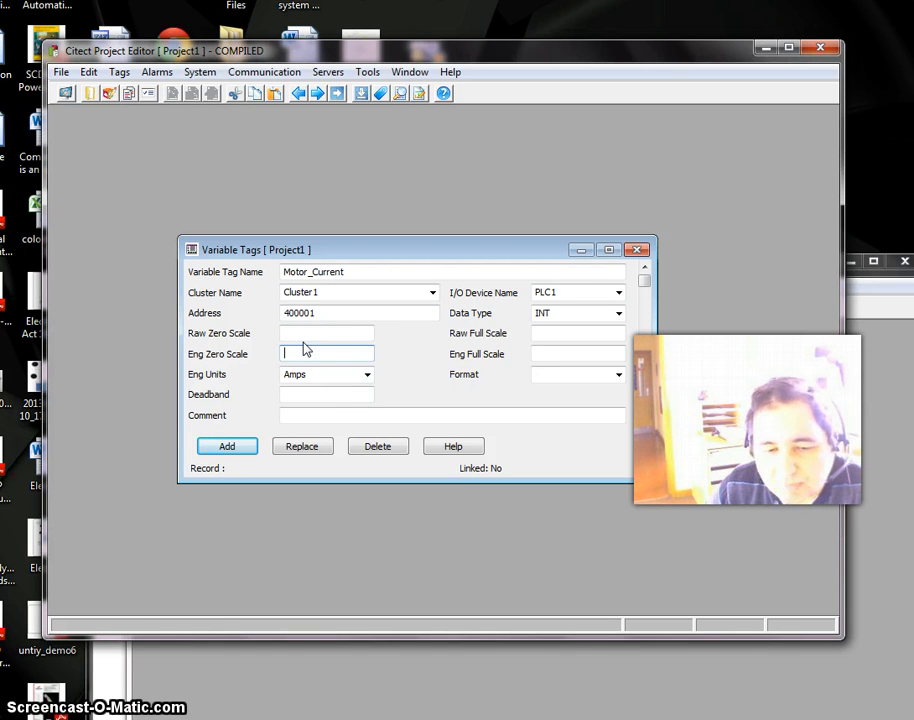
pyautogui.click(328, 332)
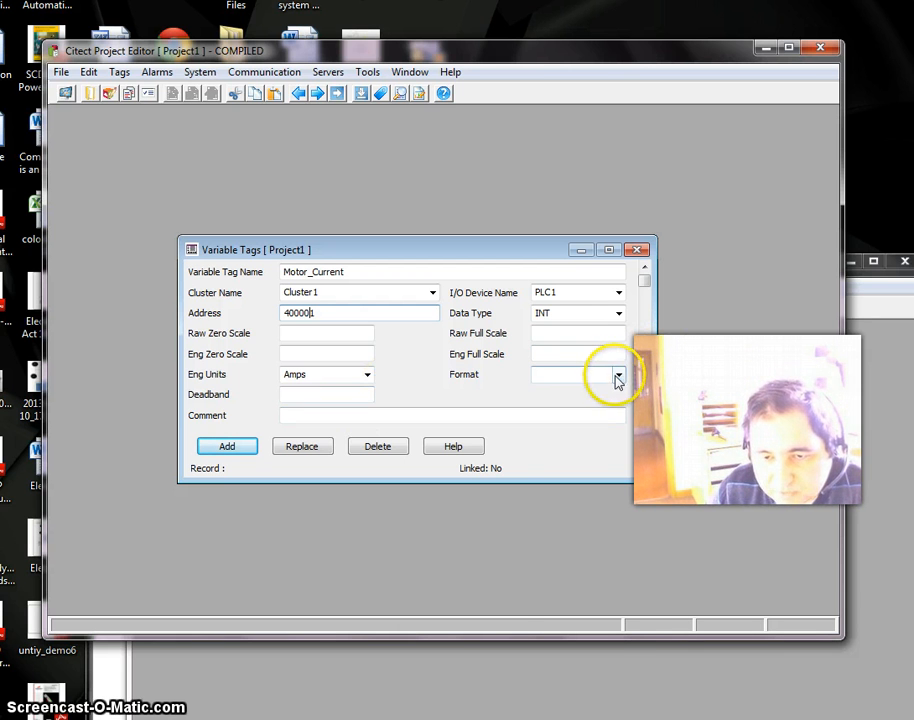
pyautogui.click(616, 376)
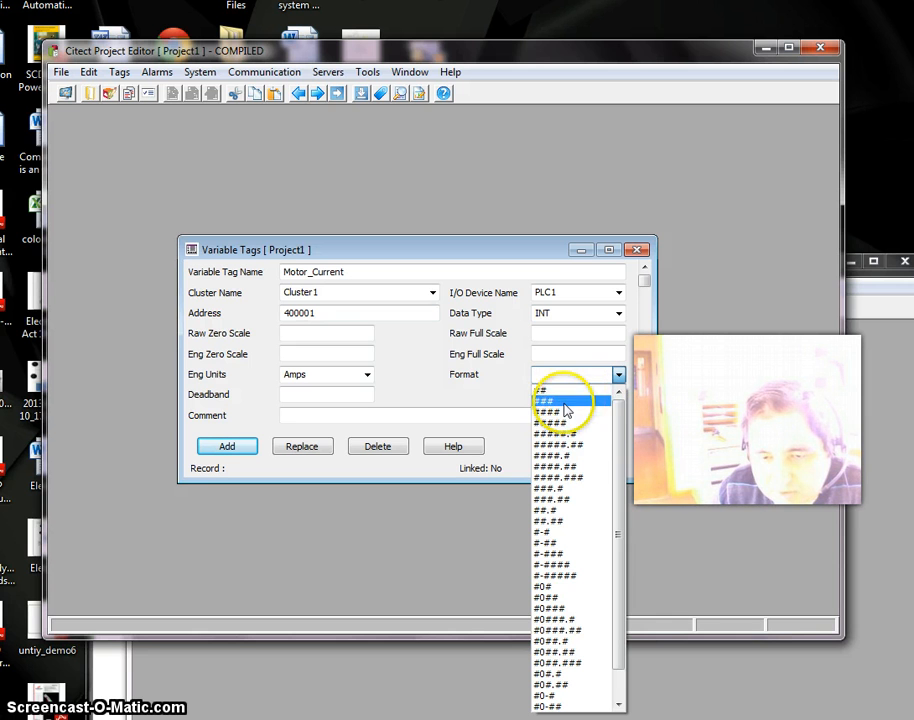
pyautogui.click(568, 404)
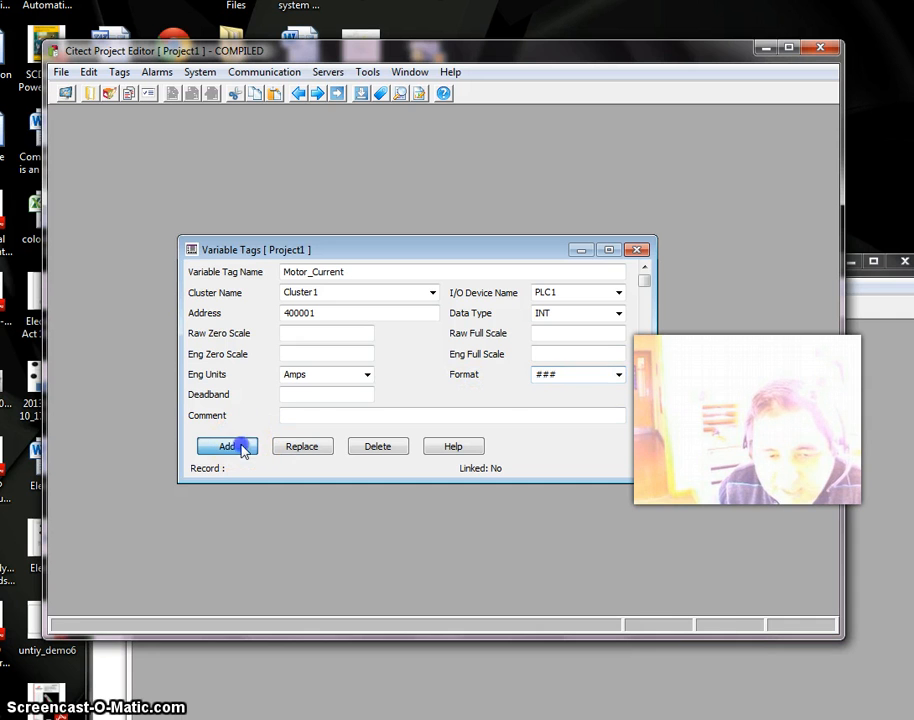
# Step: Add Motor_Current as a tag record and begin editing the name for a second tag
pyautogui.click(226, 446)
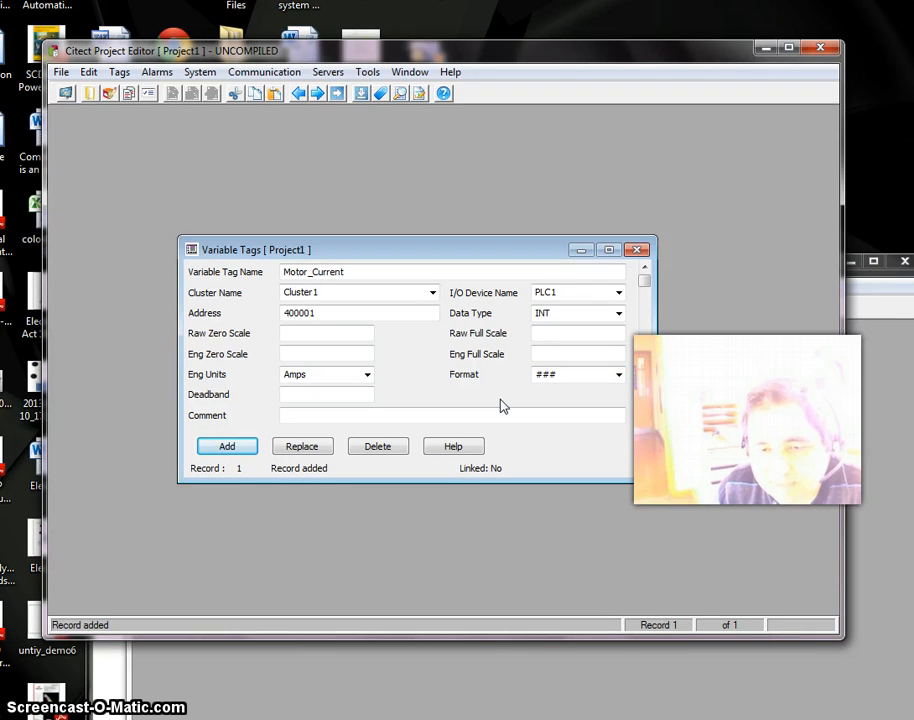
pyautogui.click(344, 272)
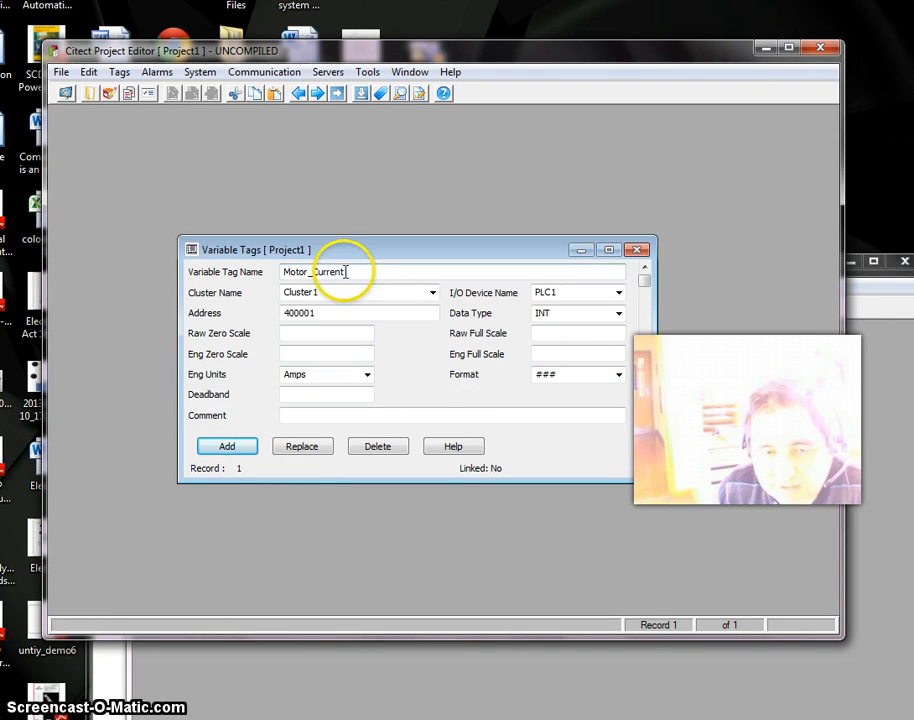
pyautogui.doubleClick(330, 272)
pyautogui.write('400002')
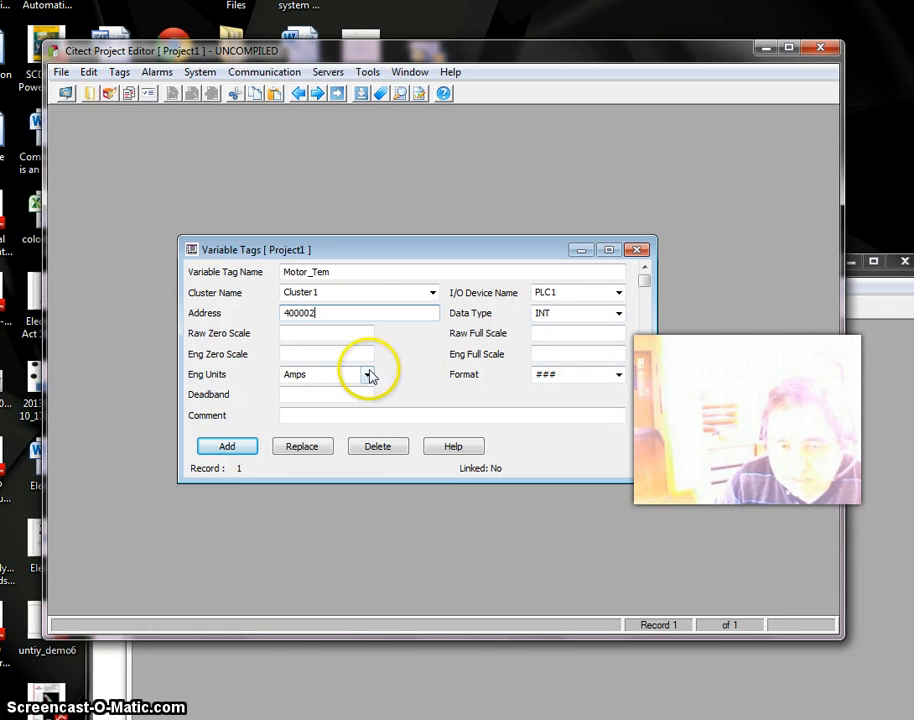
# Step: Give Motor_Tem at address 400002 its engineering units and add it as a tag record
pyautogui.click(368, 374)
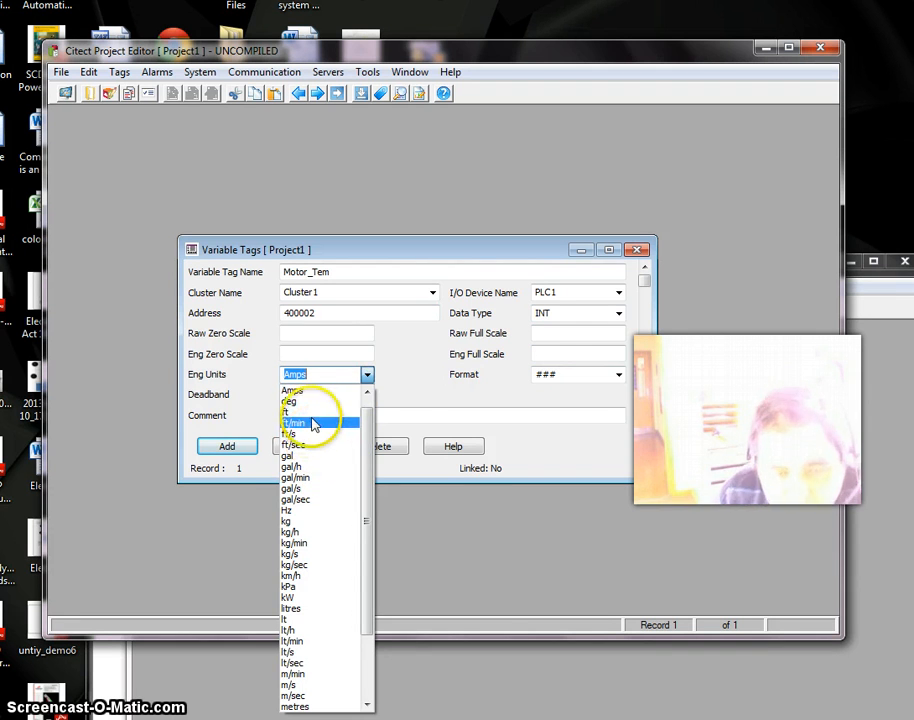
pyautogui.click(292, 400)
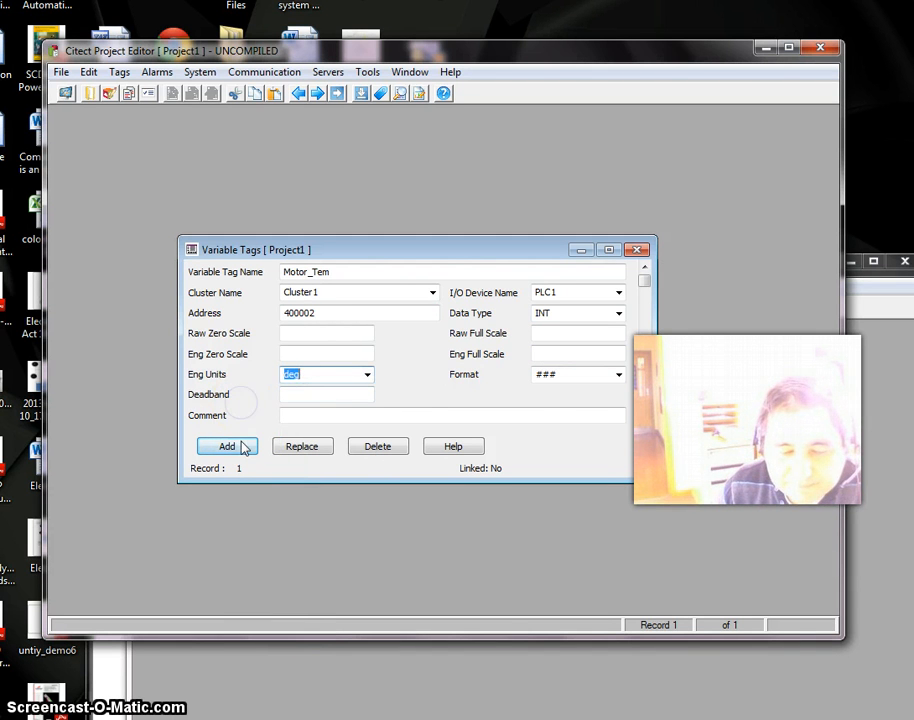
pyautogui.click(226, 446)
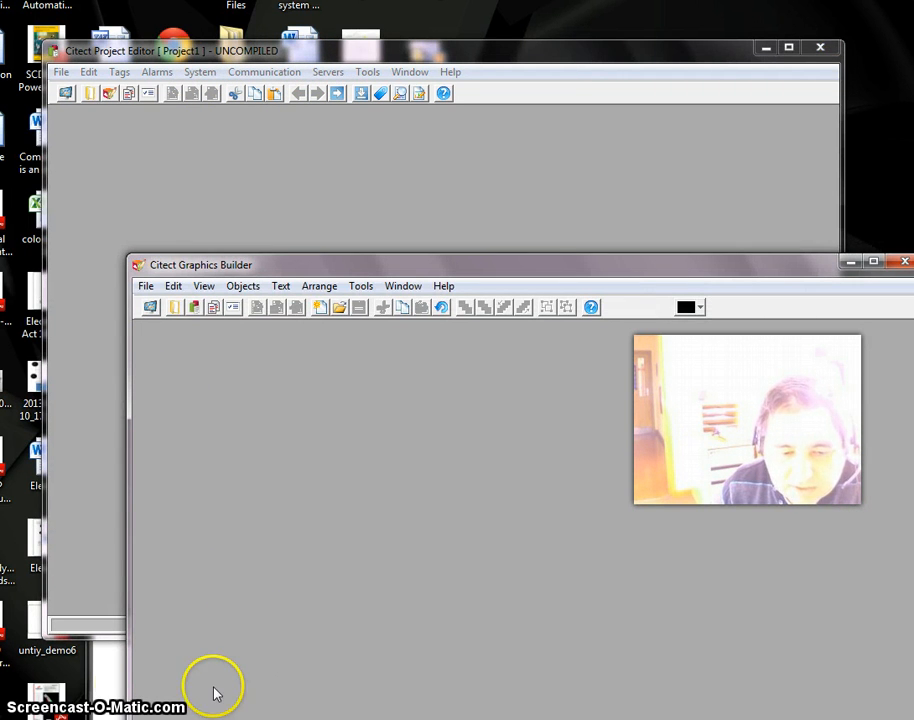
# Step: Create a new untitled graphics page from the New dialog
pyautogui.click(90, 108)
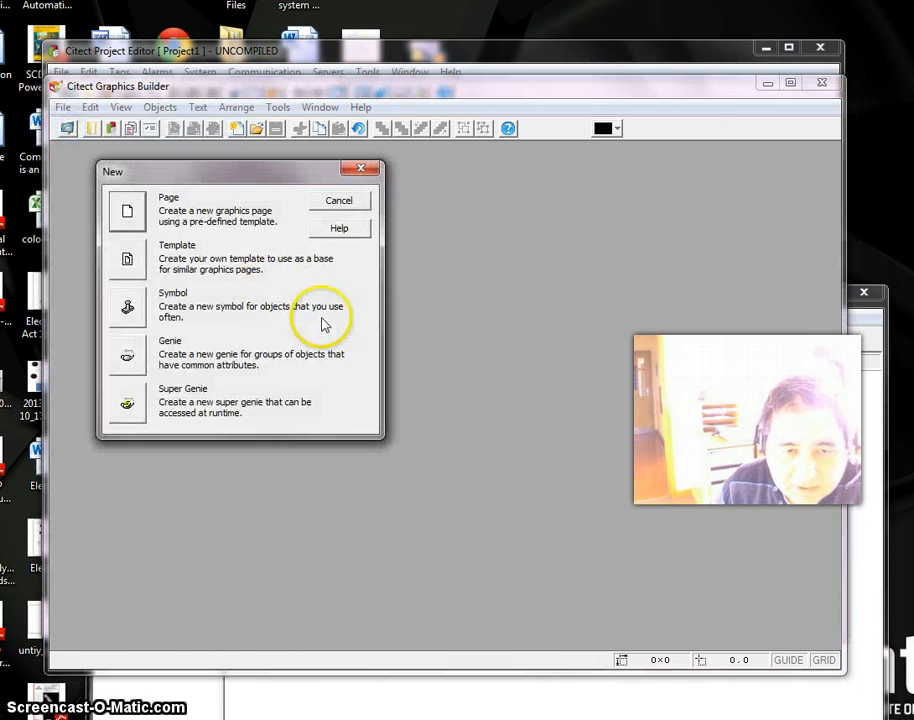
pyautogui.moveTo(132, 212)
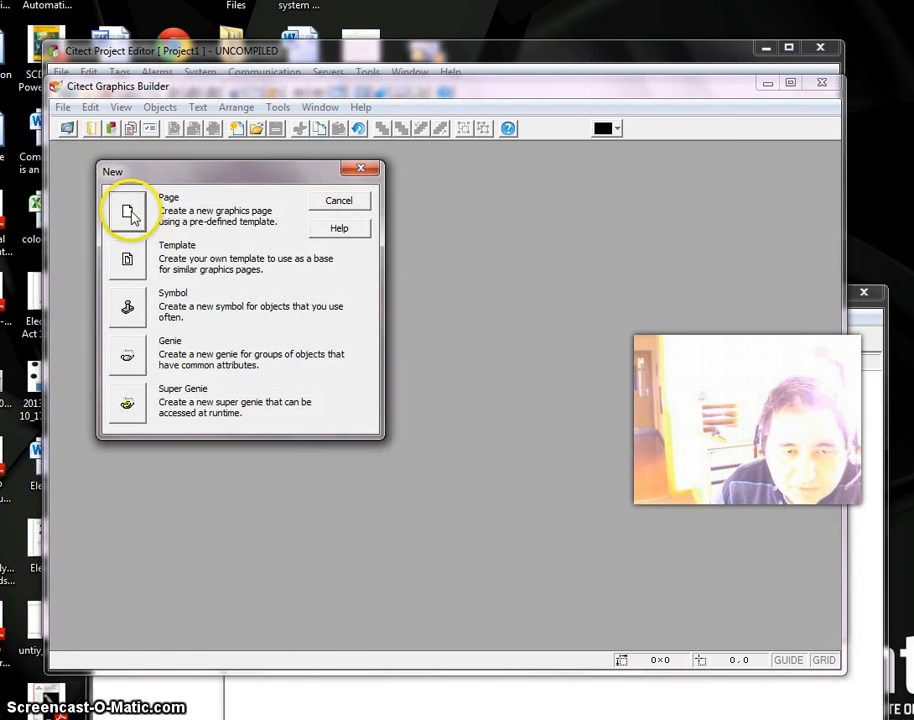
pyautogui.click(128, 212)
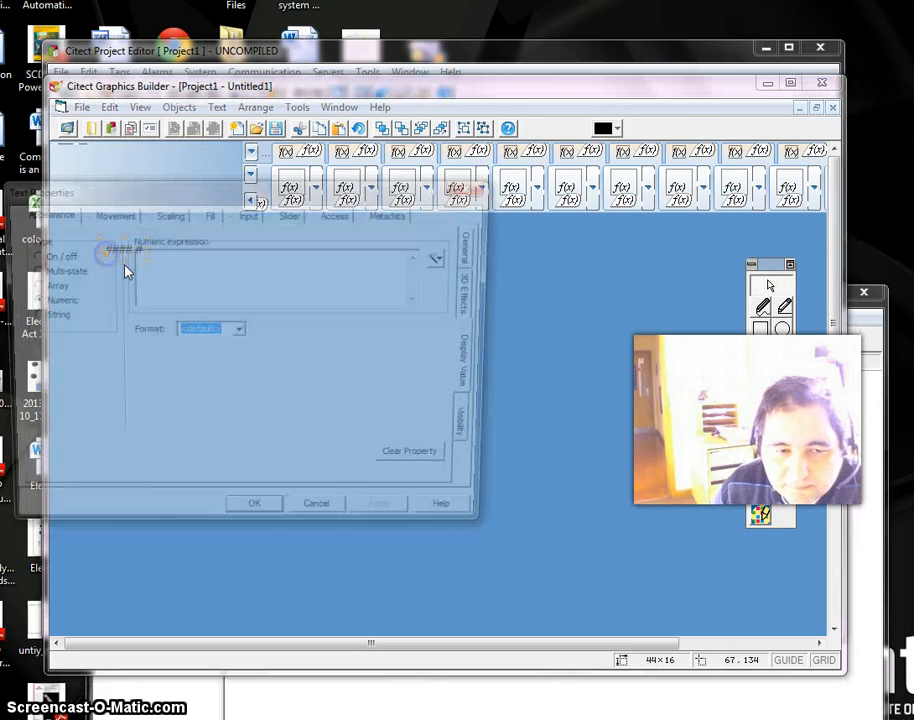
# Step: Insert the Motor_Current tag as the text object's numeric expression
pyautogui.click(436, 258)
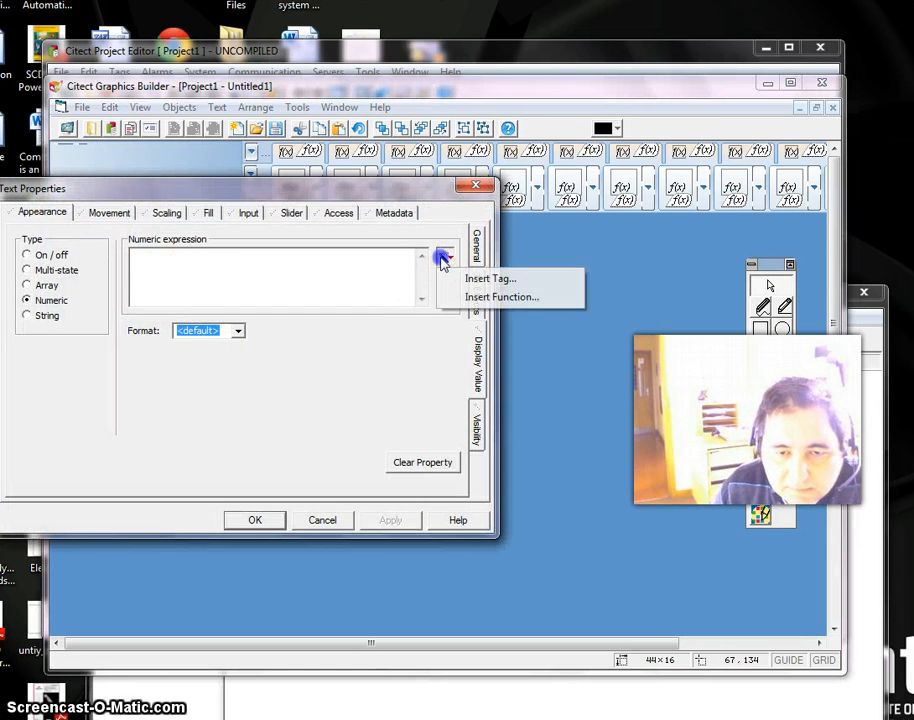
pyautogui.click(488, 278)
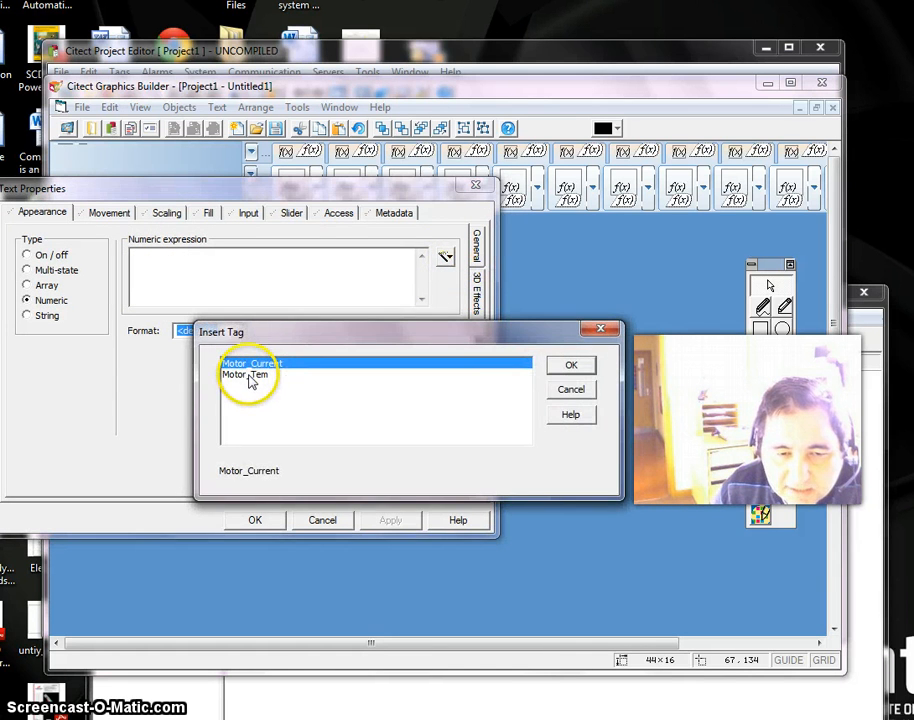
pyautogui.click(572, 364)
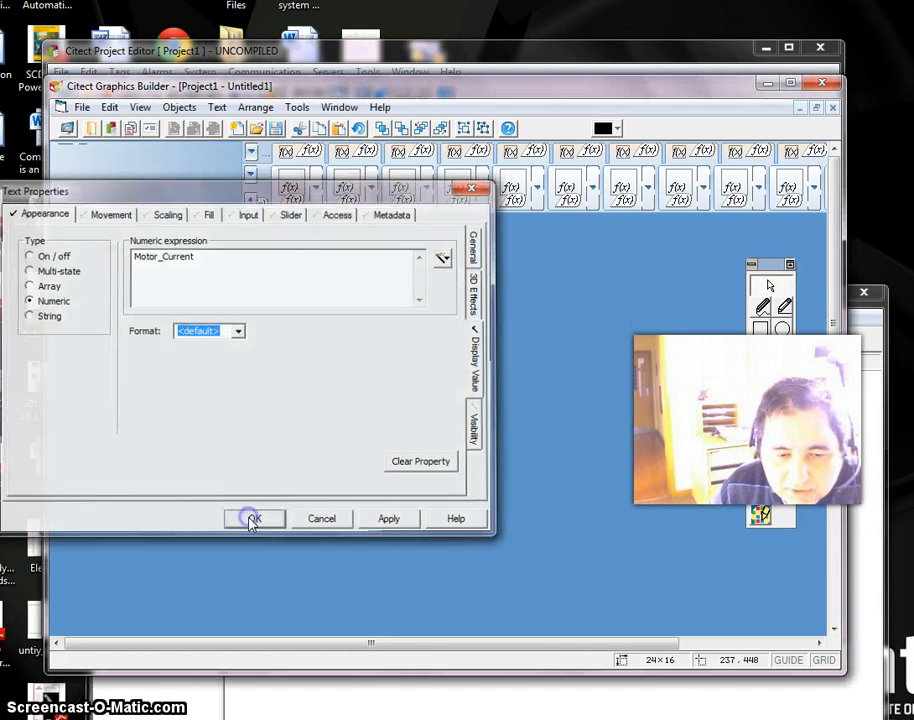